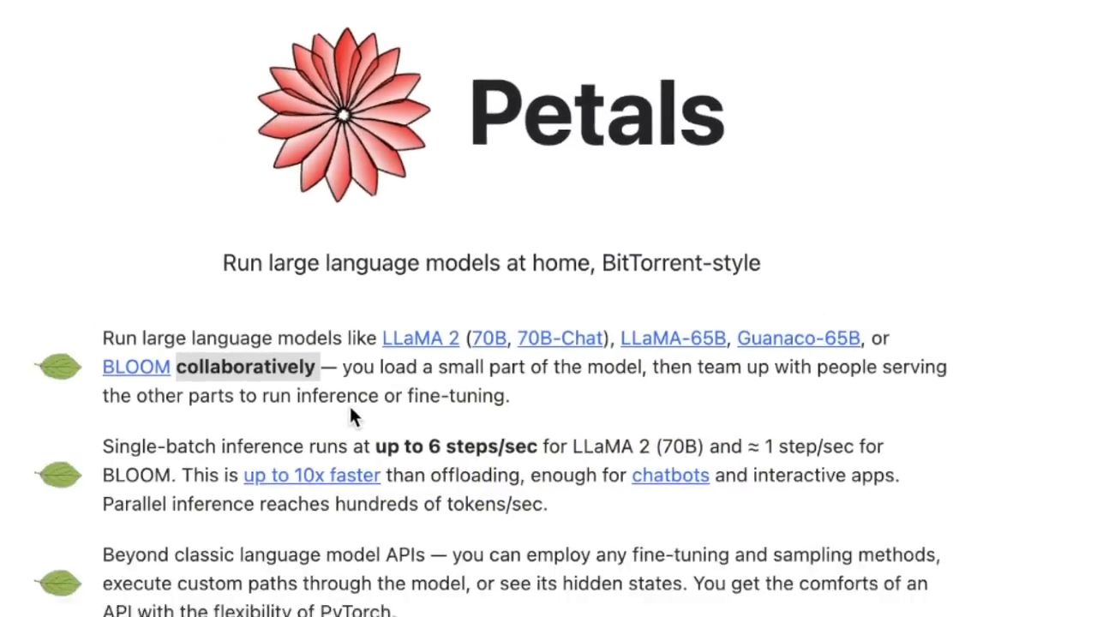
# Scroll through the page, highlighting a line of text along the way
pyautogui.scroll(-3)
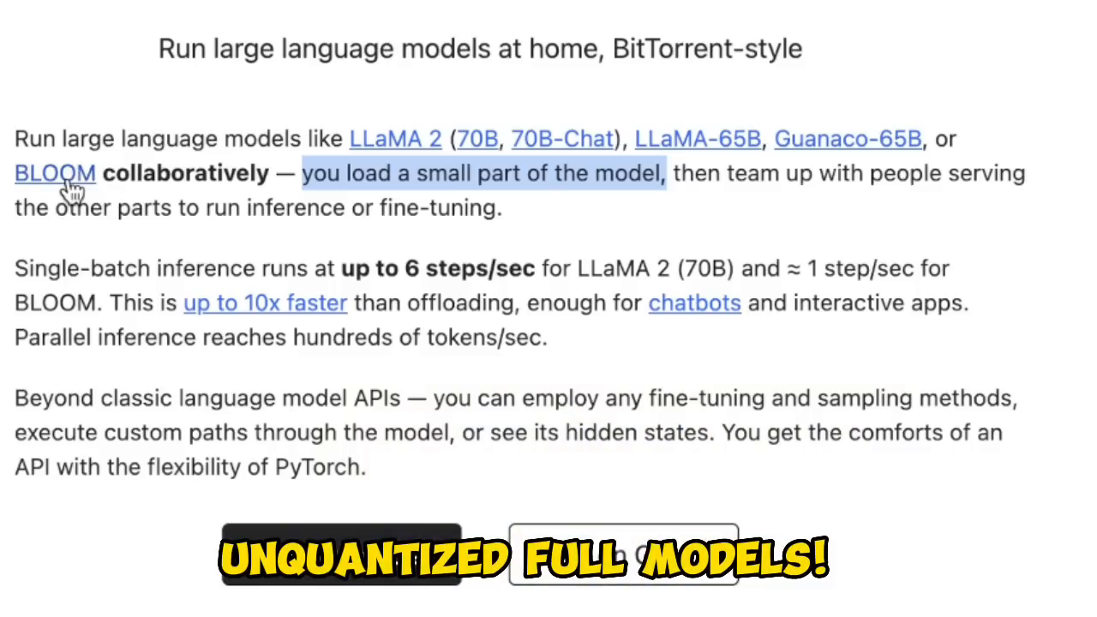
pyautogui.scroll(3)
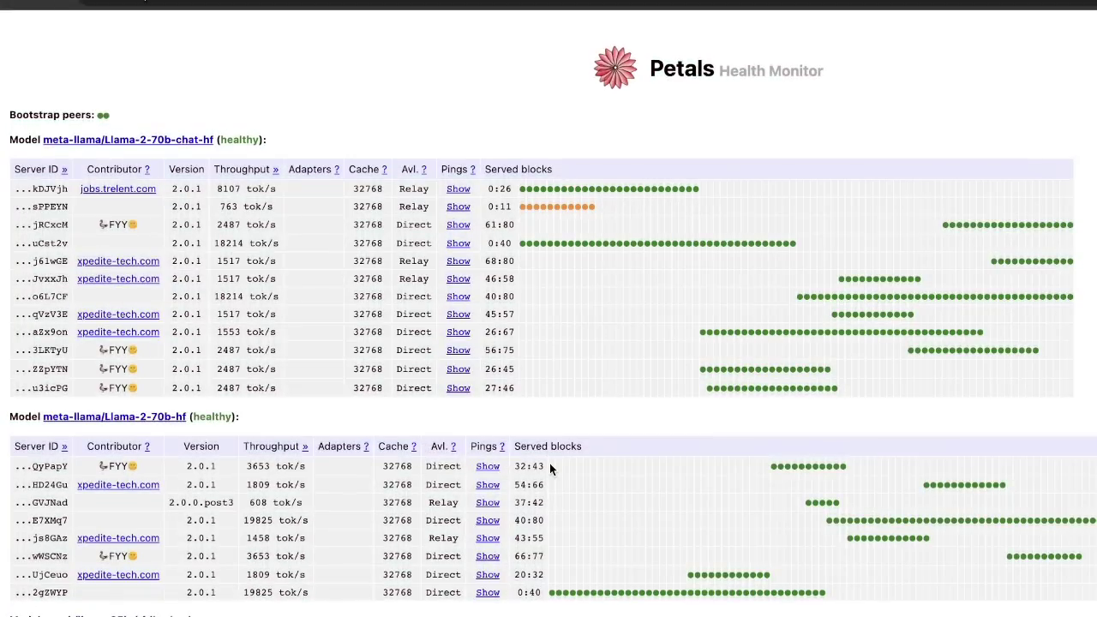
pyautogui.scroll(-3)
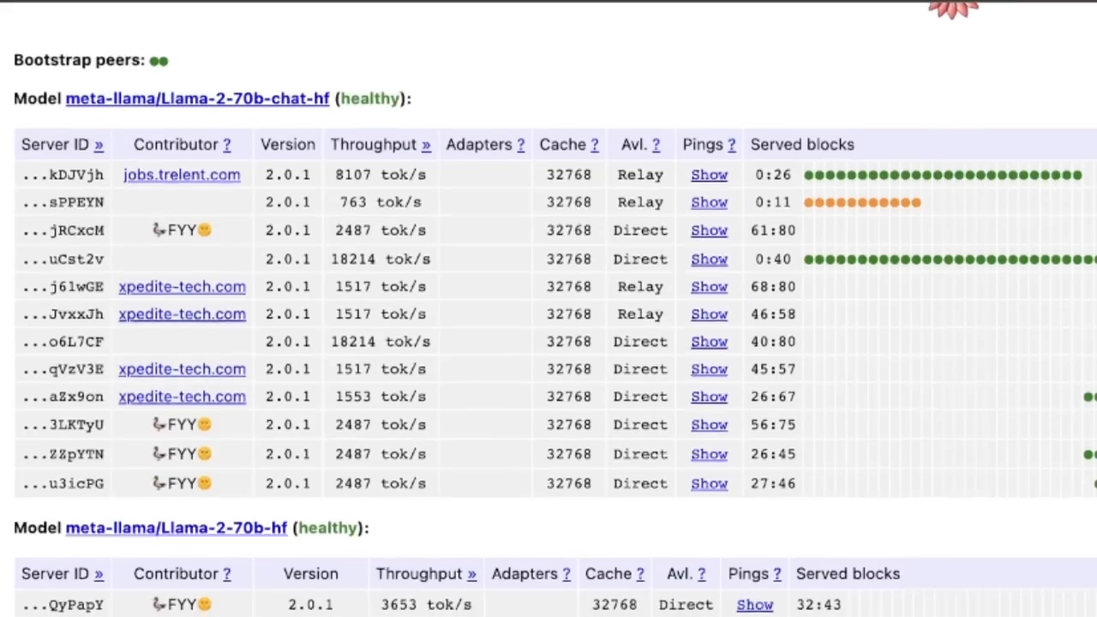
pyautogui.scroll(-3)
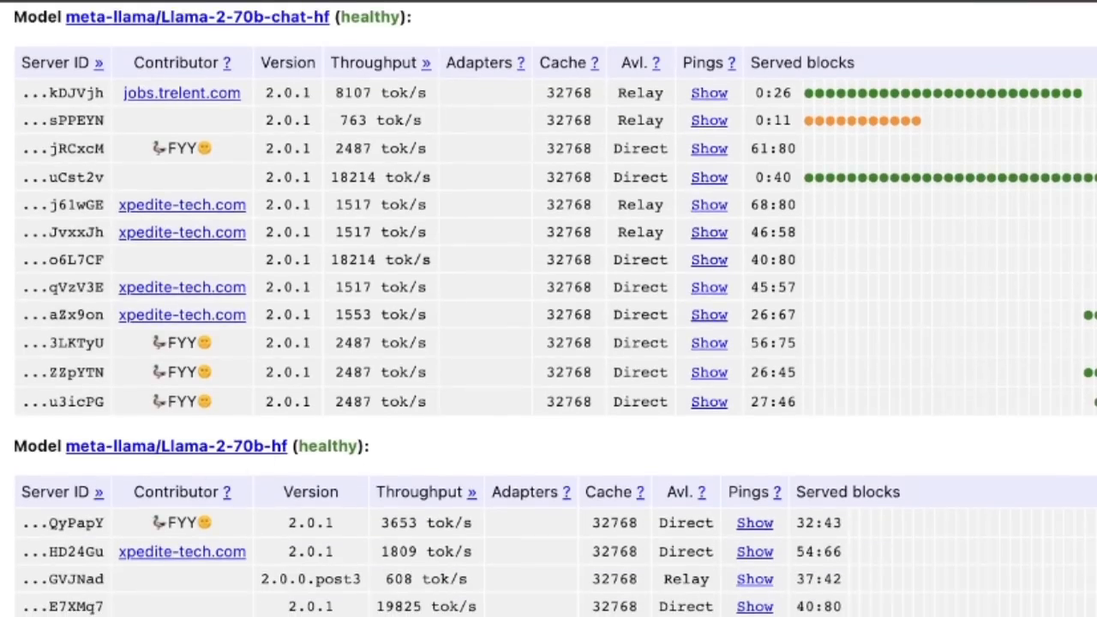
pyautogui.scroll(-3)
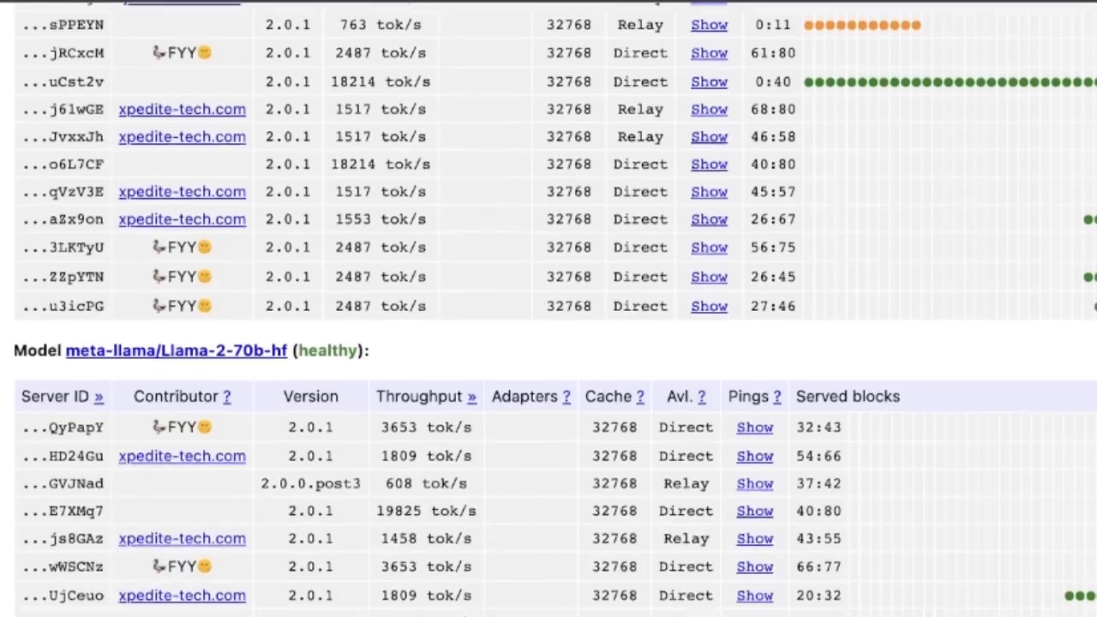
pyautogui.scroll(-3)
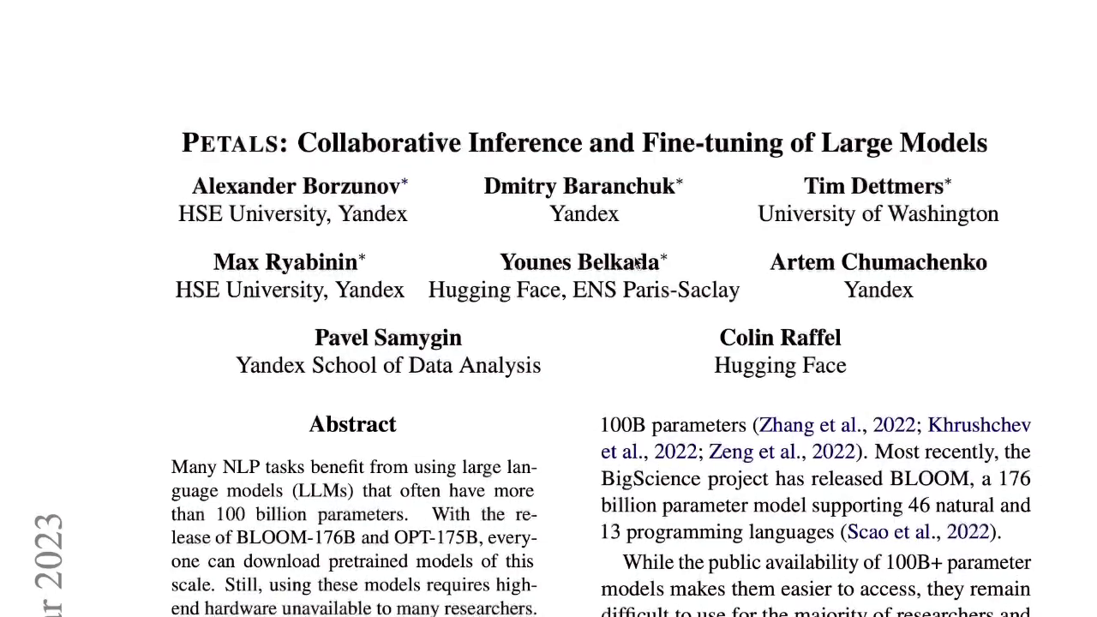
pyautogui.moveTo(292, 271)
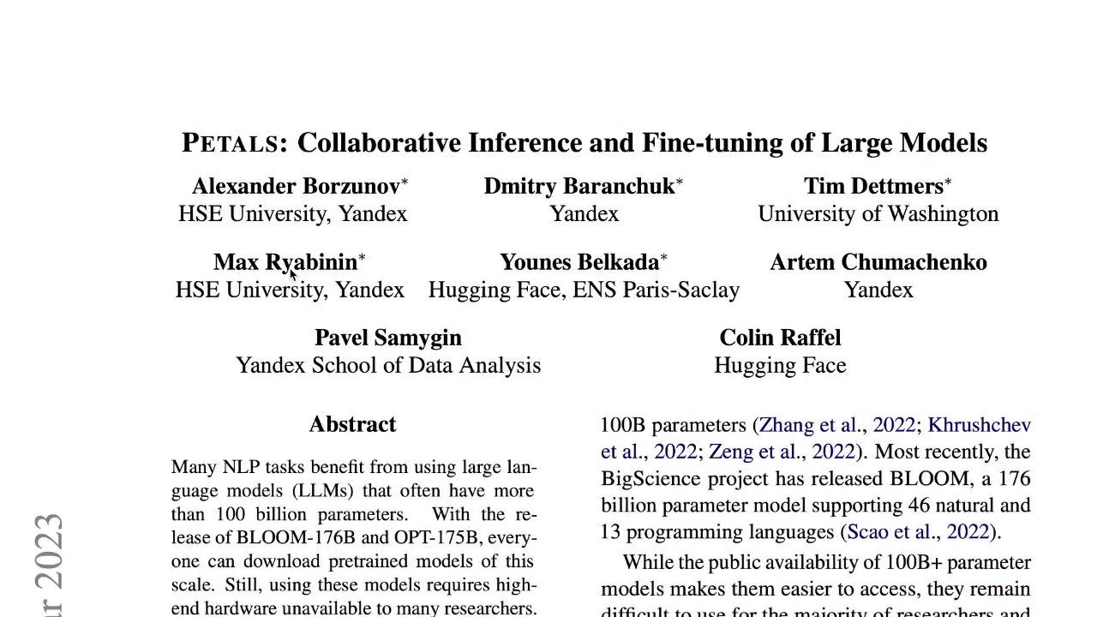
pyautogui.moveTo(299, 143); pyautogui.dragTo(986, 143)
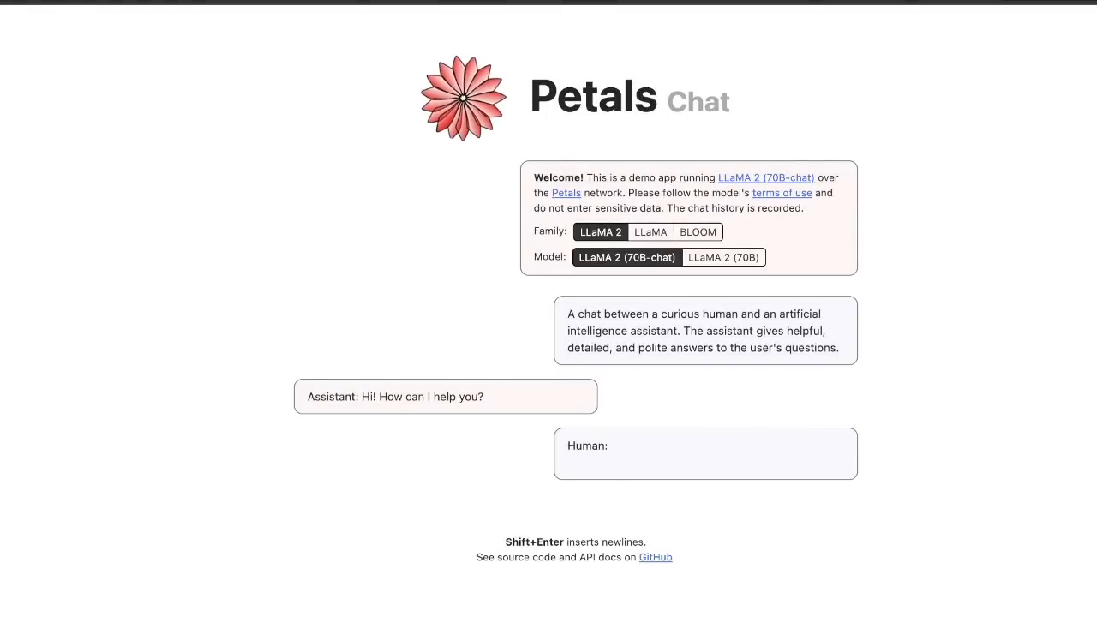
pyautogui.click(655, 557)
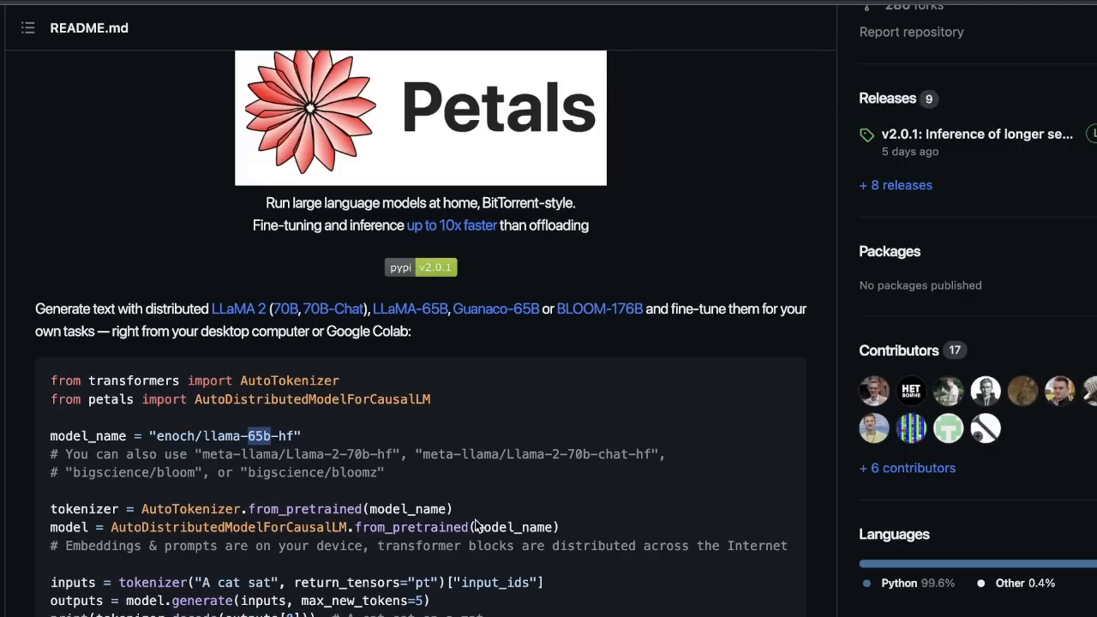
# Scroll further down and launch the Petals chatbot demo app
pyautogui.scroll(-3)
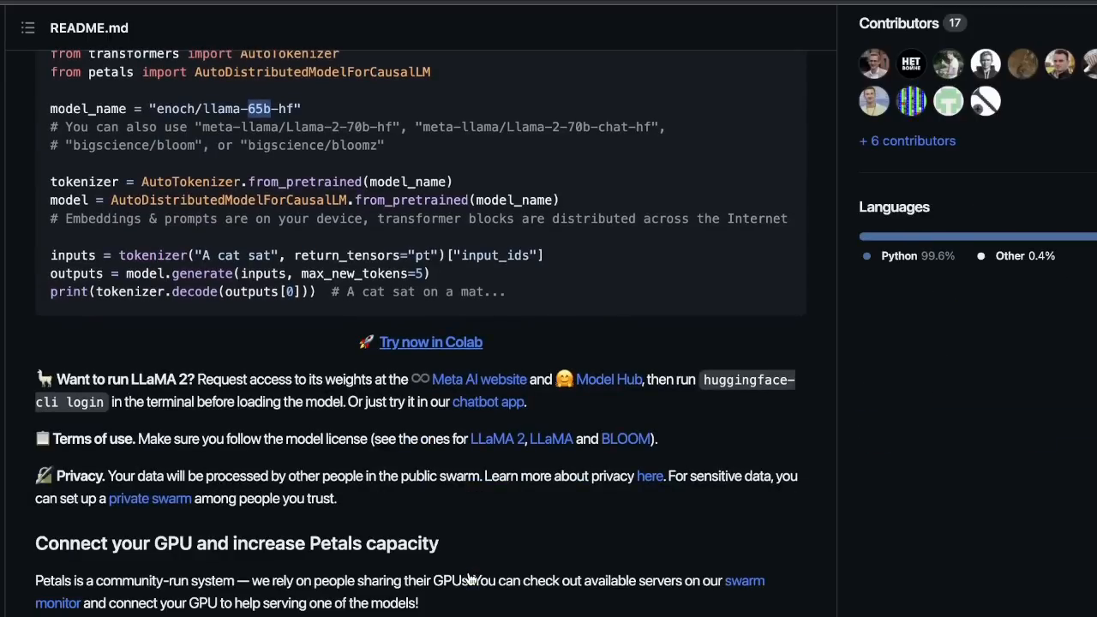
pyautogui.scroll(-3)
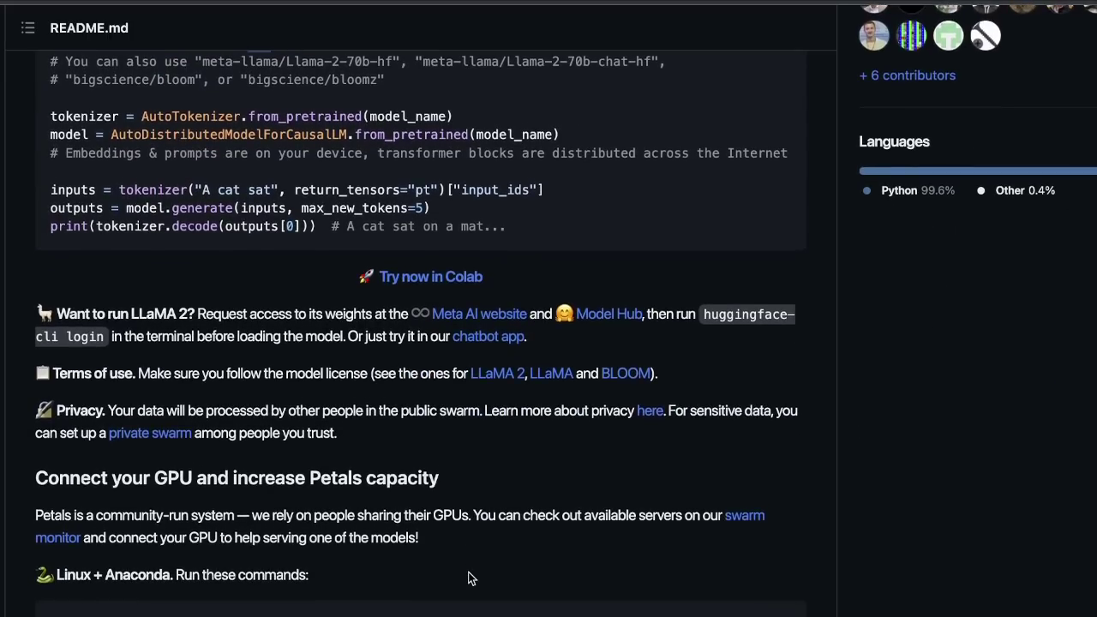
pyautogui.scroll(3)
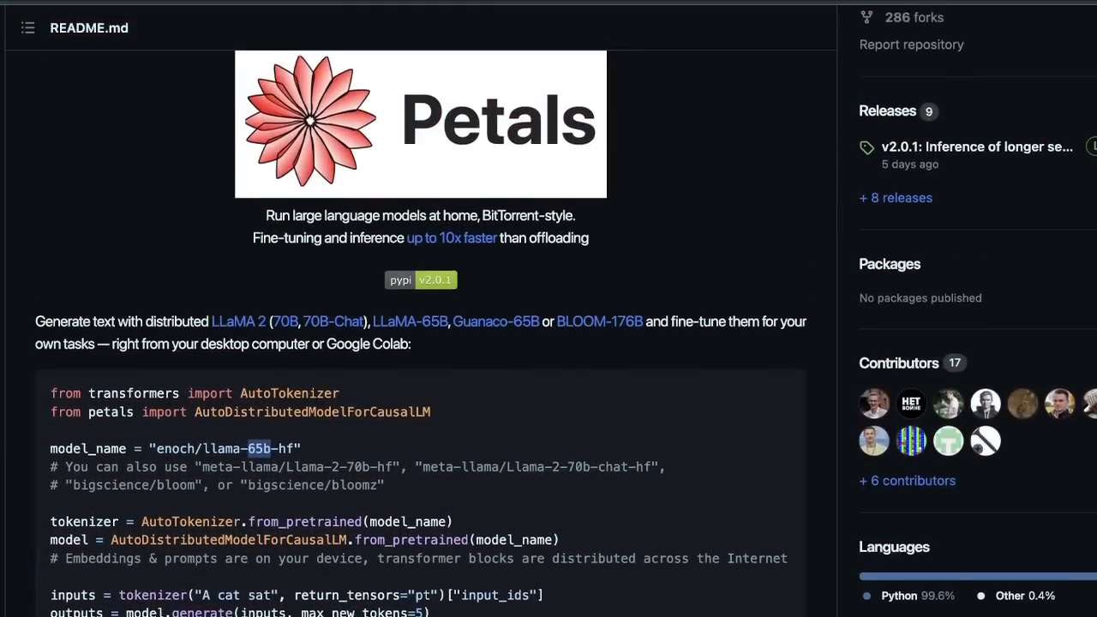
pyautogui.scroll(-3)
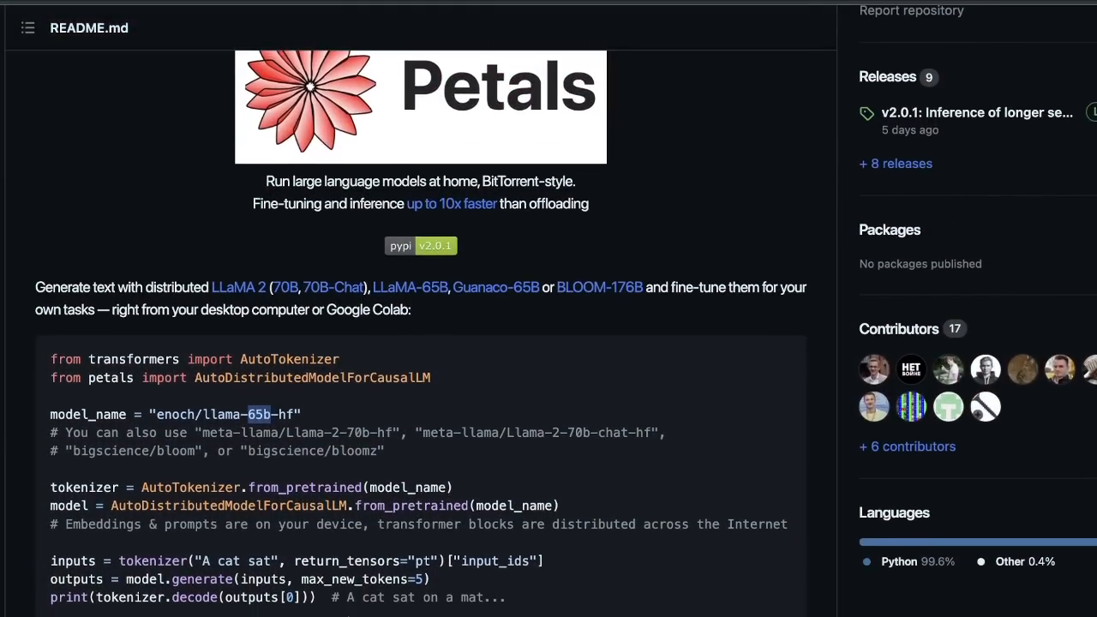
pyautogui.scroll(-3)
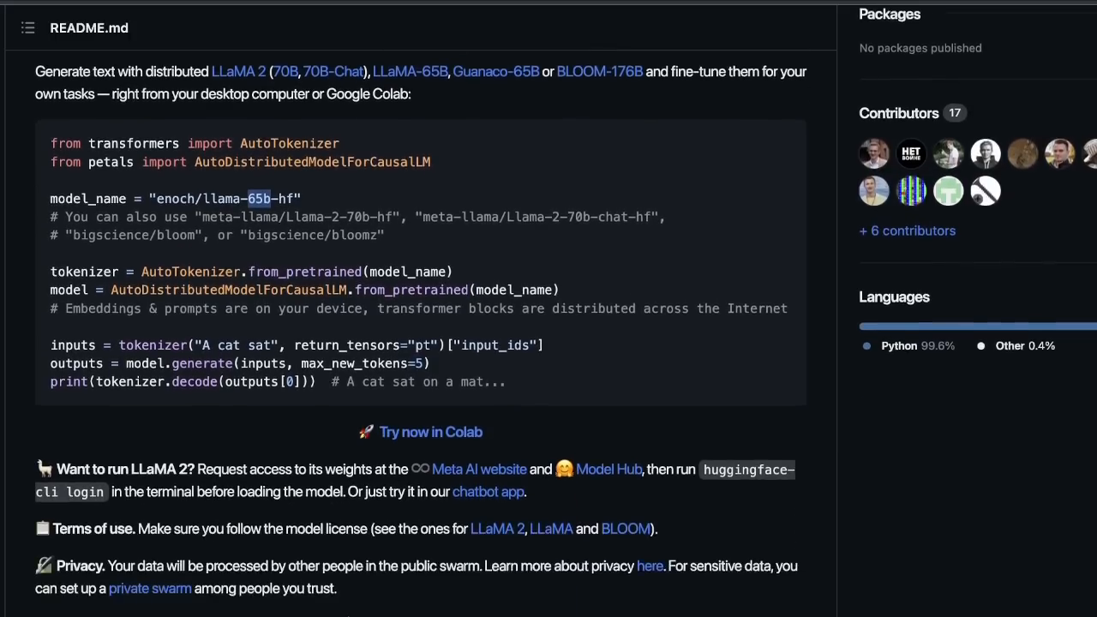
pyautogui.scroll(-3)
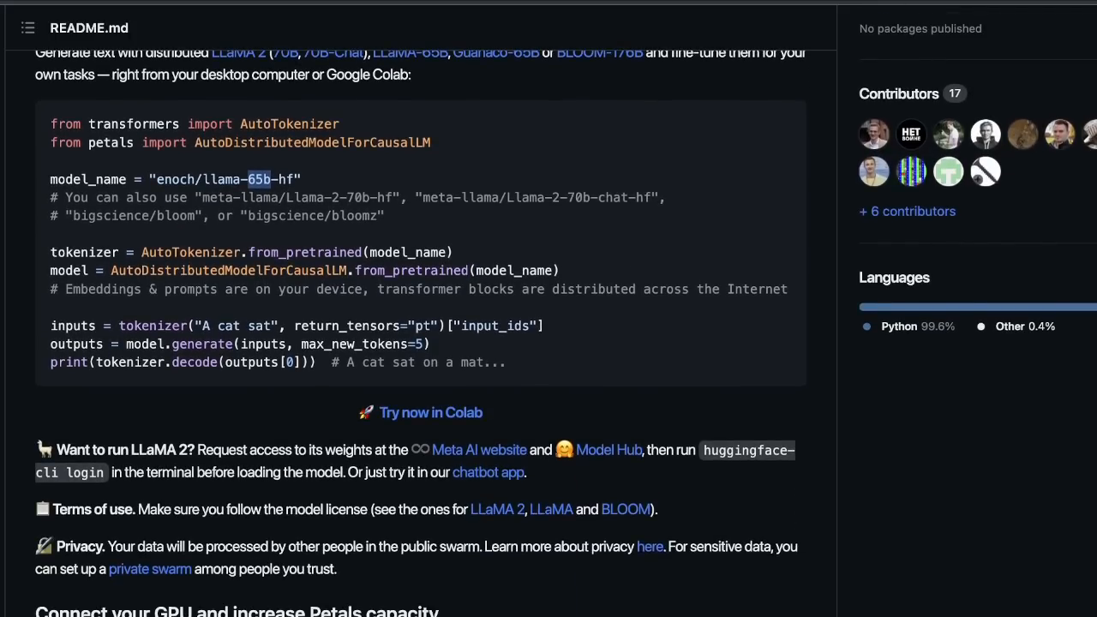
pyautogui.click(488, 472)
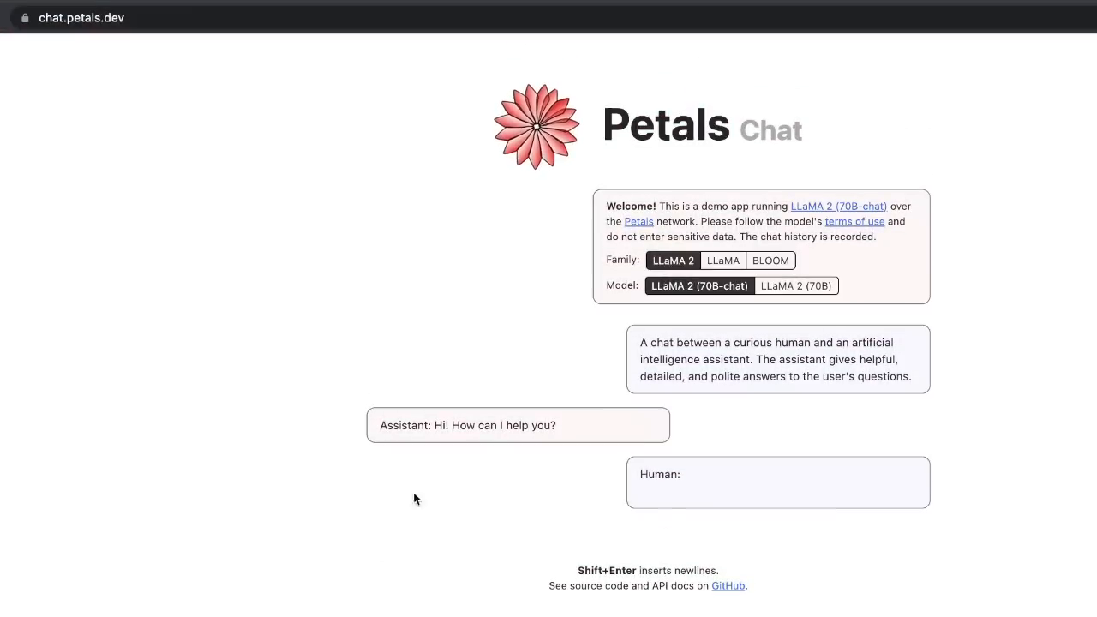
pyautogui.moveTo(532, 253)
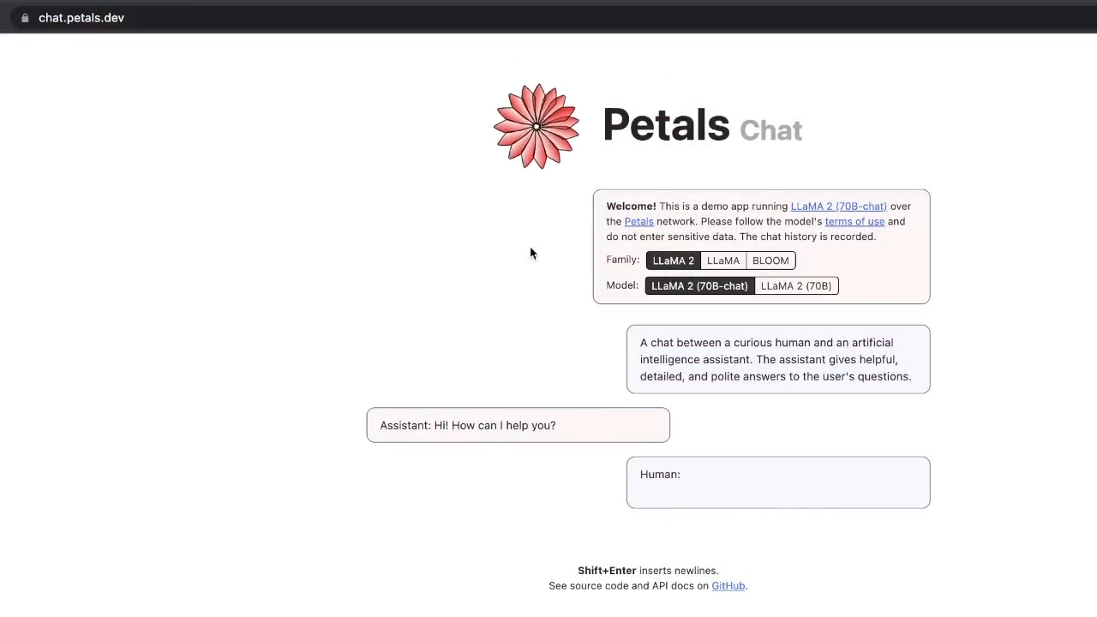
pyautogui.moveTo(46, 36)
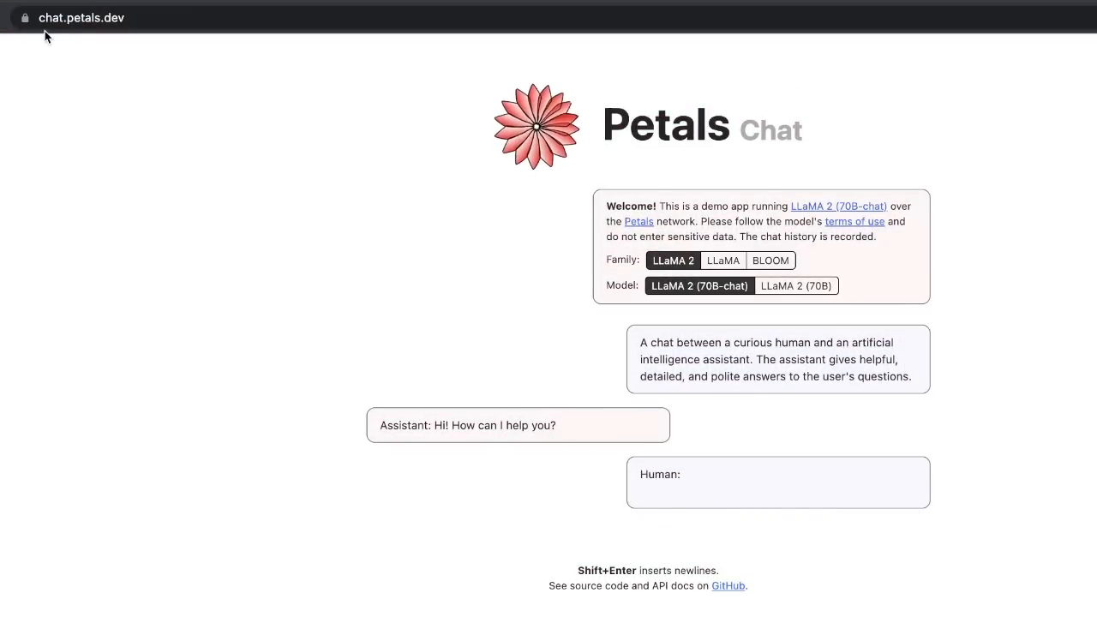
pyautogui.moveTo(121, 41)
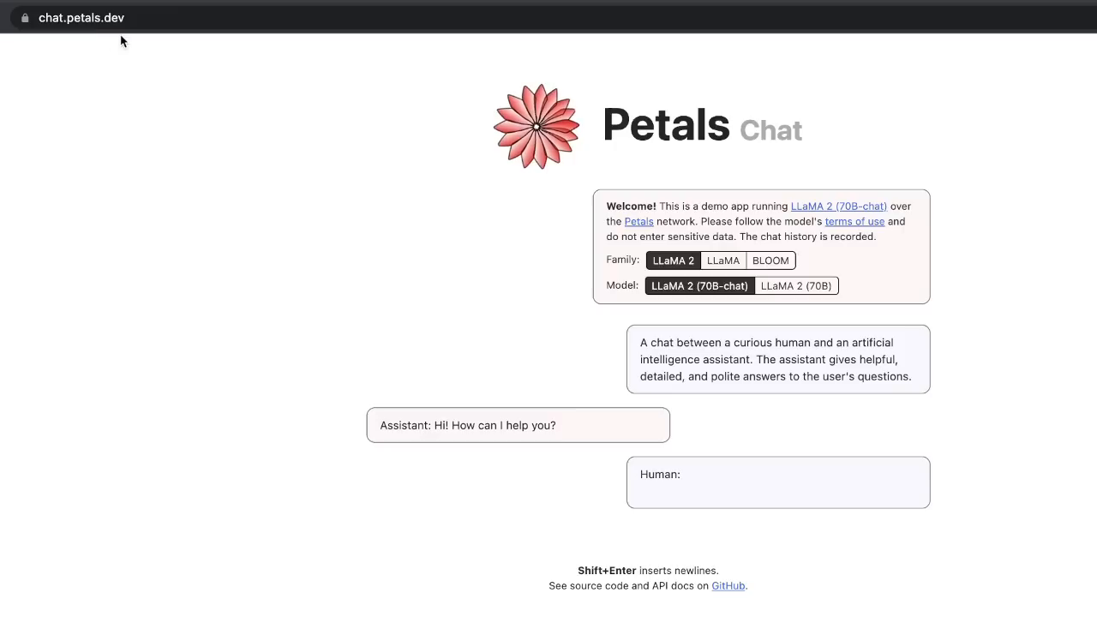
pyautogui.moveTo(525, 513)
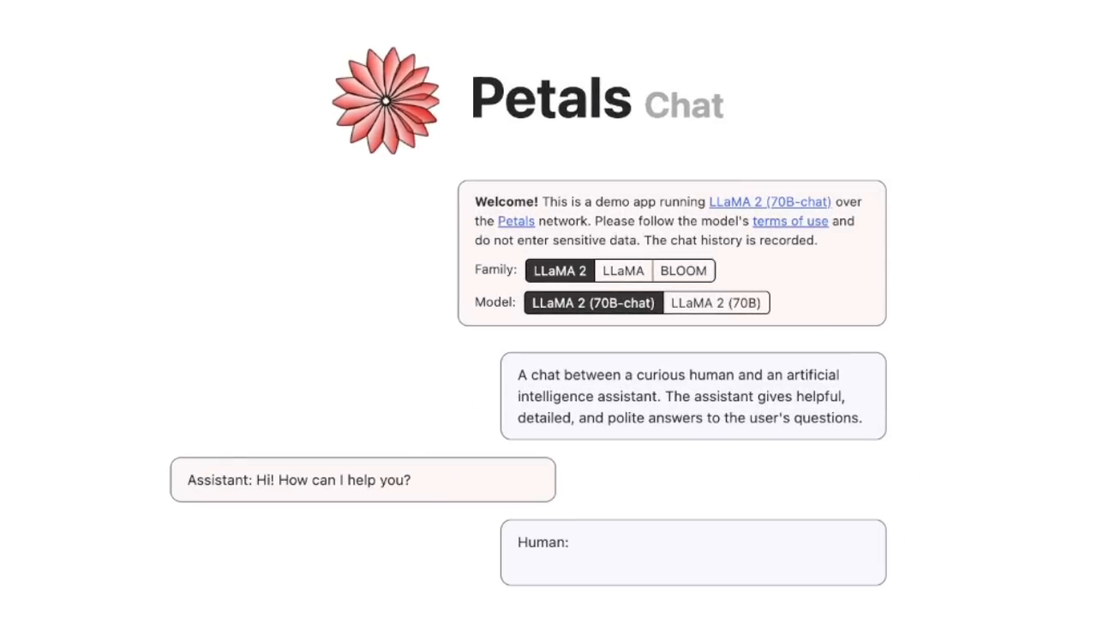
pyautogui.moveTo(669, 309)
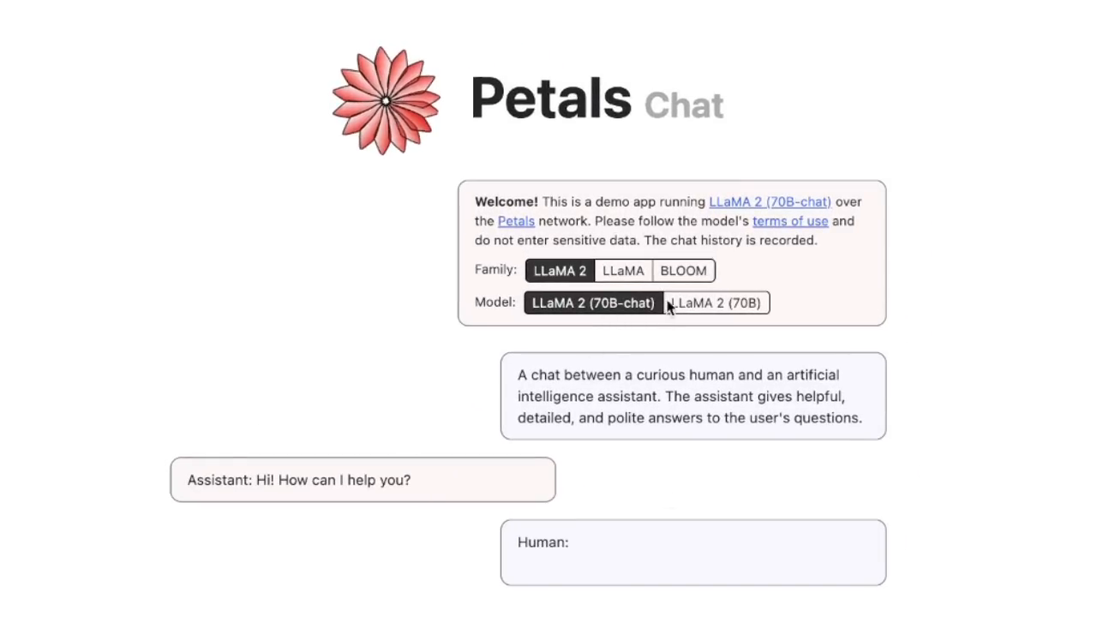
pyautogui.moveTo(624, 271)
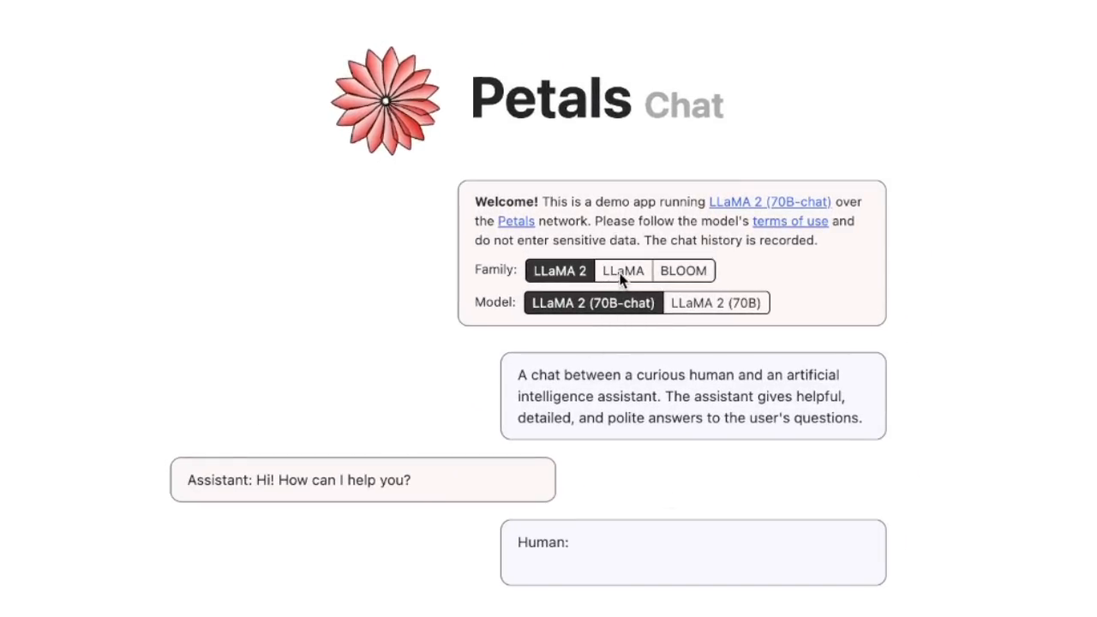
# Try the LLaMA family's Guanaco-65B, then BLOOM's BLOOMZ-176B, returning to LLaMA 2 (70B-chat)
pyautogui.click(693, 552)
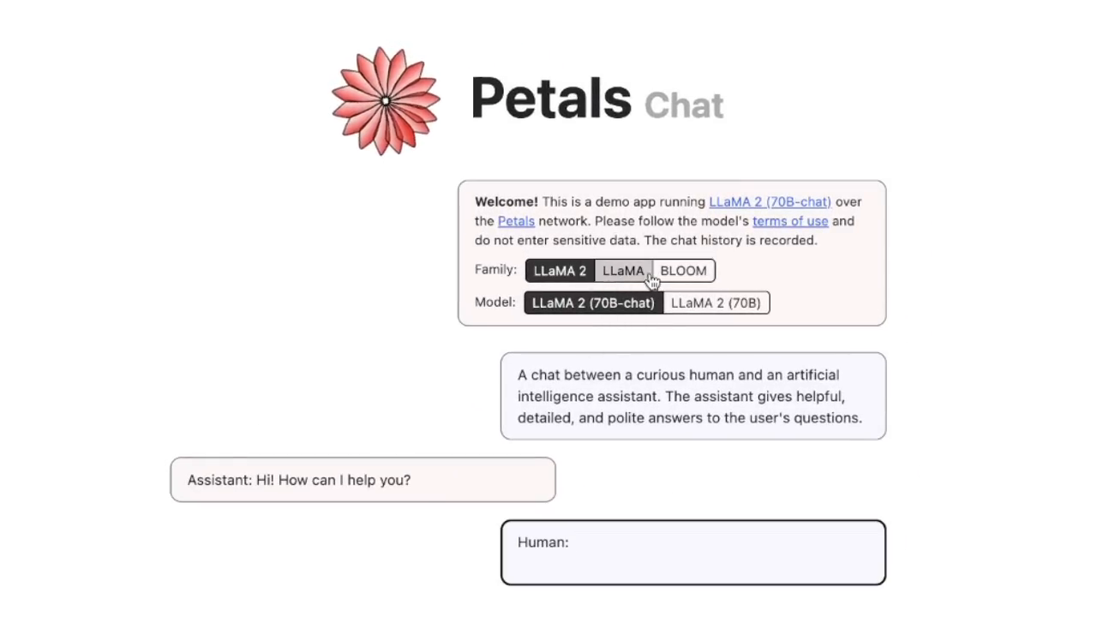
pyautogui.click(624, 270)
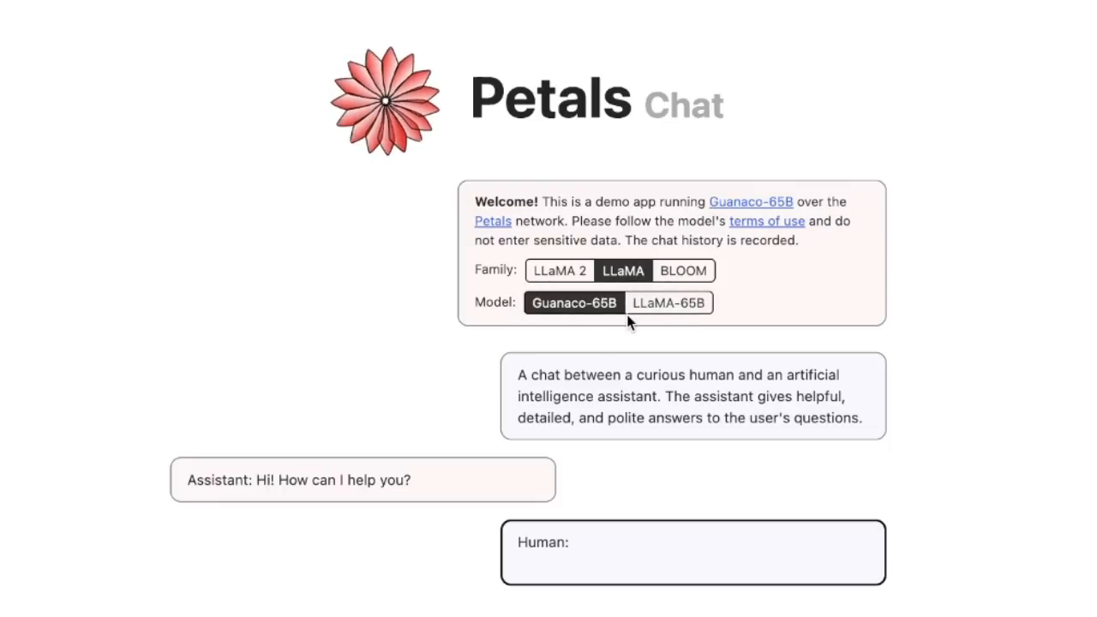
pyautogui.click(682, 270)
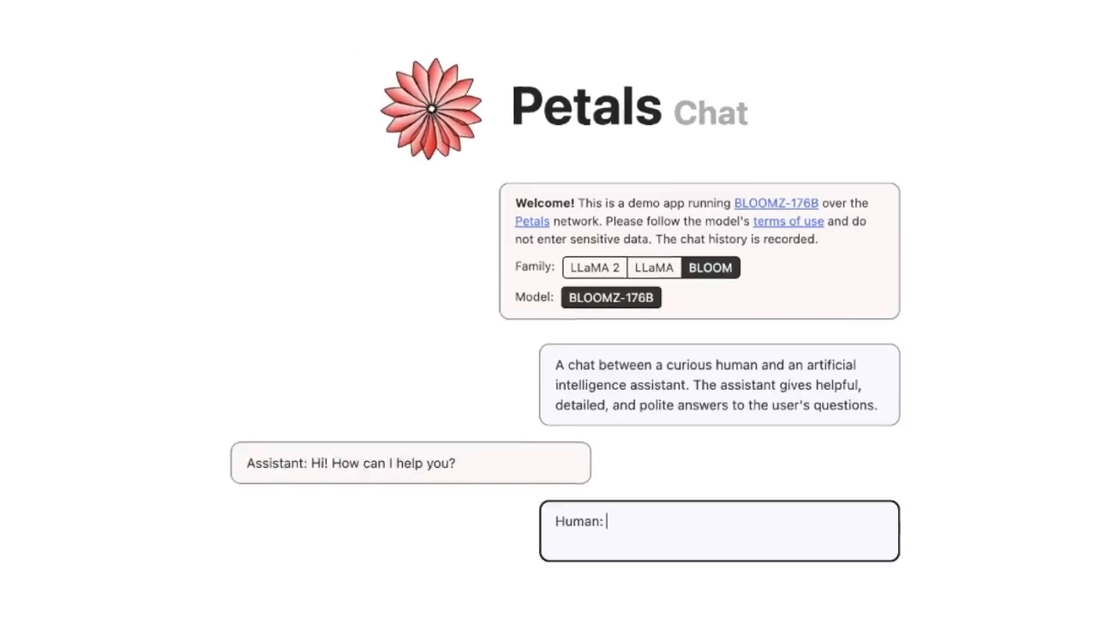
pyautogui.click(594, 267)
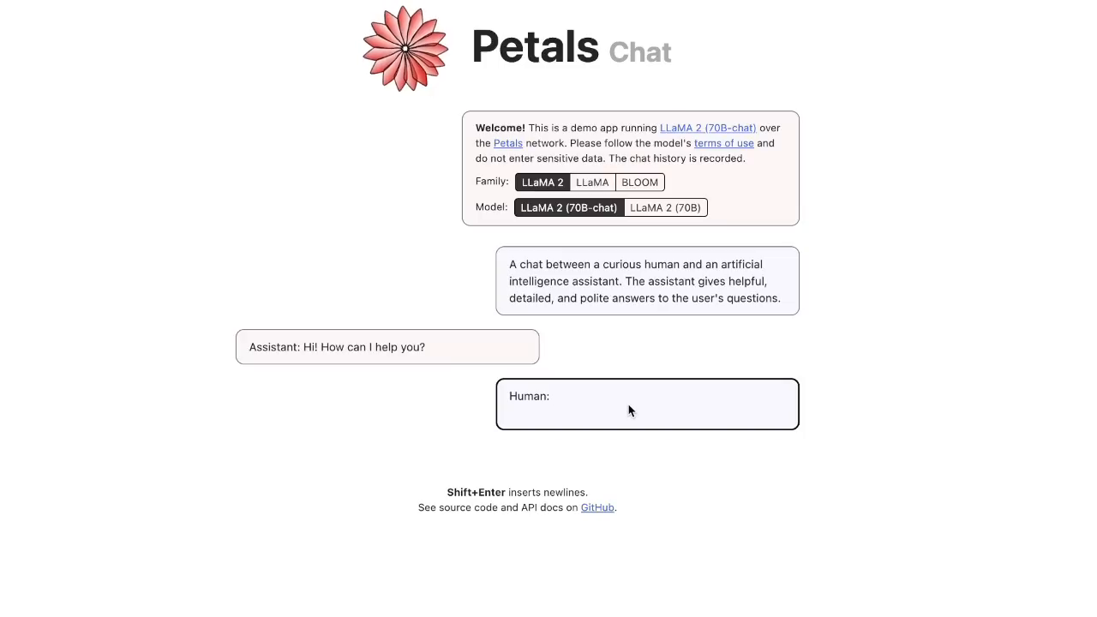
# Ask Petals Chat 'What is the capital of Canada?' and get the answer Ottawa
pyautogui.write('What is the capital of Canada?')
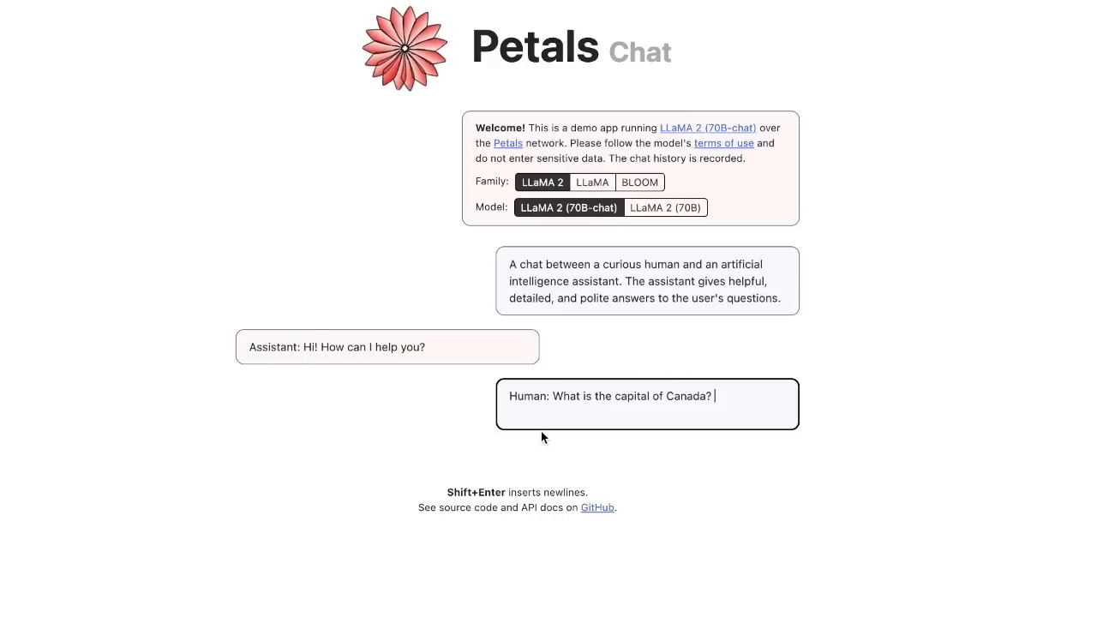
pyautogui.press('Return')
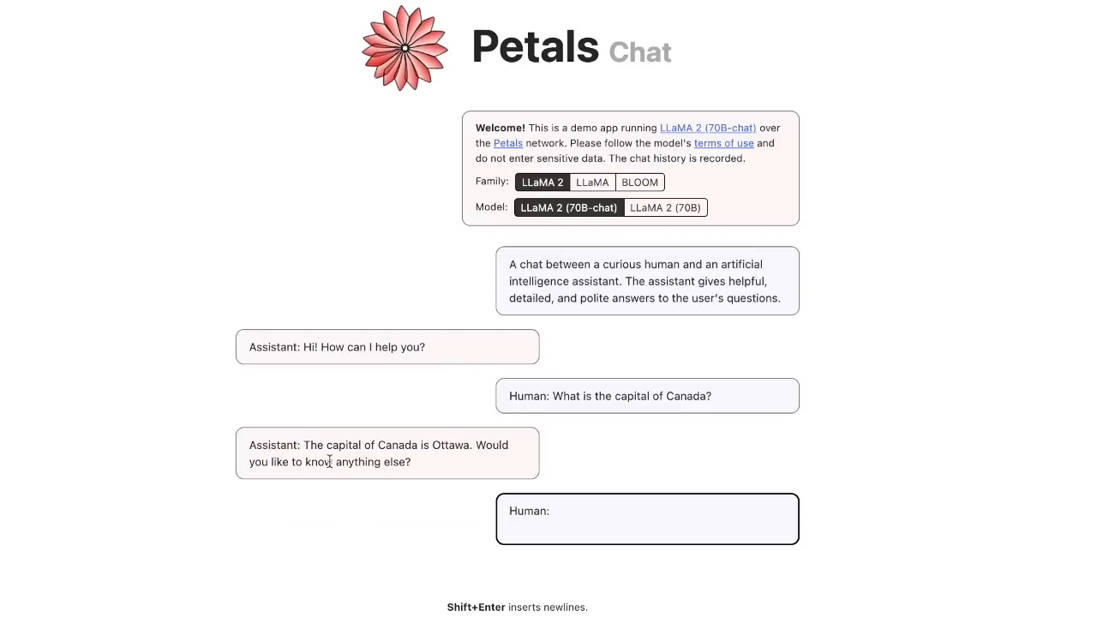
pyautogui.moveTo(489, 473)
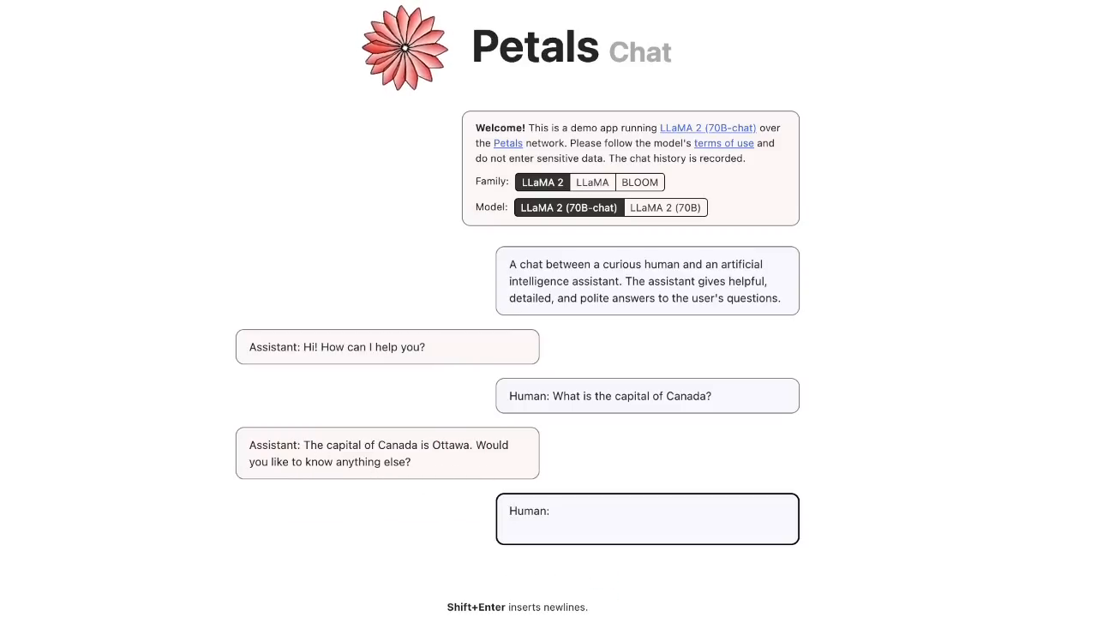
pyautogui.moveTo(568, 214)
pyautogui.write(' What is its population?')
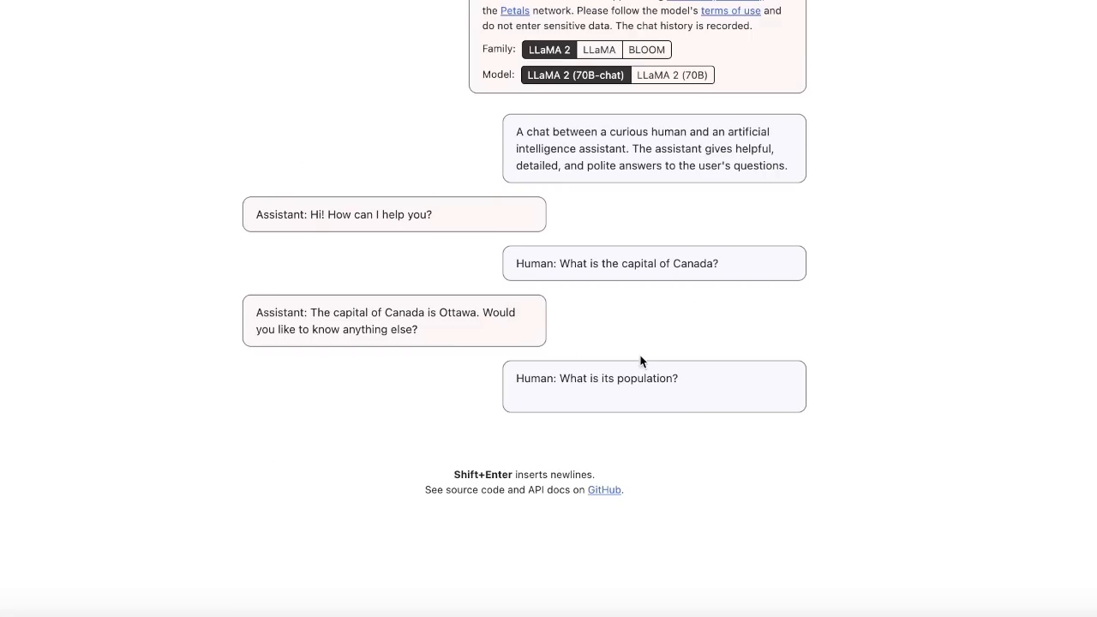
# Submit 'What is its population?' and get Ottawa's 883,391 residents from the 2021 census
pyautogui.press('Return')
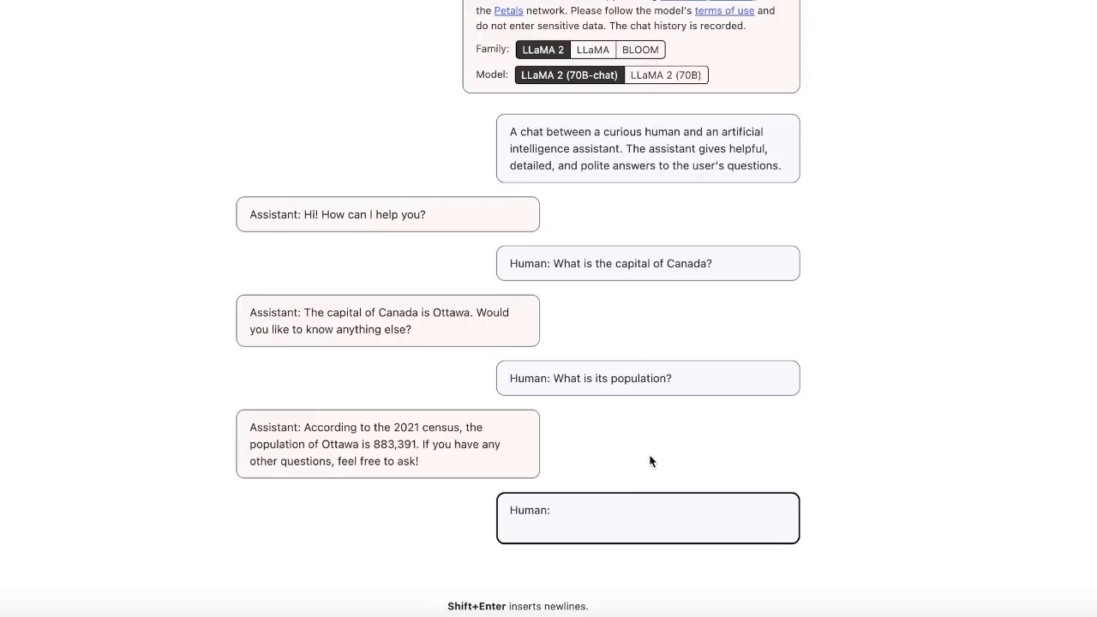
pyautogui.moveTo(411, 421)
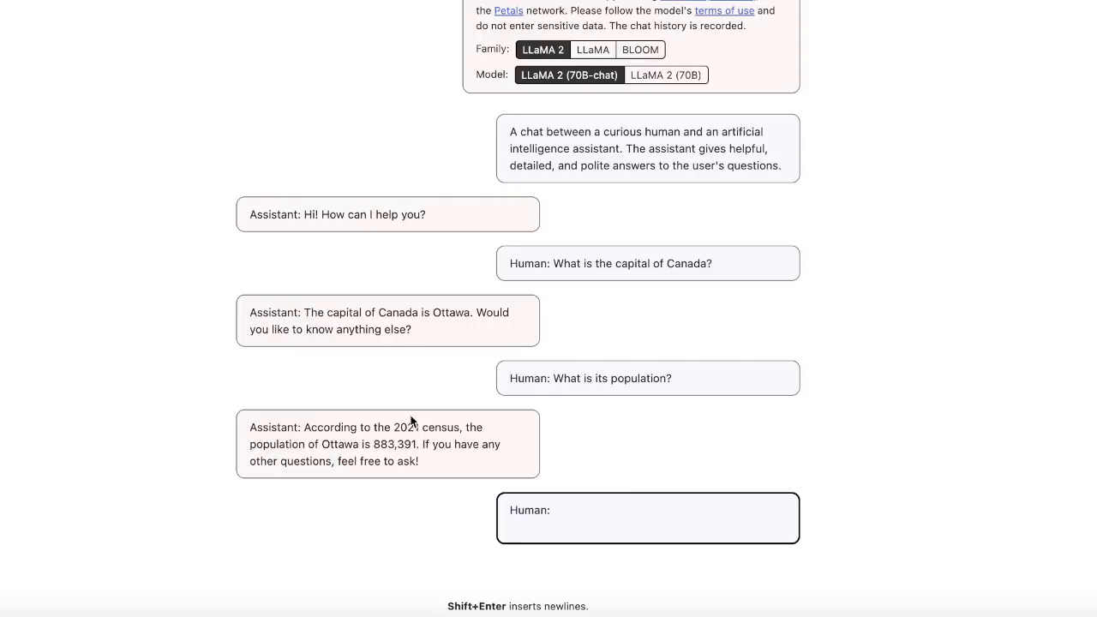
pyautogui.moveTo(566, 307)
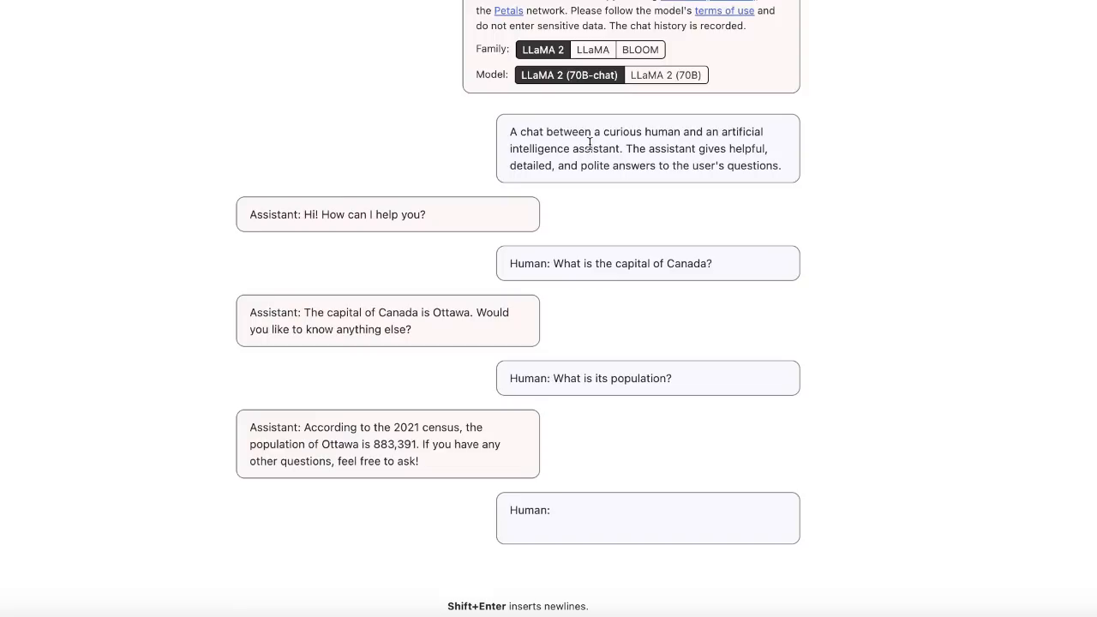
pyautogui.moveTo(326, 429)
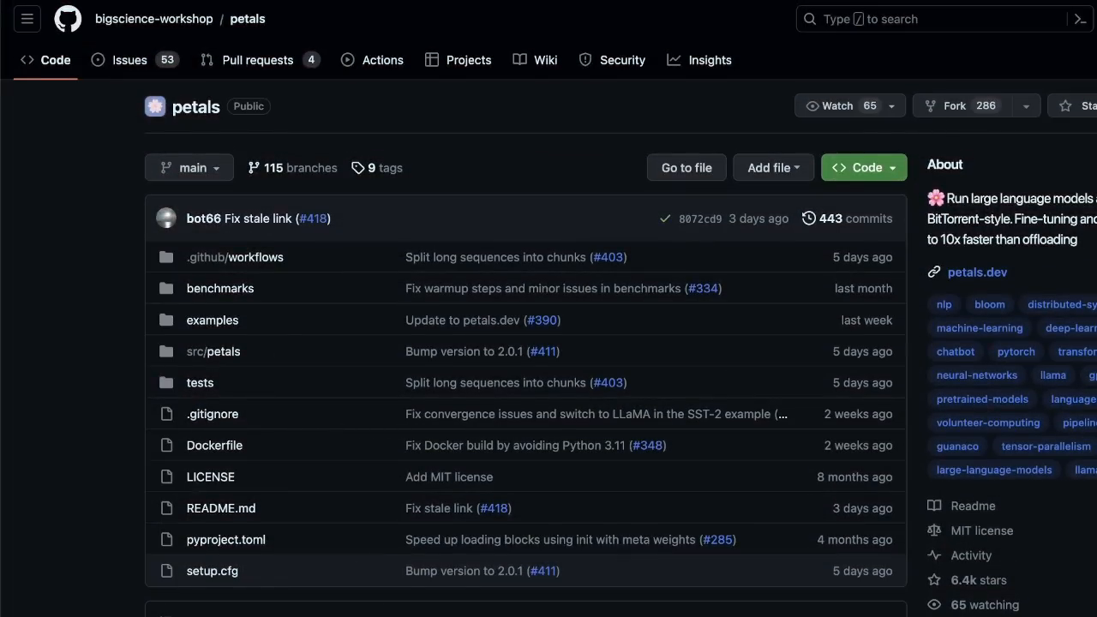
# Scroll the bigscience-workshop/petals README down to its distributed text-generation code snippet
pyautogui.scroll(-3)
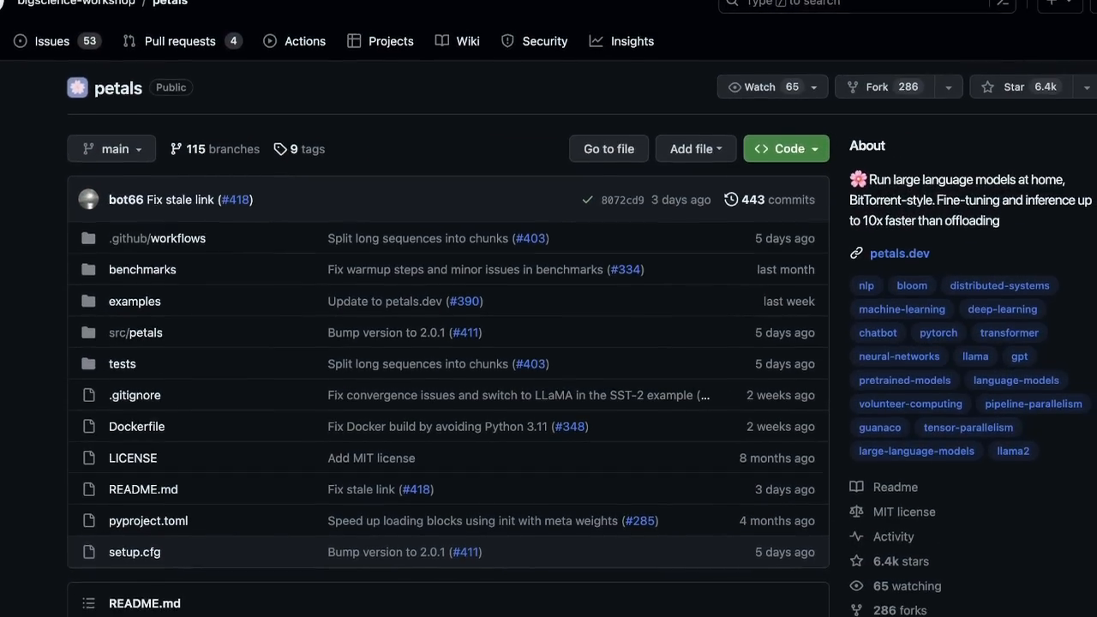
pyautogui.scroll(-3)
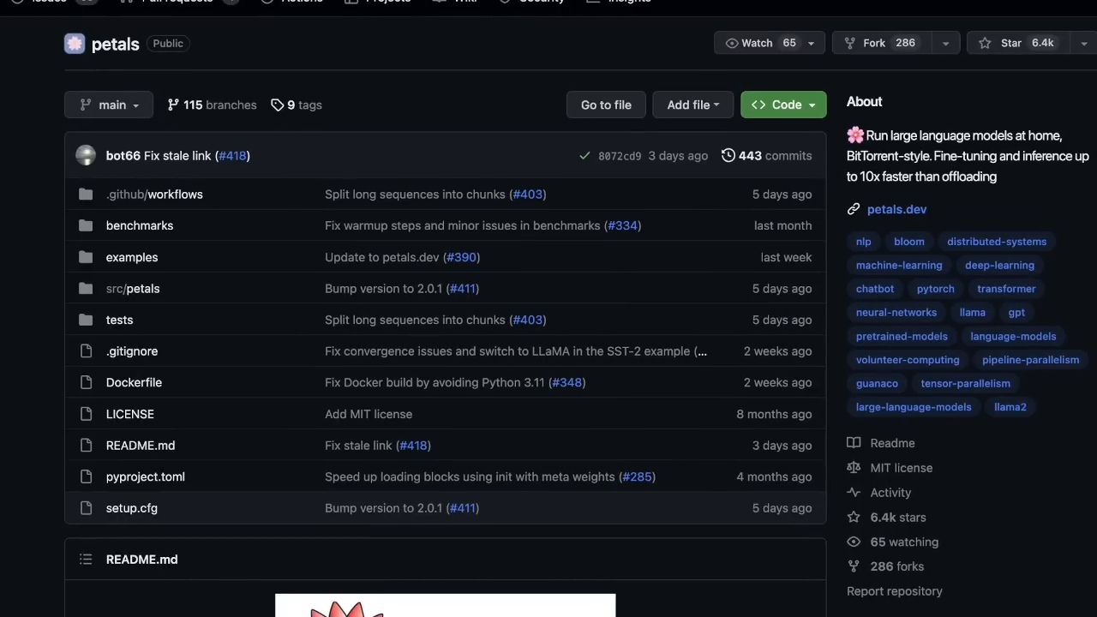
pyautogui.moveTo(982, 138)
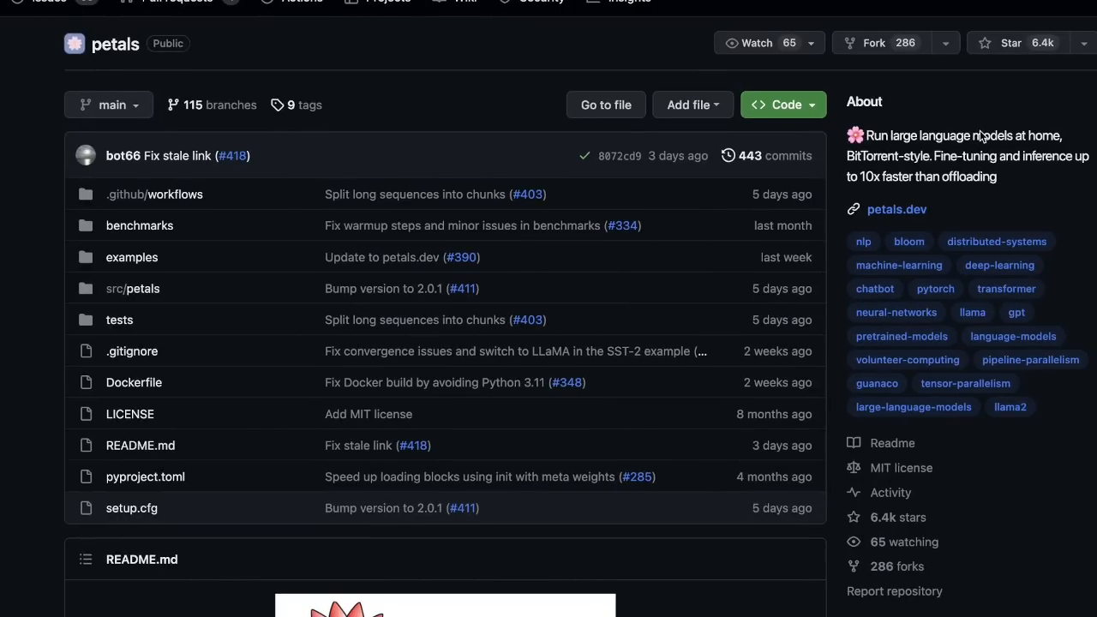
pyautogui.moveTo(864, 136)
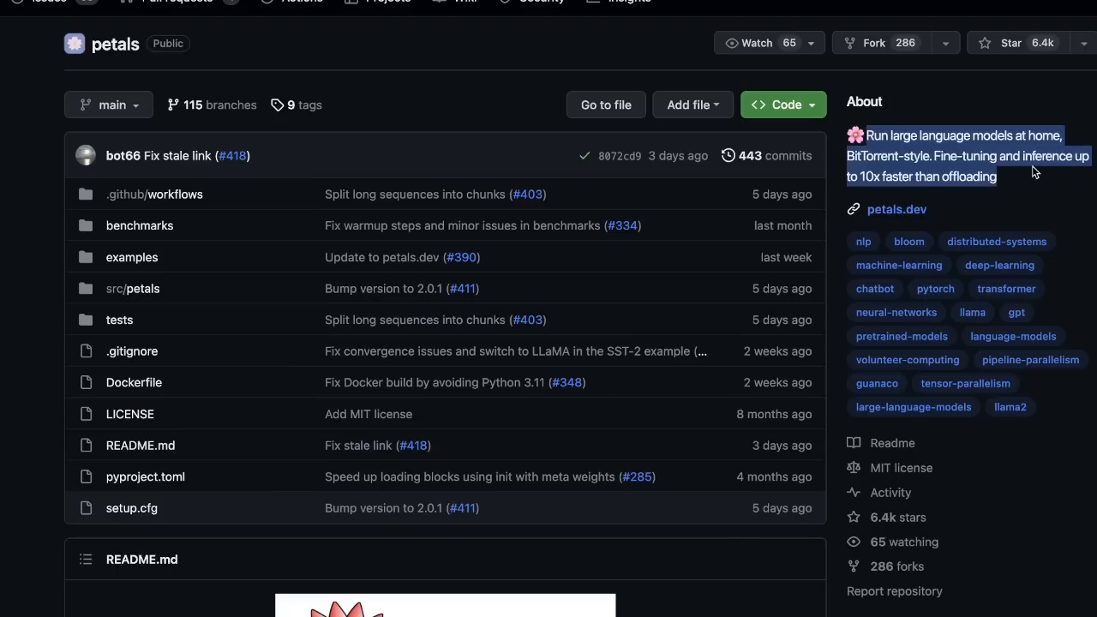
pyautogui.moveTo(1054, 174)
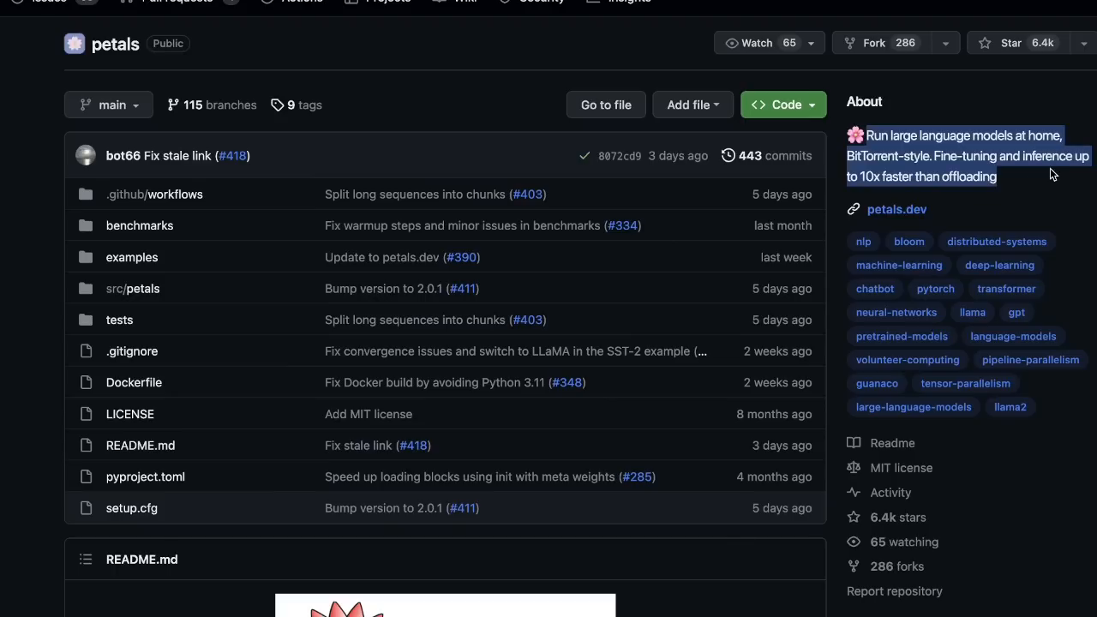
pyautogui.moveTo(989, 216)
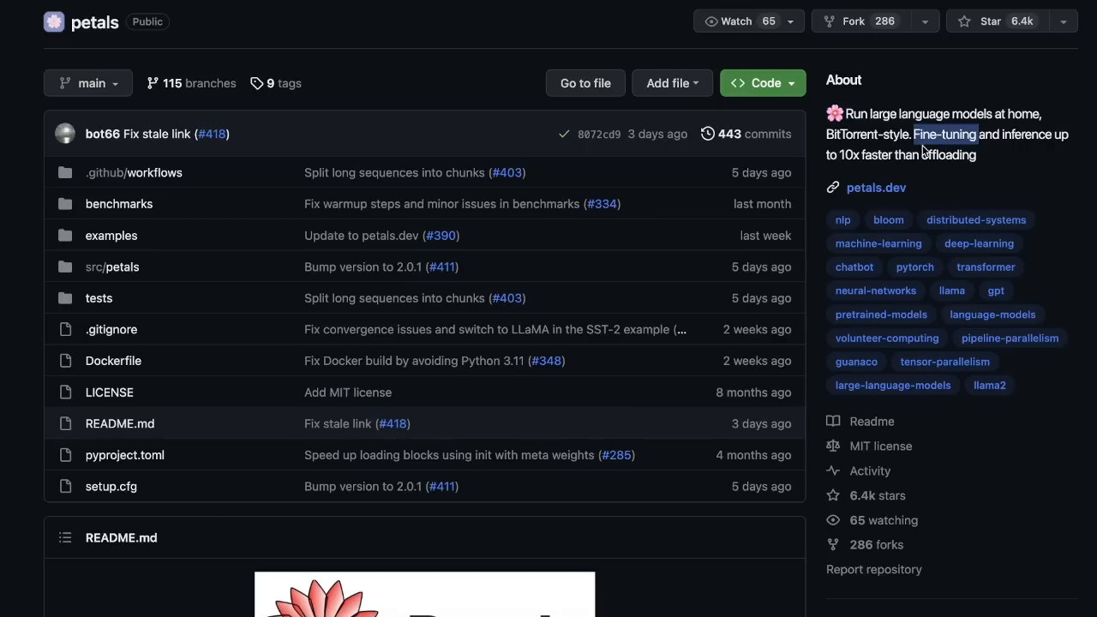
pyautogui.scroll(-3)
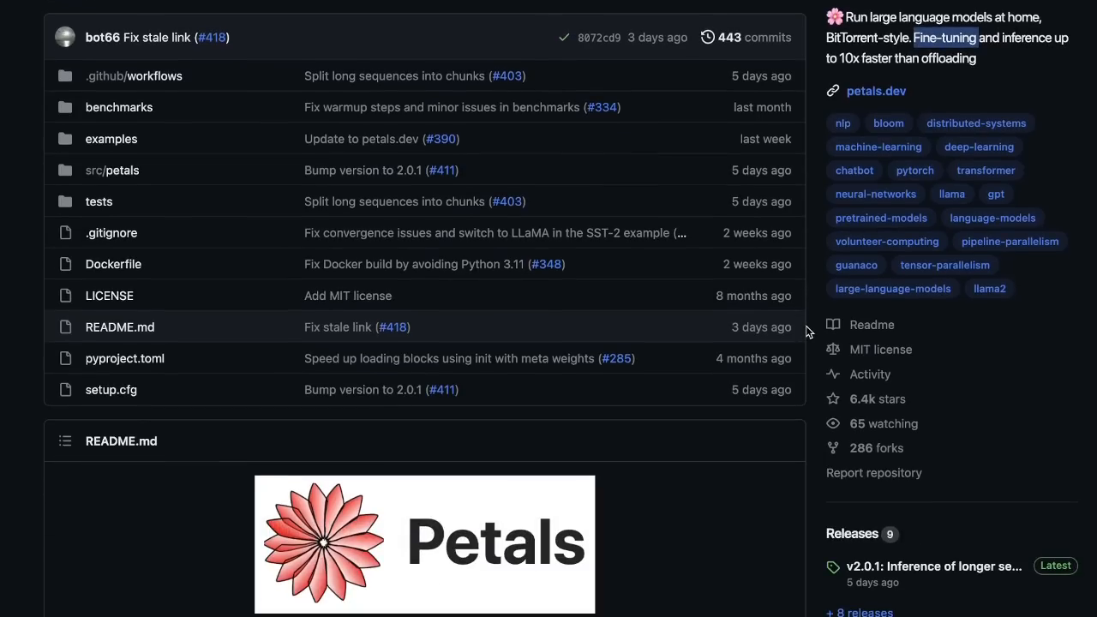
pyautogui.scroll(-3)
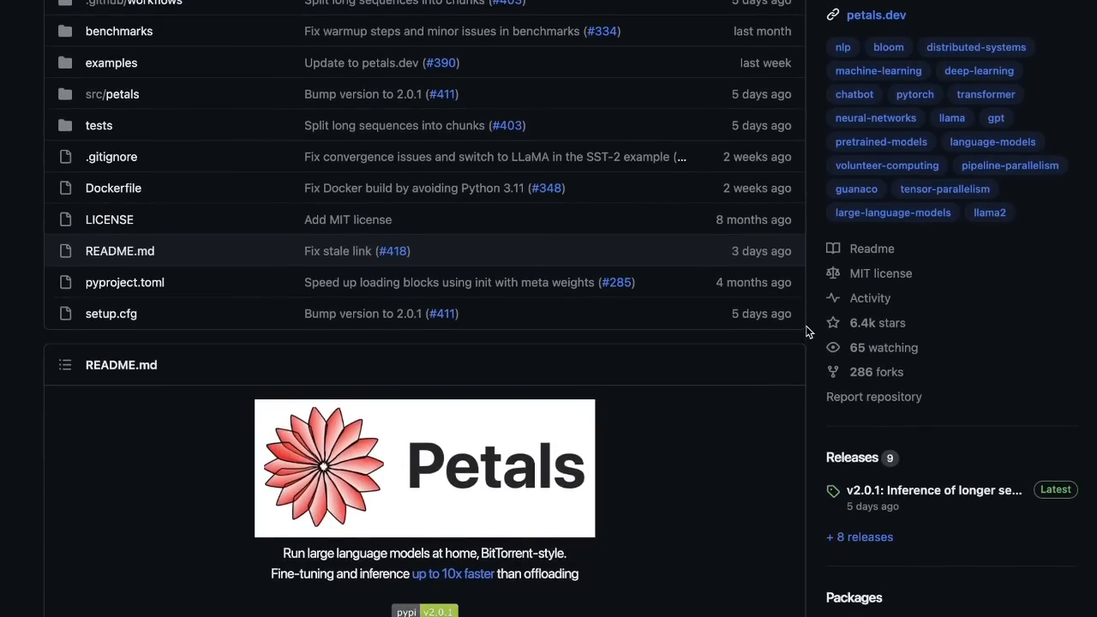
pyautogui.scroll(-3)
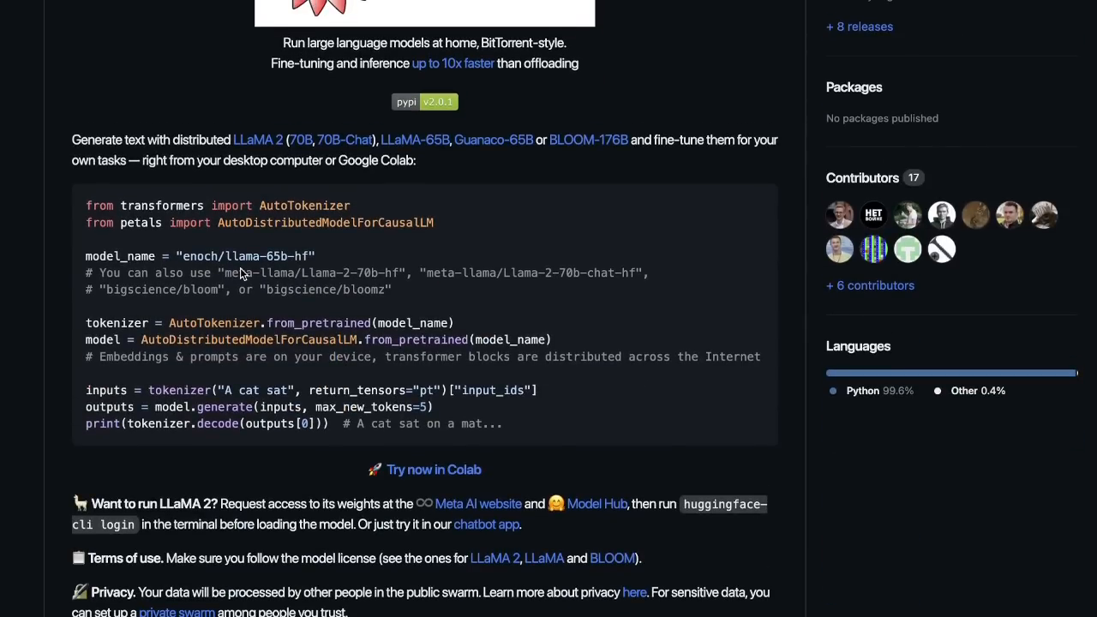
pyautogui.moveTo(142, 319)
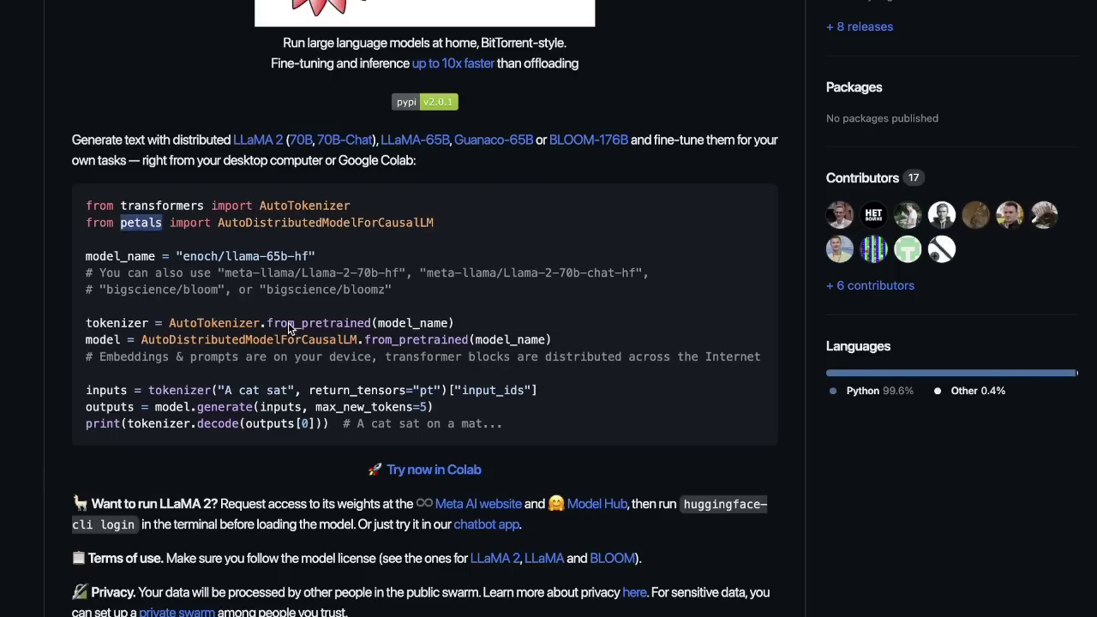
pyautogui.moveTo(223, 223)
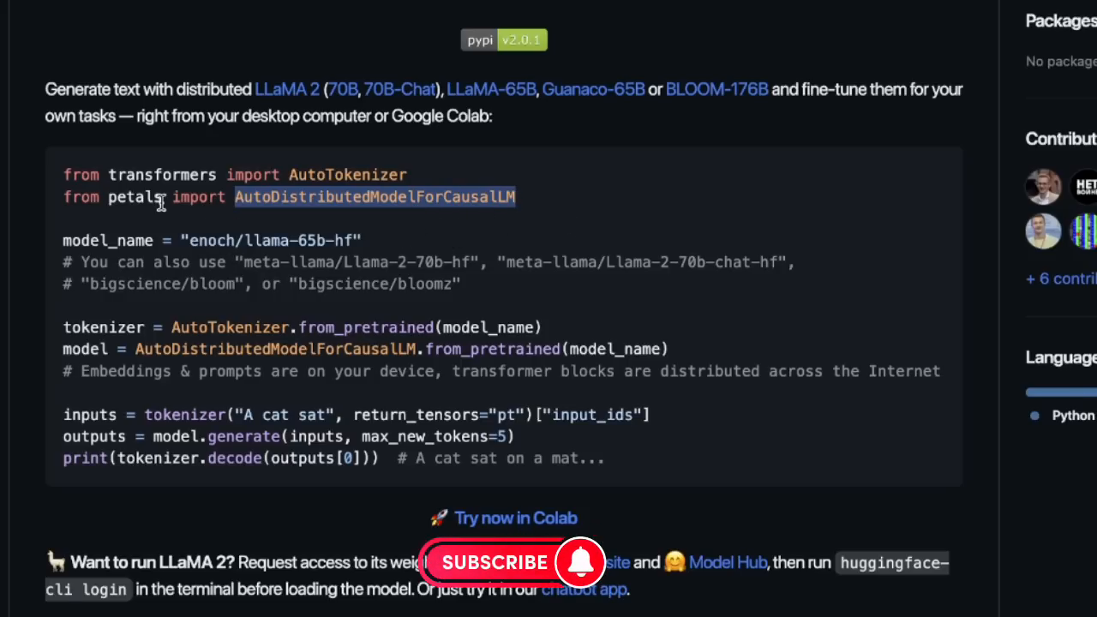
# Highlight the GPU-sharing sentence and 'Connect your GPU' heading, then scroll back slightly
pyautogui.scroll(-3)
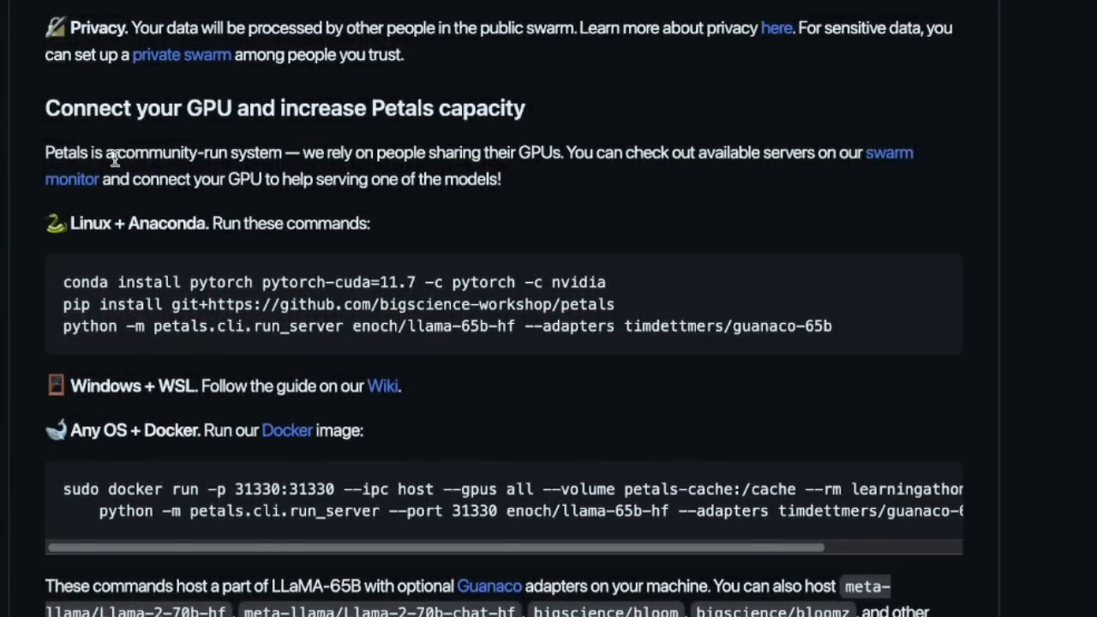
pyautogui.moveTo(114, 153); pyautogui.dragTo(564, 153)
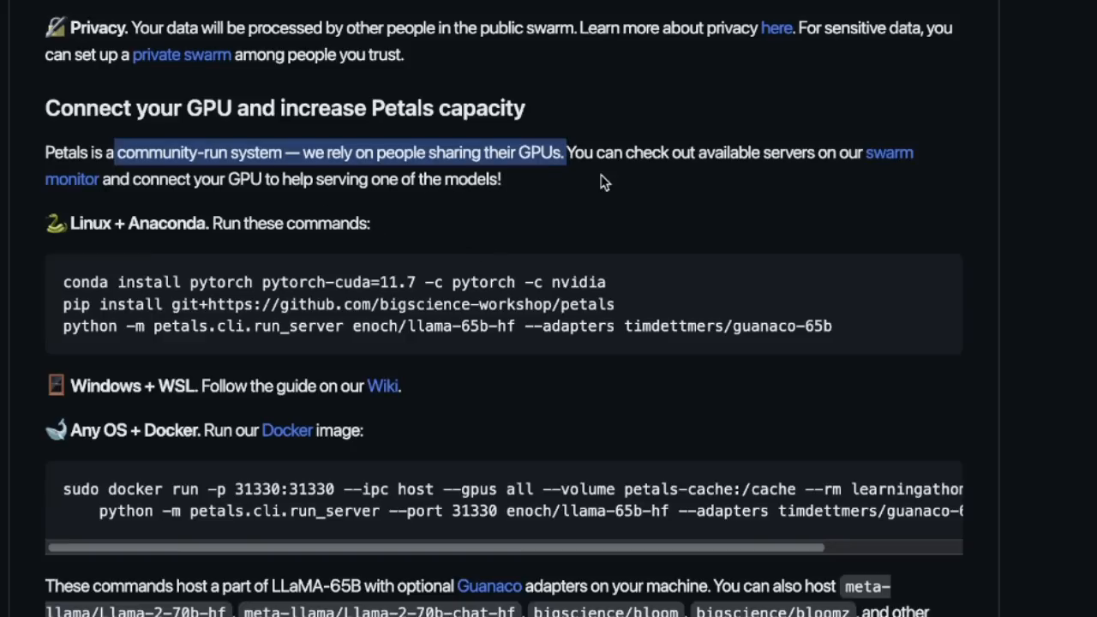
pyautogui.moveTo(506, 109)
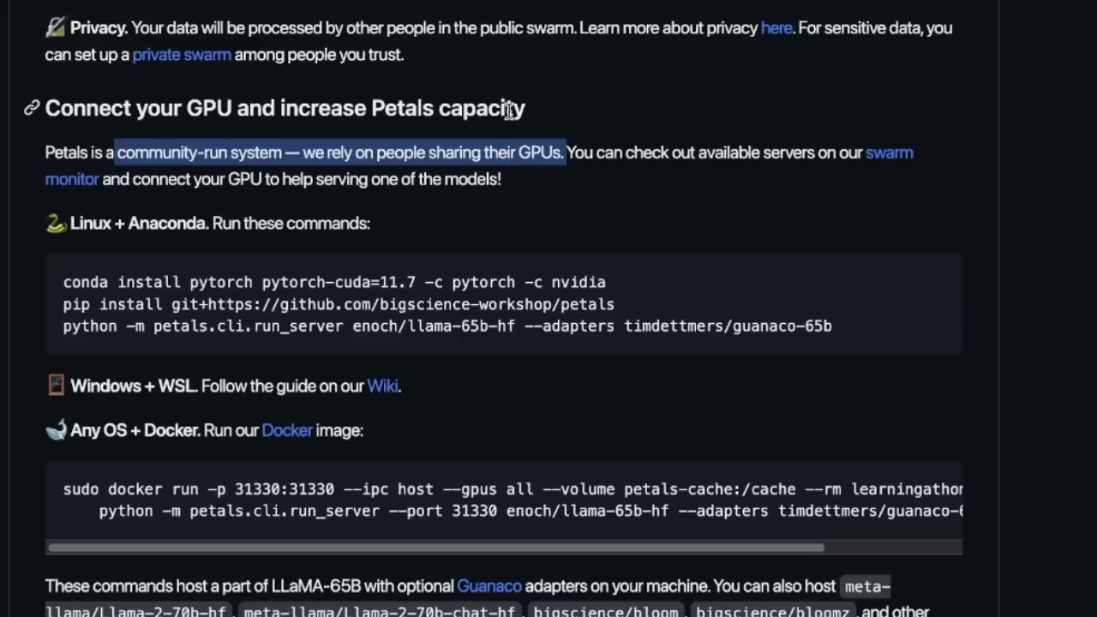
pyautogui.tripleClick(283, 108)
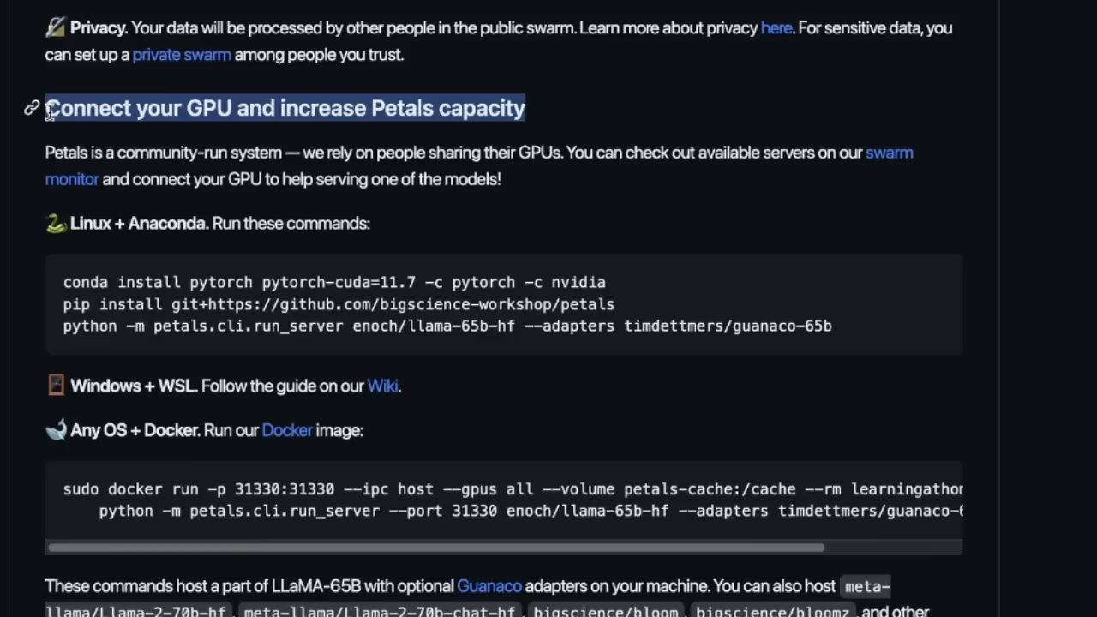
pyautogui.moveTo(347, 142)
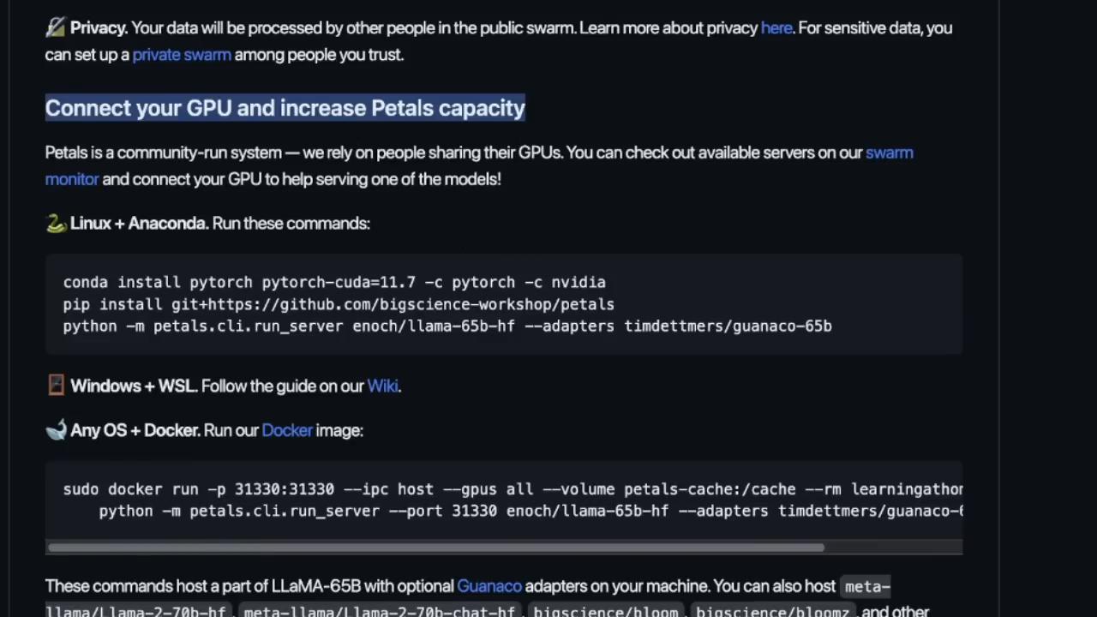
pyautogui.scroll(3)
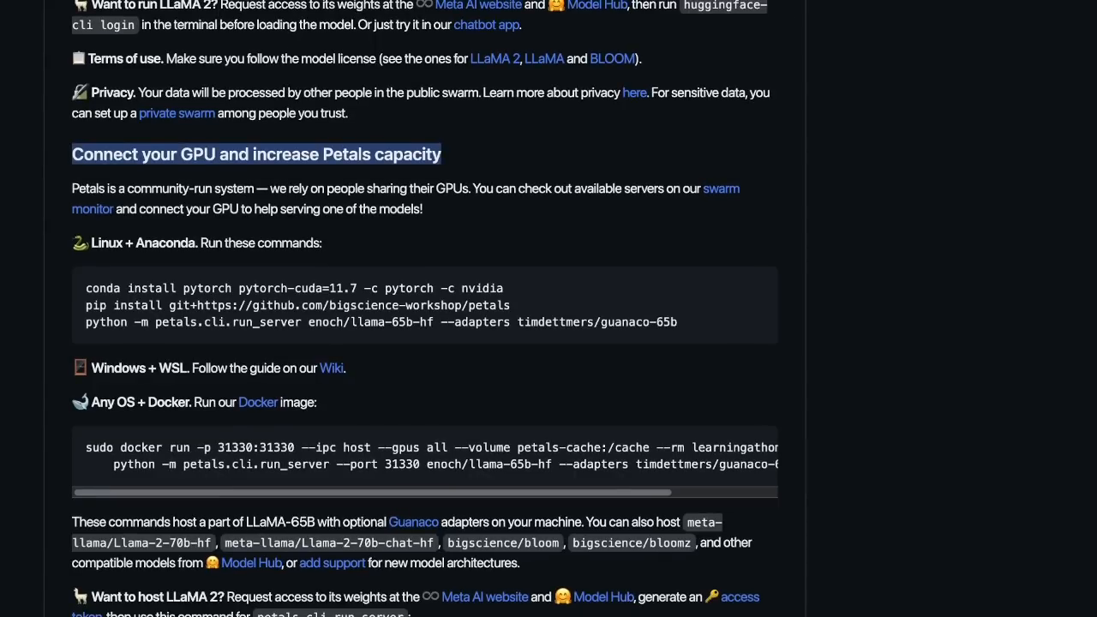
pyautogui.scroll(3)
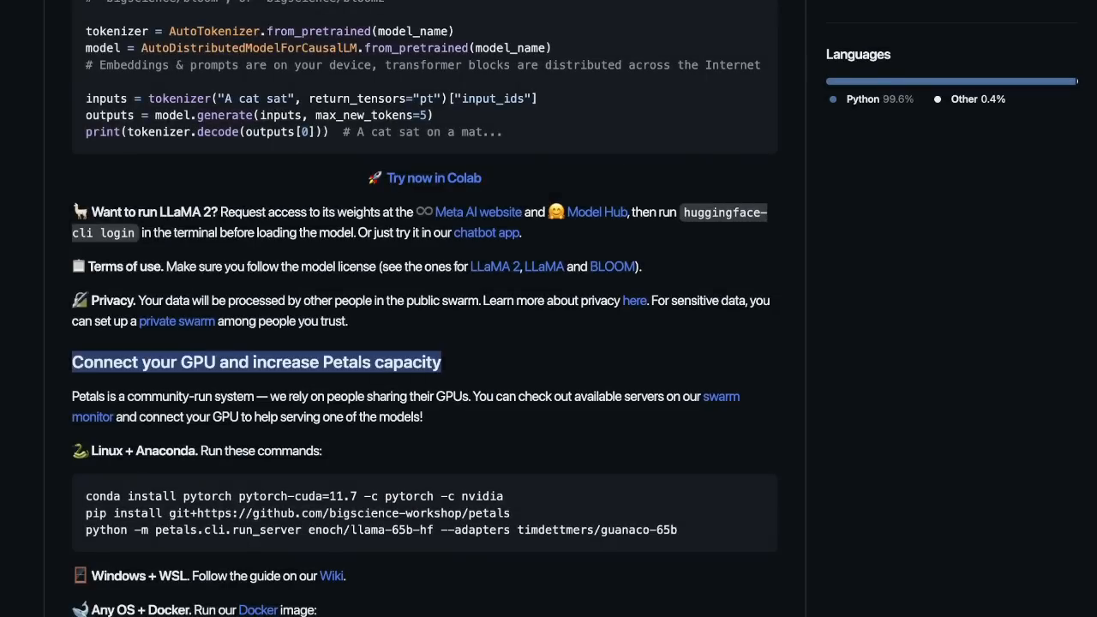
pyautogui.scroll(3)
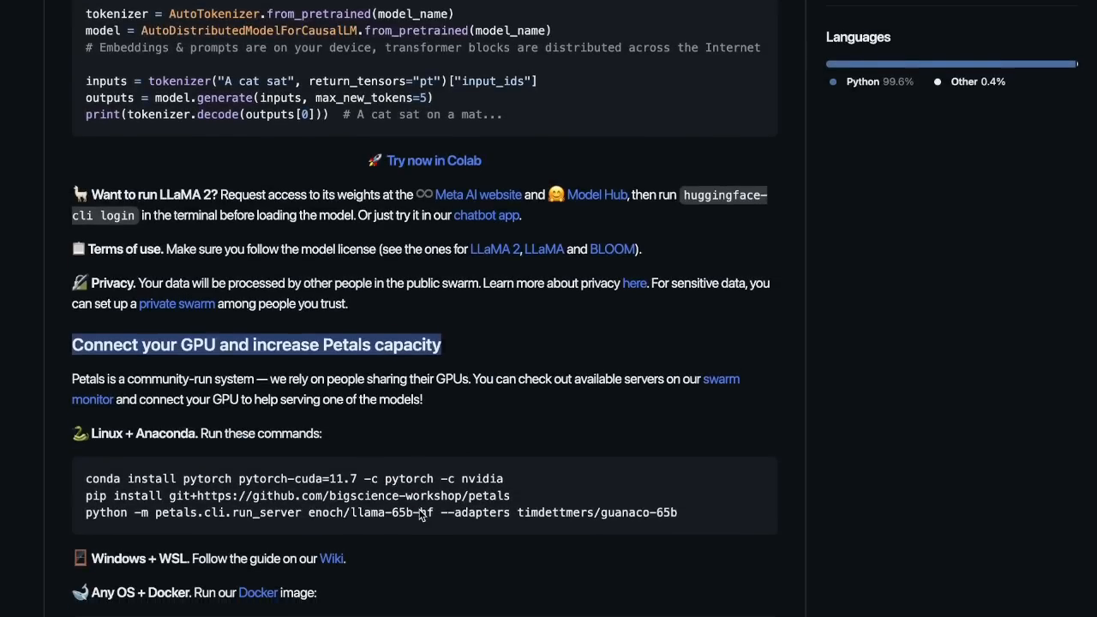
pyautogui.scroll(-3)
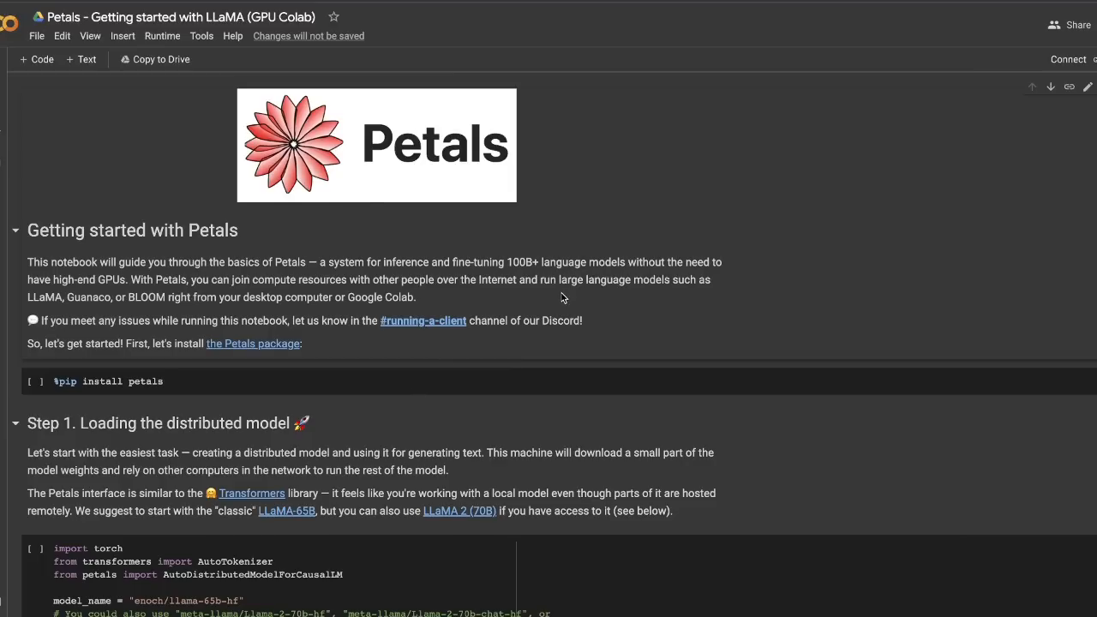
pyautogui.moveTo(600, 320)
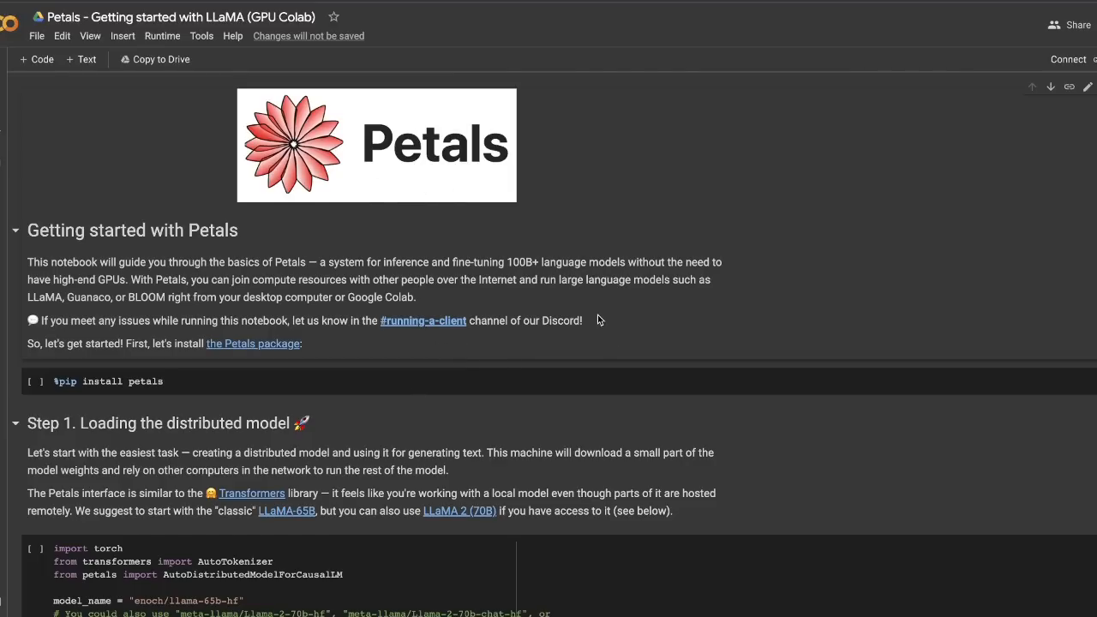
pyautogui.moveTo(605, 323)
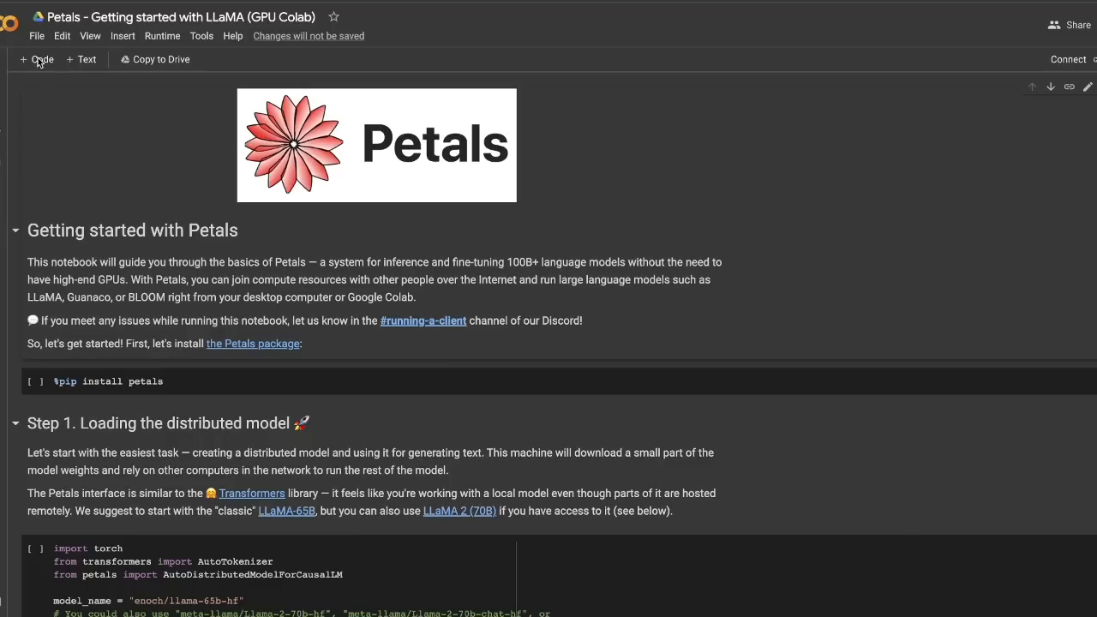
# Confirm the runtime type uses a T4 GPU accelerator and close Notebook settings
pyautogui.click(36, 35)
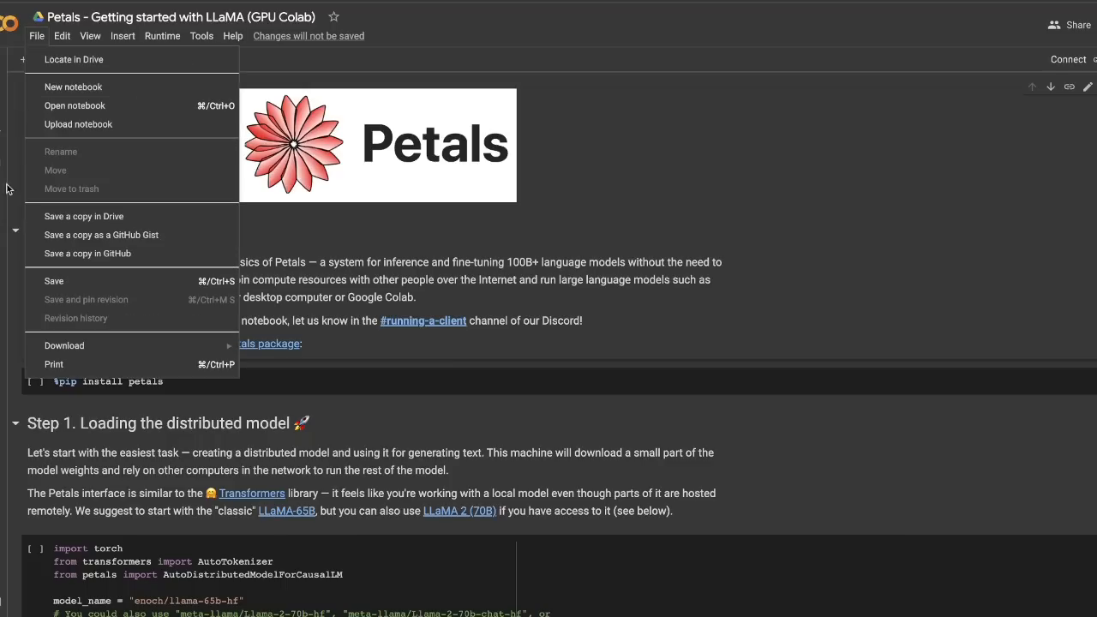
pyautogui.moveTo(101, 235)
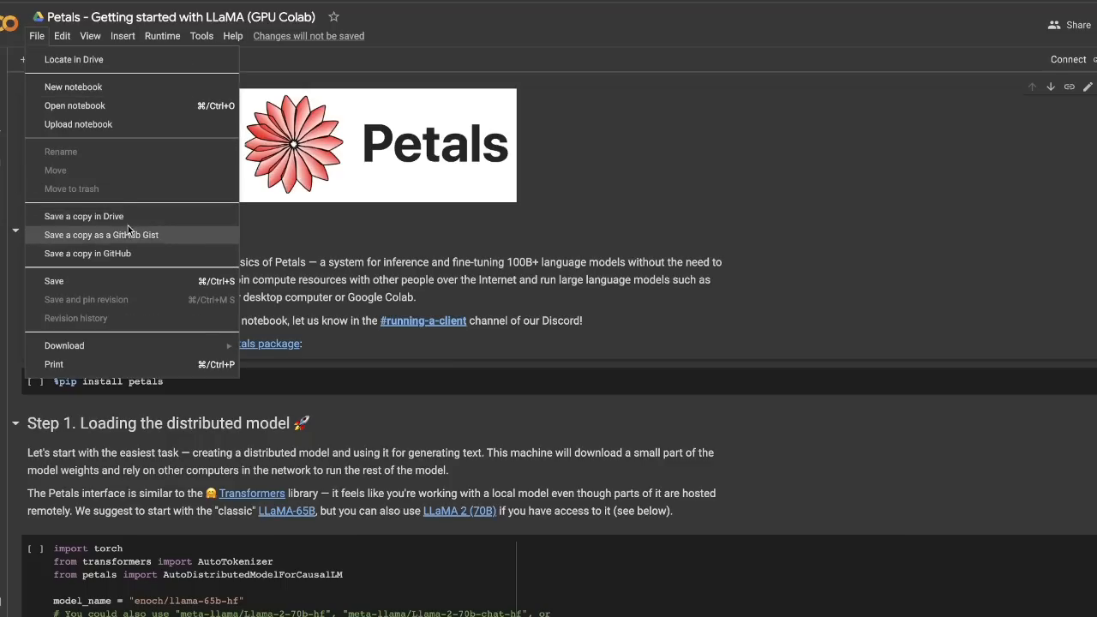
pyautogui.moveTo(990, 298)
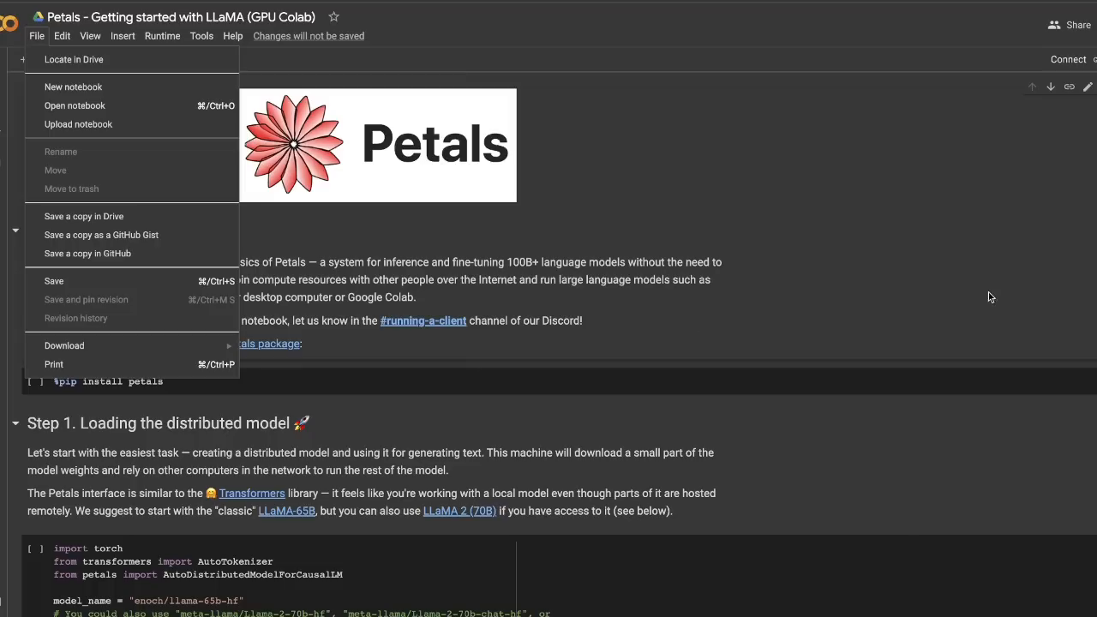
pyautogui.click(162, 36)
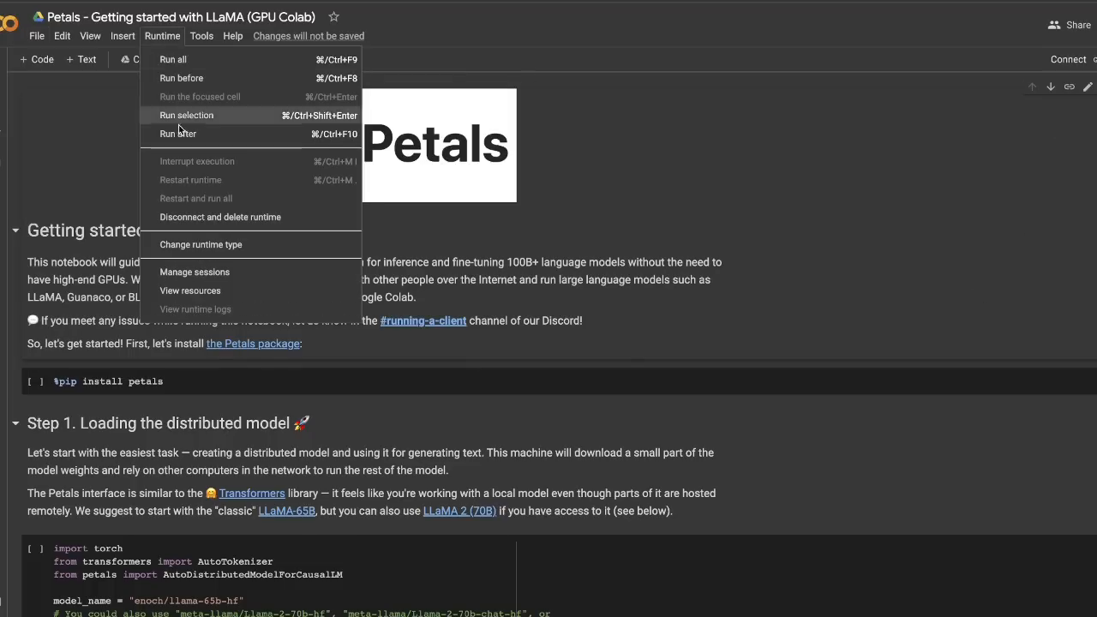
pyautogui.click(200, 244)
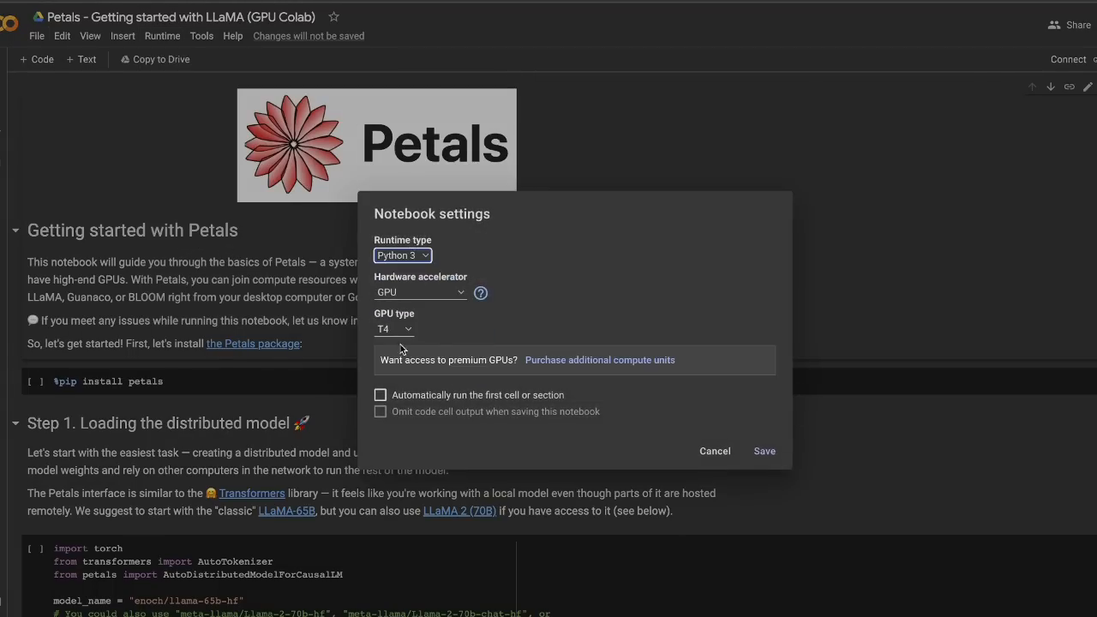
pyautogui.click(715, 451)
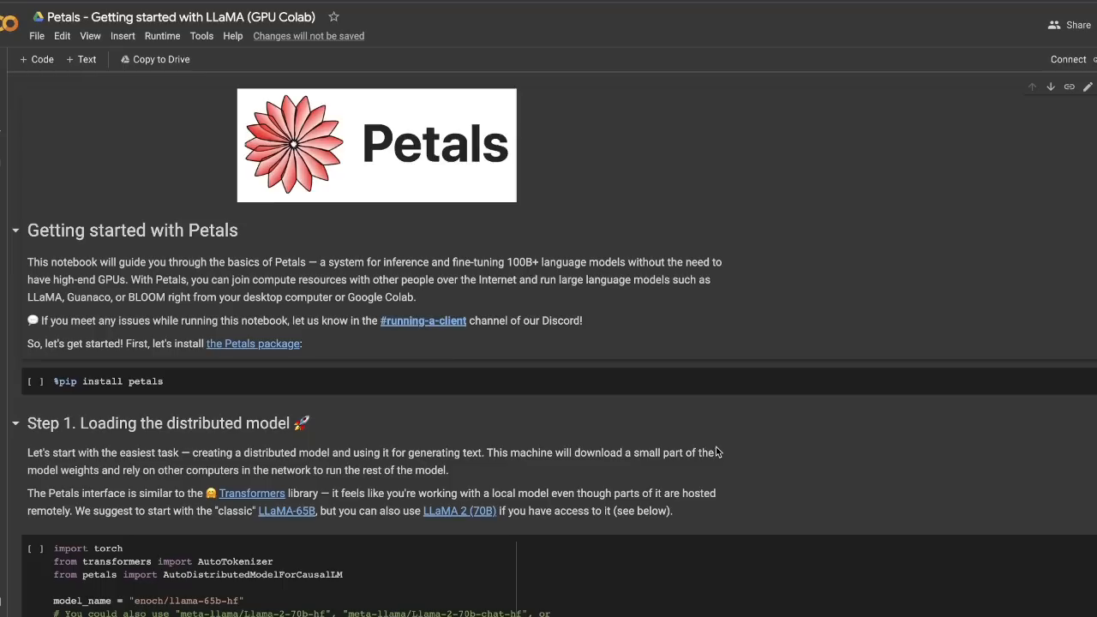
pyautogui.moveTo(1069, 59)
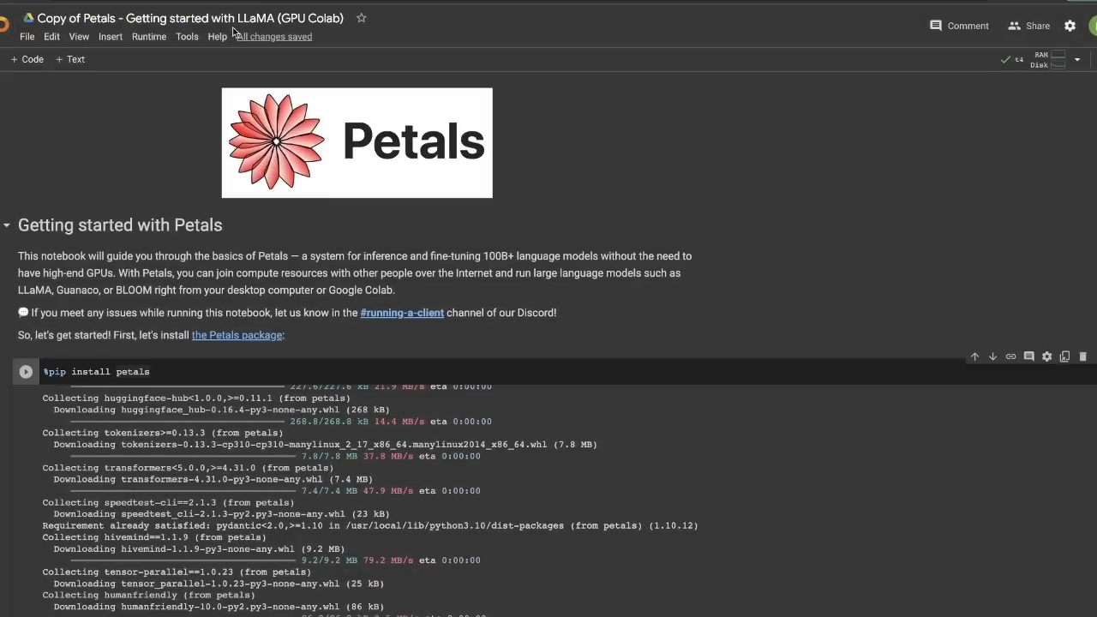
pyautogui.moveTo(646, 153)
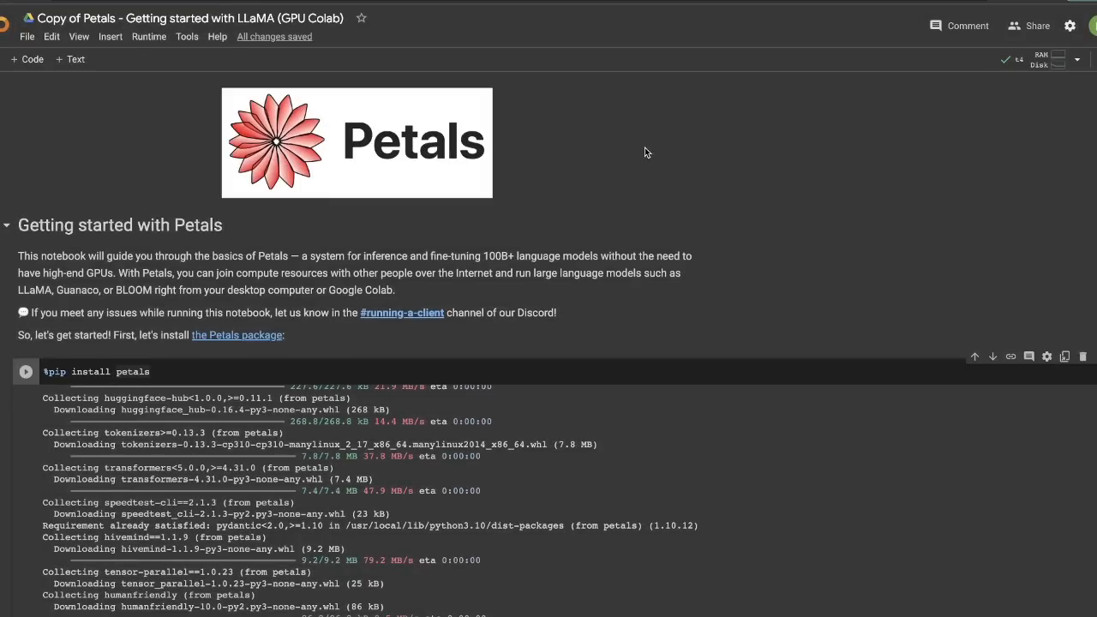
pyautogui.moveTo(261, 352)
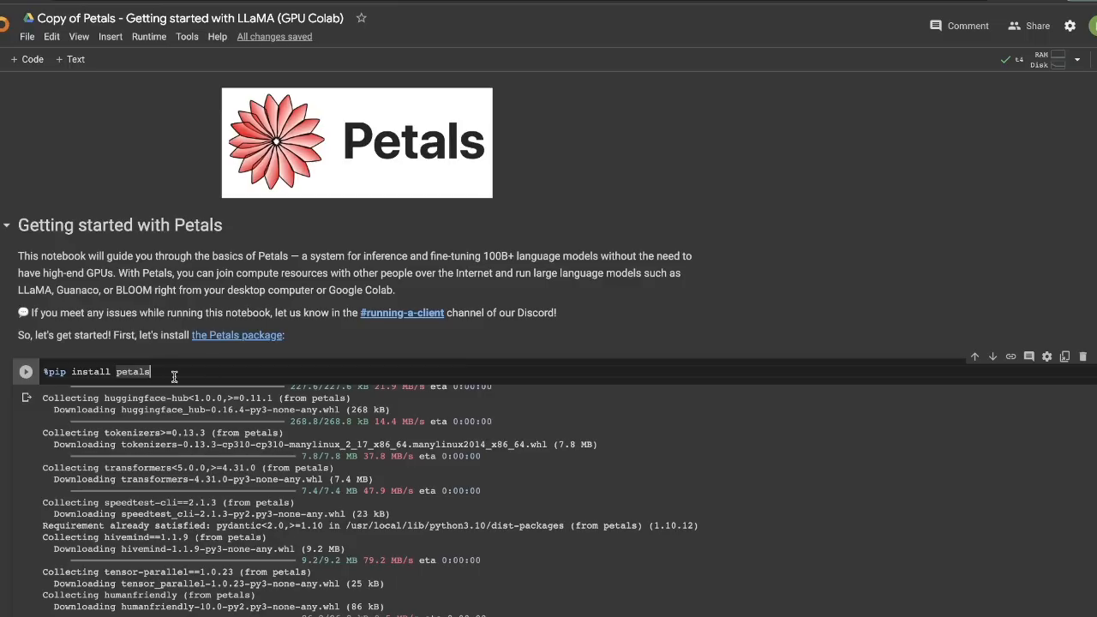
pyautogui.moveTo(189, 378)
pyautogui.write('# ')
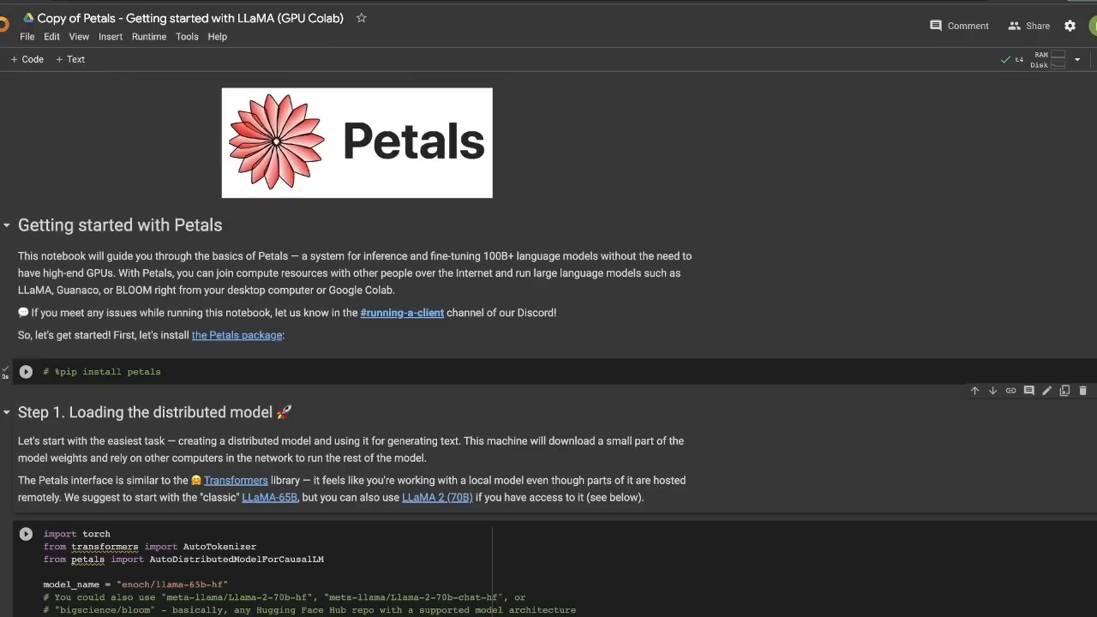
# Run the %pip install petals cell and open the RAM, GPU and disk Resources panel
pyautogui.click(26, 371)
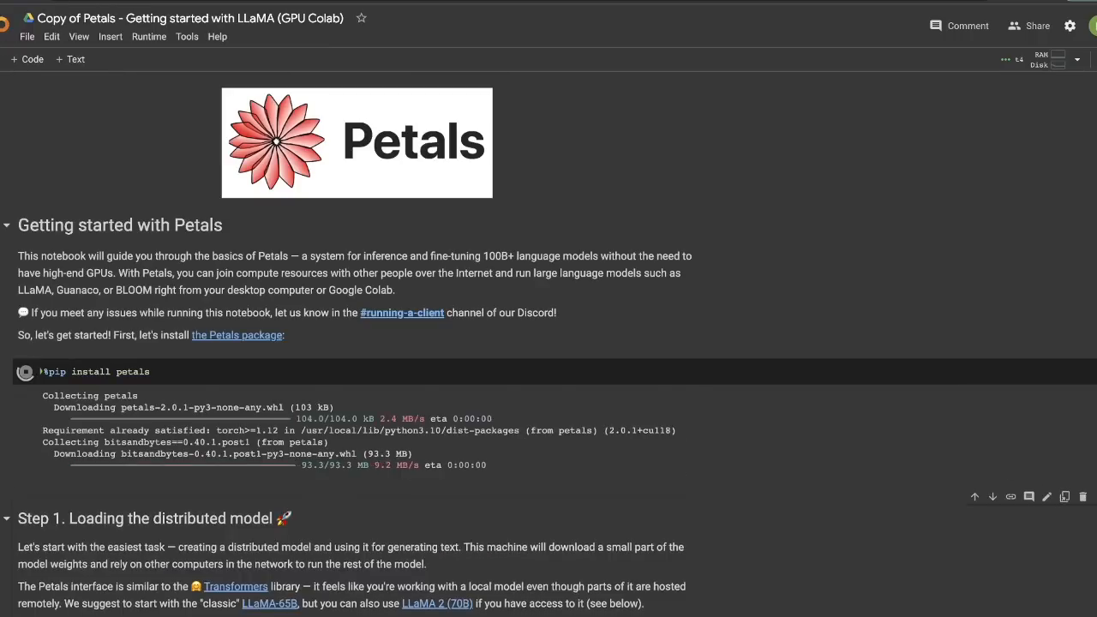
pyautogui.click(1058, 59)
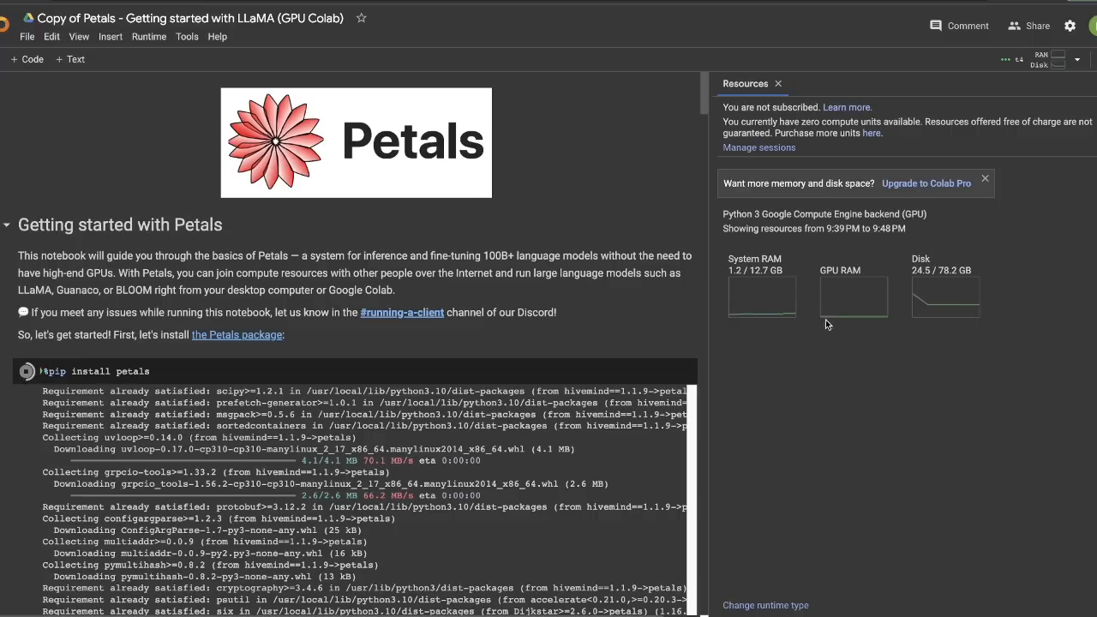
pyautogui.moveTo(815, 323)
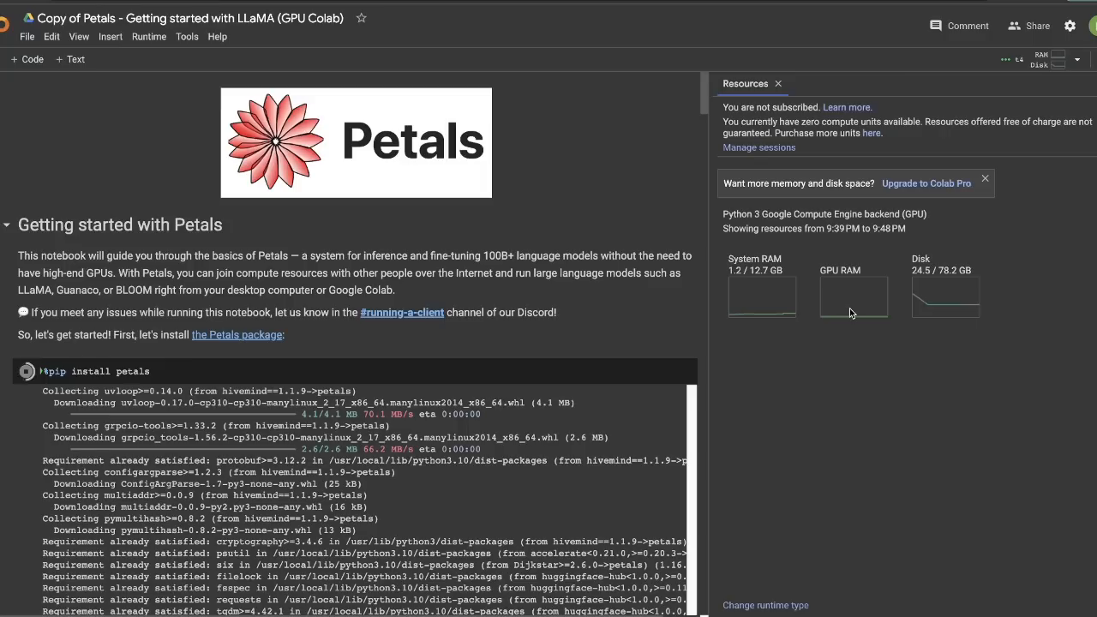
pyautogui.moveTo(849, 314)
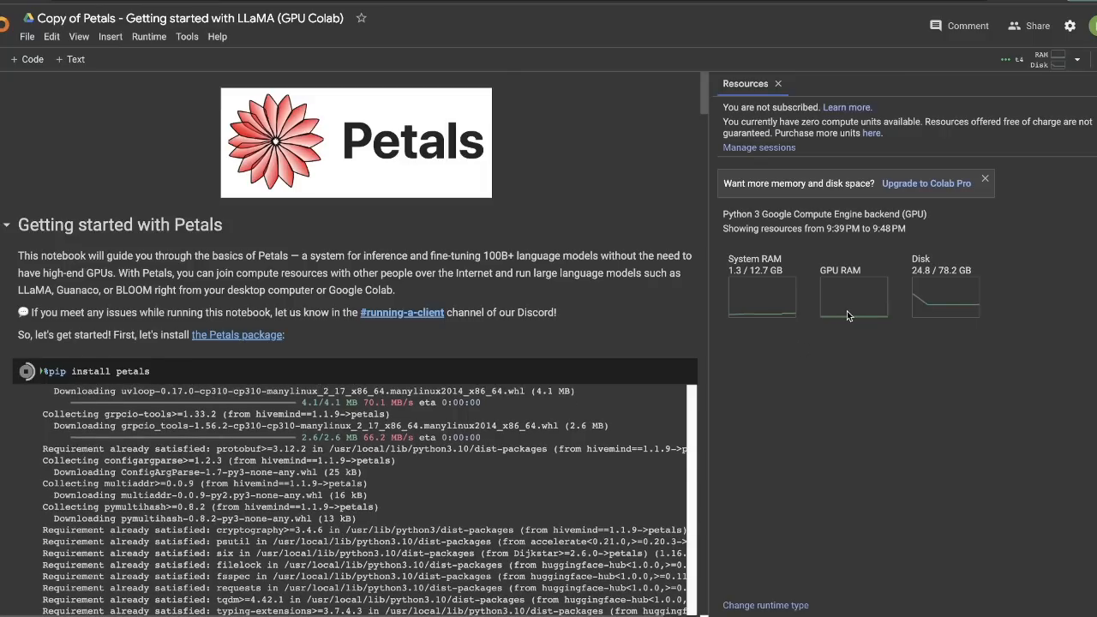
pyautogui.scroll(-3)
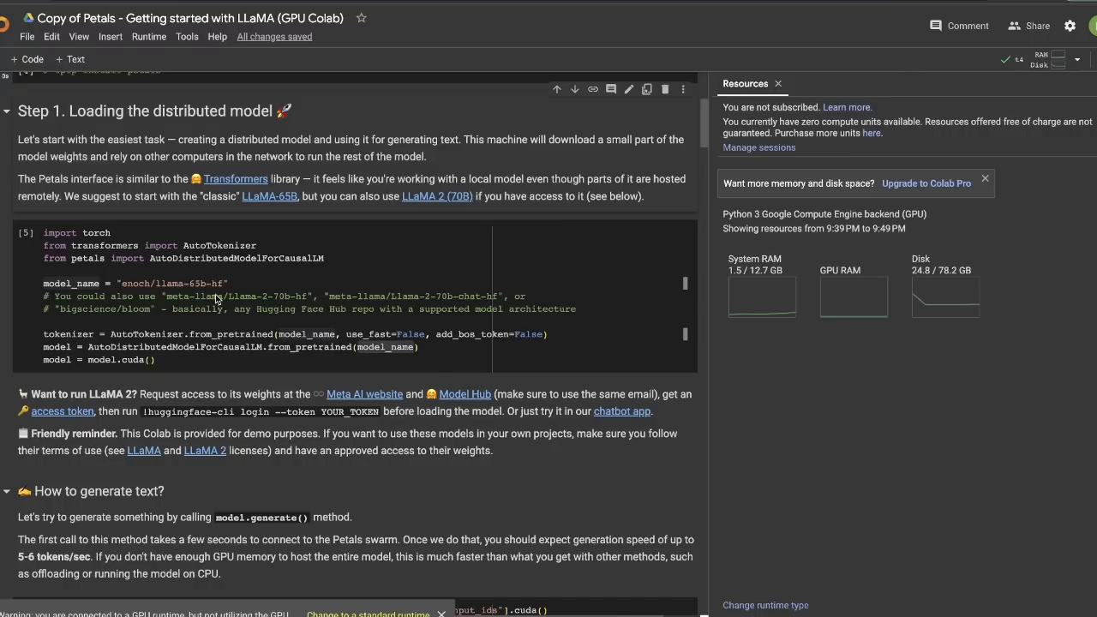
pyautogui.moveTo(133, 287)
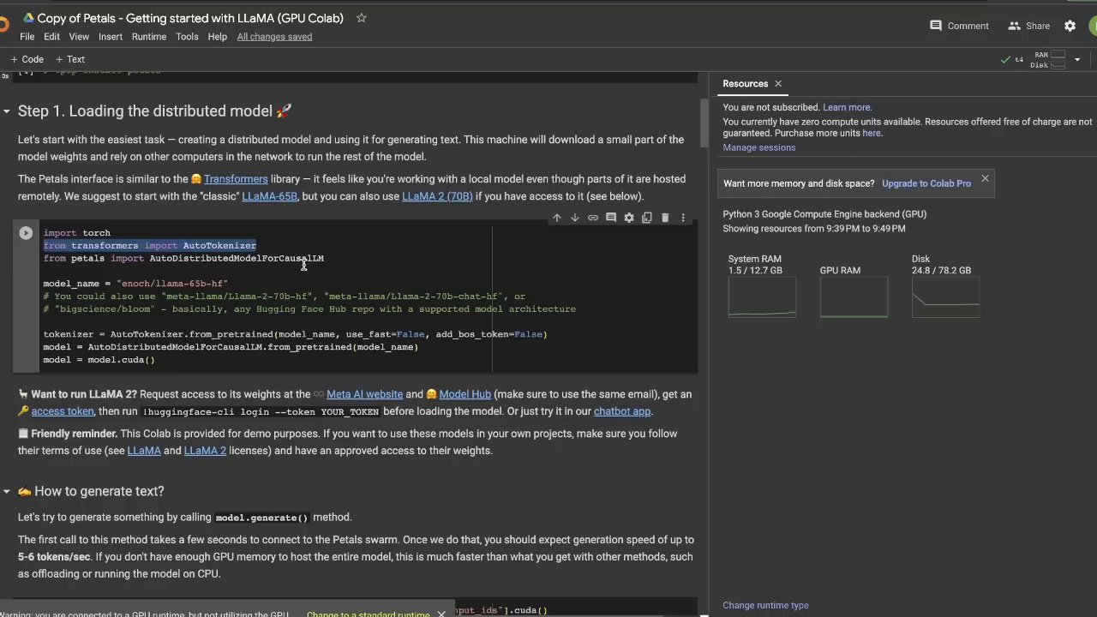
pyautogui.click(341, 258)
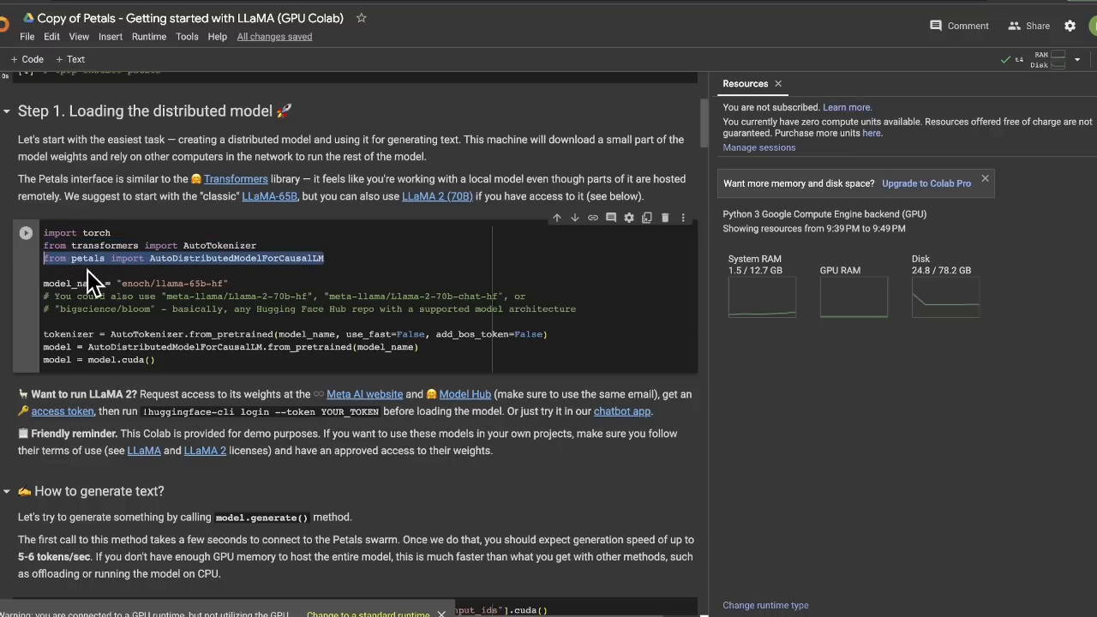
pyautogui.doubleClick(236, 258)
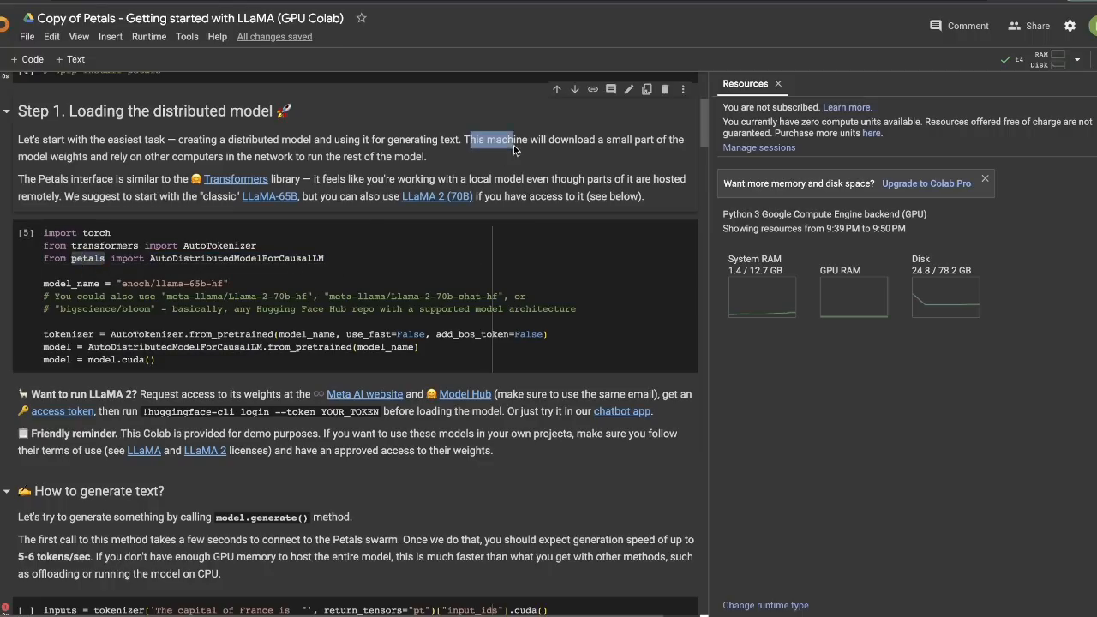
pyautogui.moveTo(470, 139); pyautogui.dragTo(425, 156)
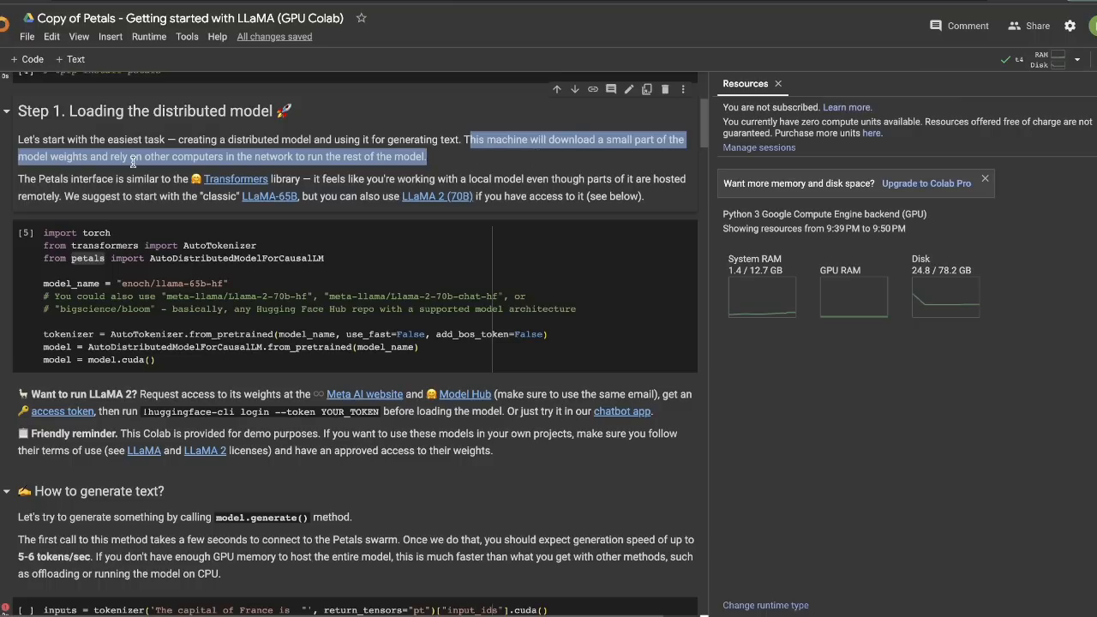
pyautogui.moveTo(399, 158)
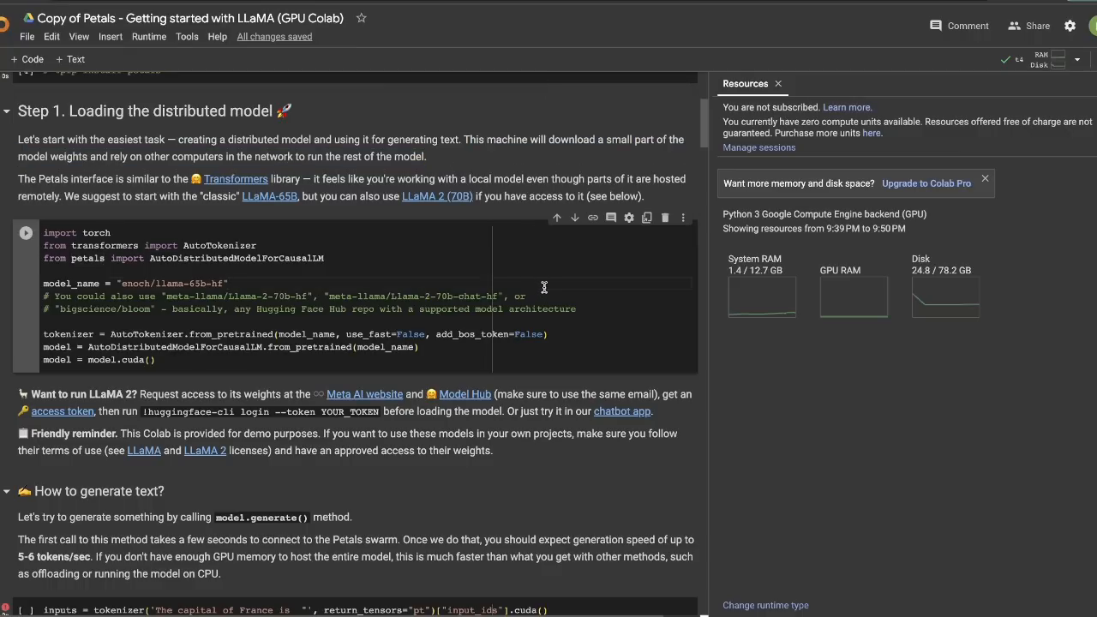
pyautogui.moveTo(279, 360)
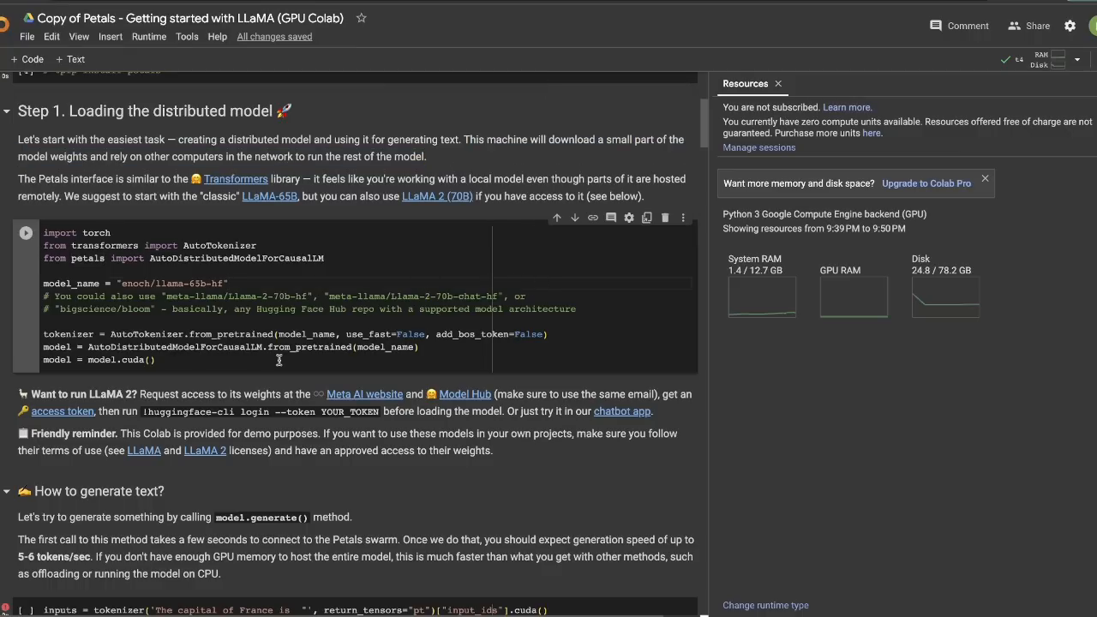
pyautogui.moveTo(359, 355)
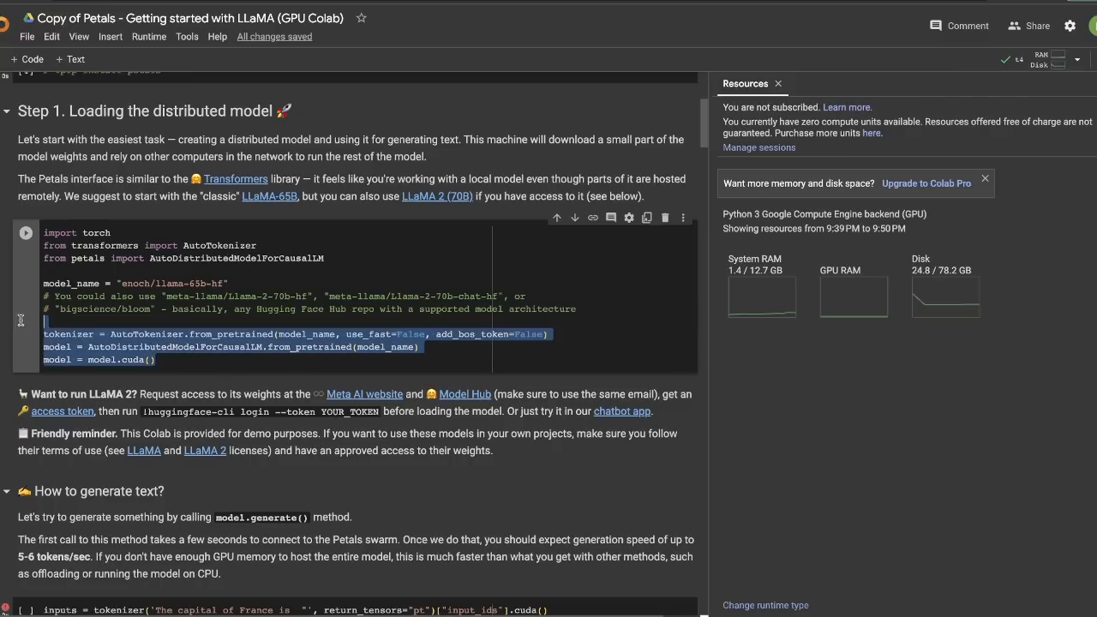
pyautogui.moveTo(185, 363)
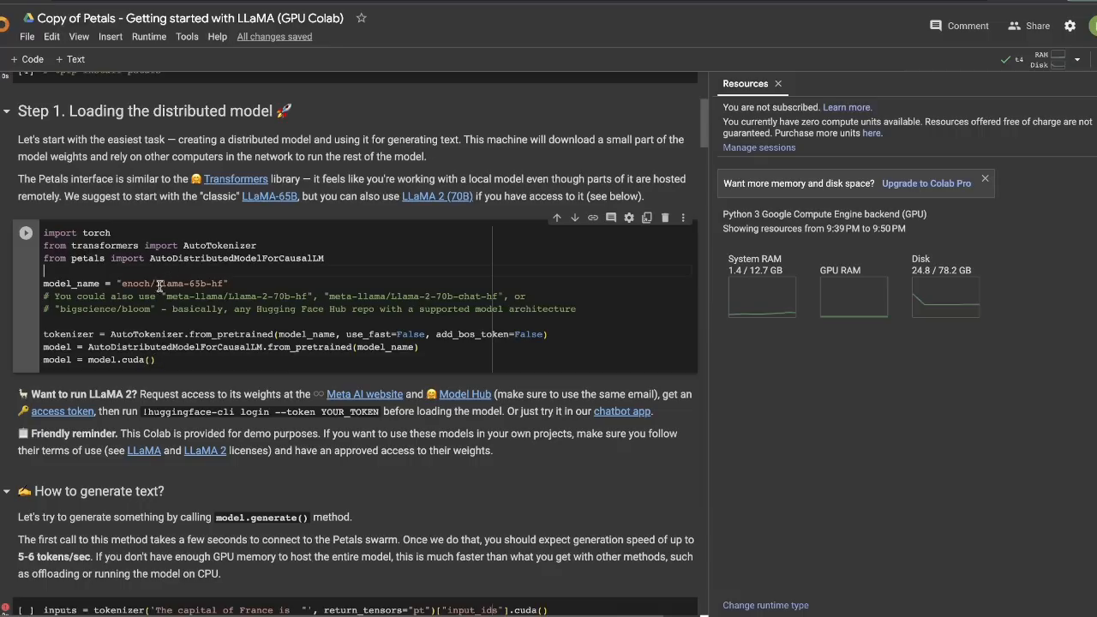
pyautogui.doubleClick(172, 282)
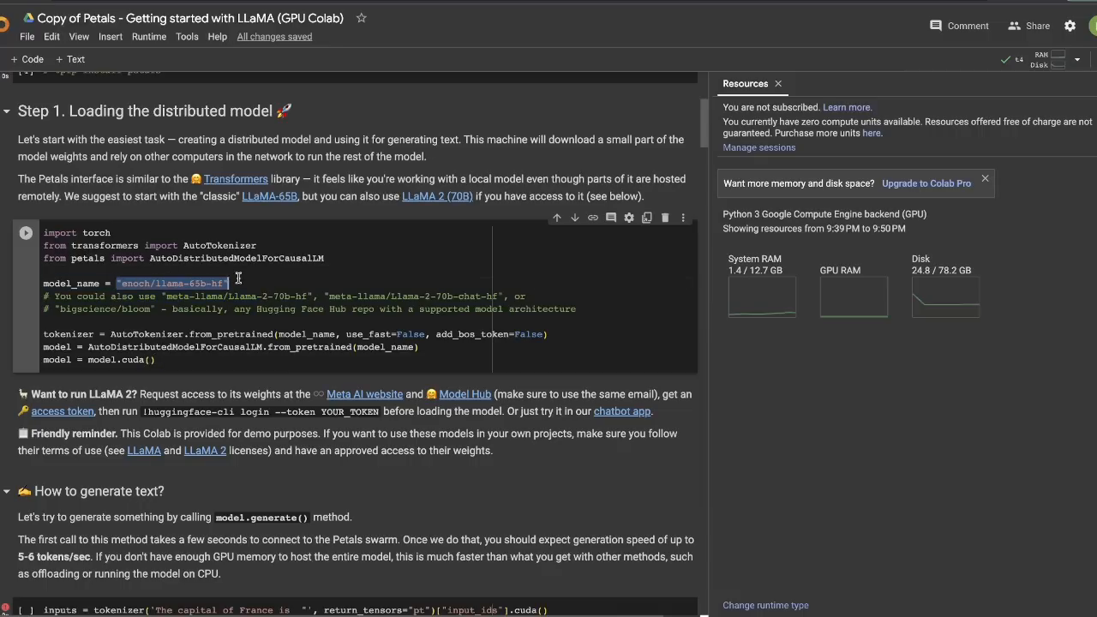
pyautogui.moveTo(211, 319)
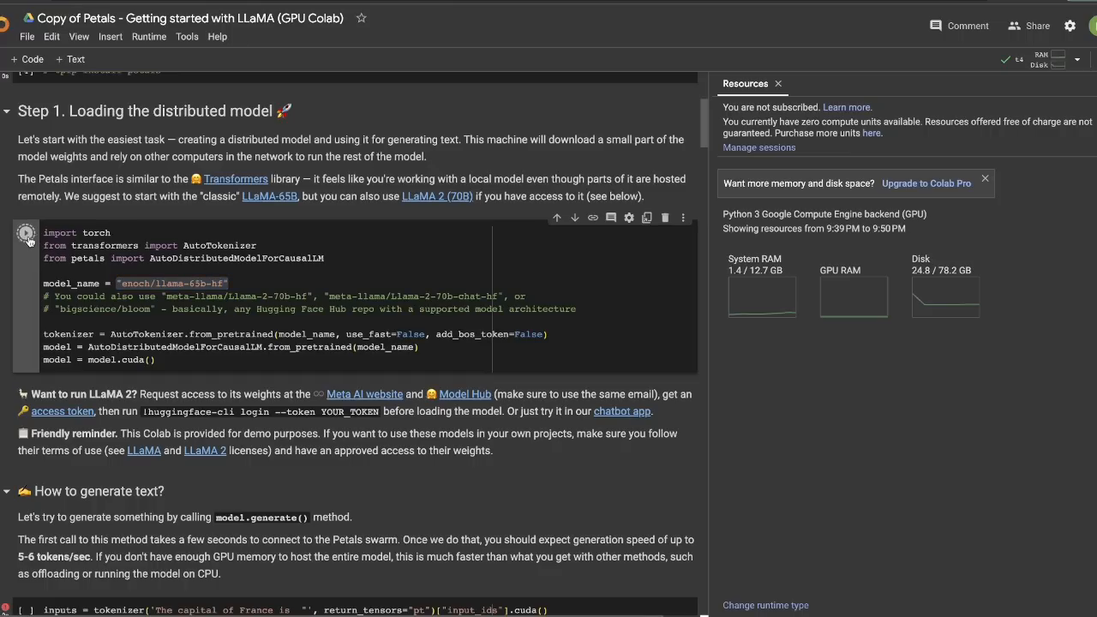
# Run the Step 1 cell to download LLaMA-65B, highlighting the 1.05G weights size
pyautogui.click(26, 232)
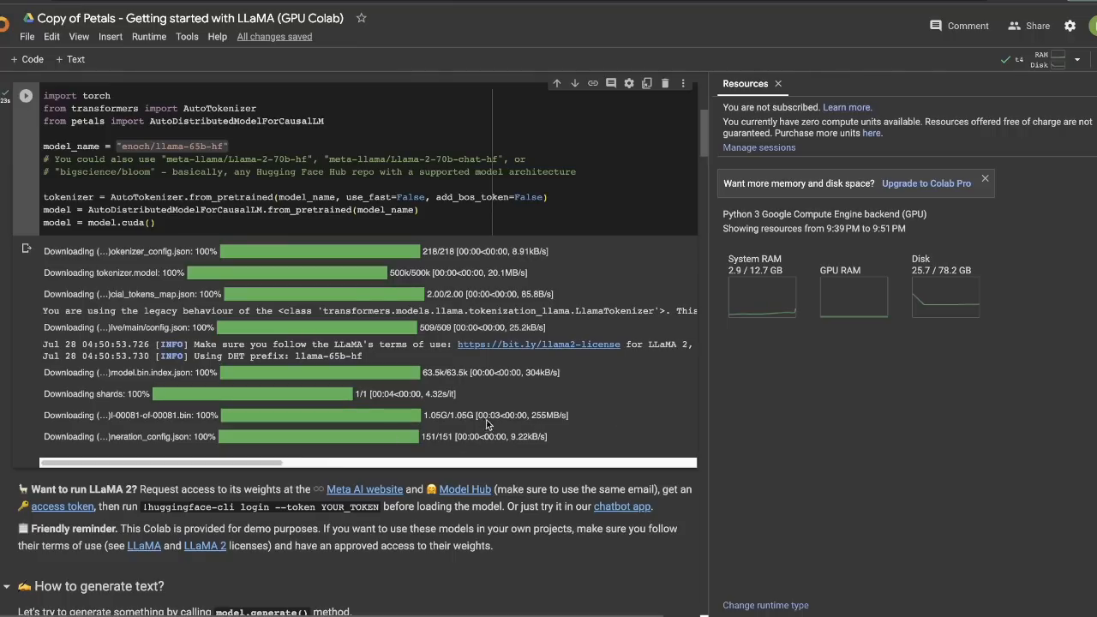
pyautogui.doubleClick(450, 415)
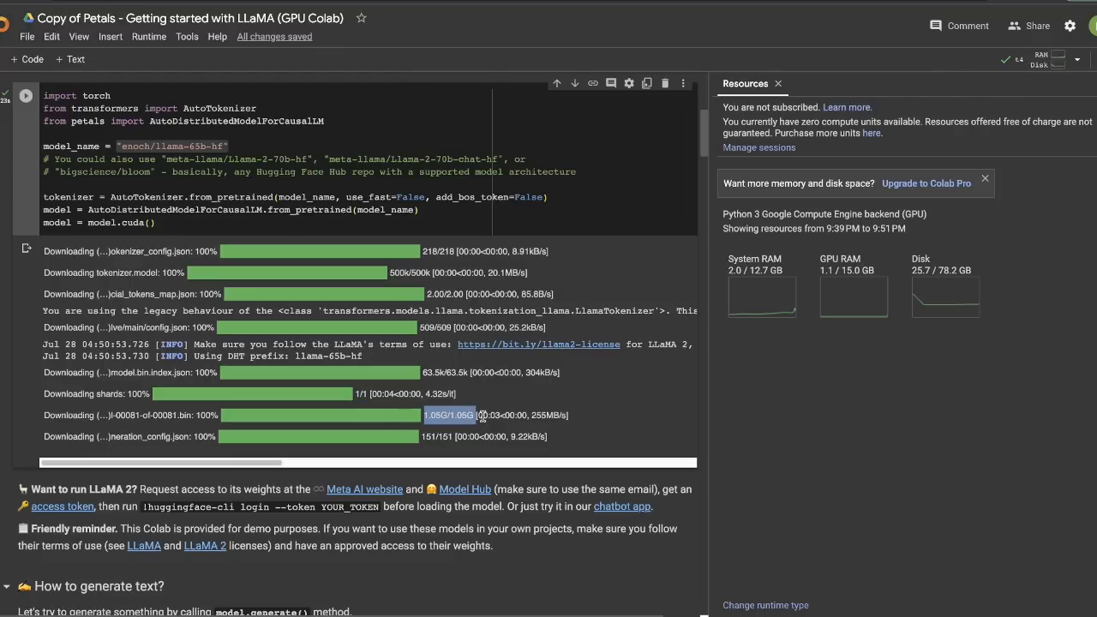
pyautogui.scroll(3)
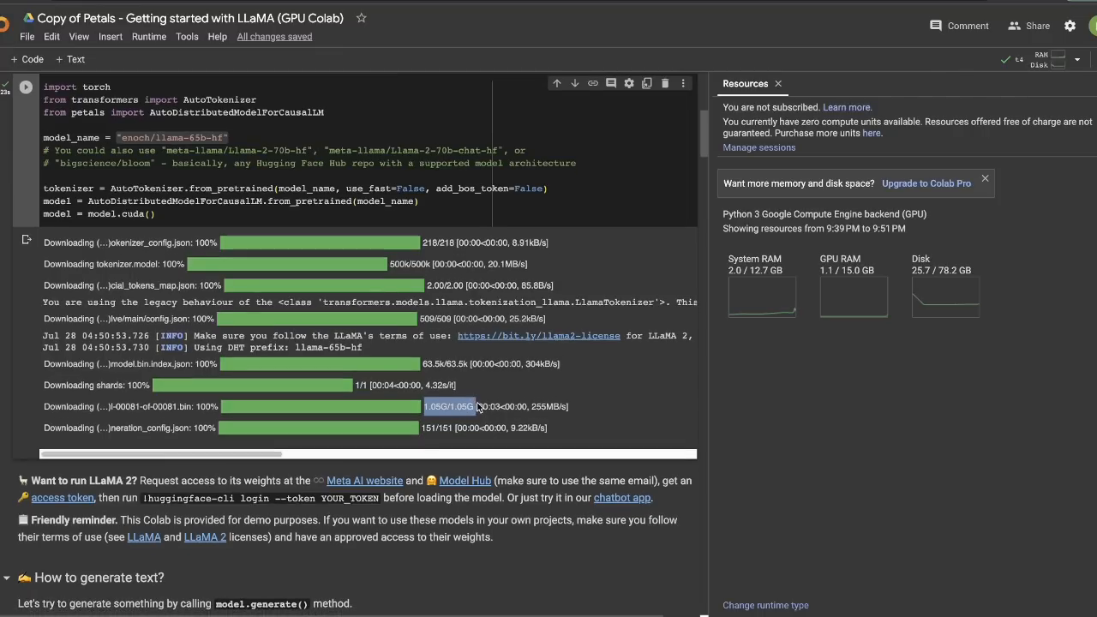
pyautogui.scroll(-3)
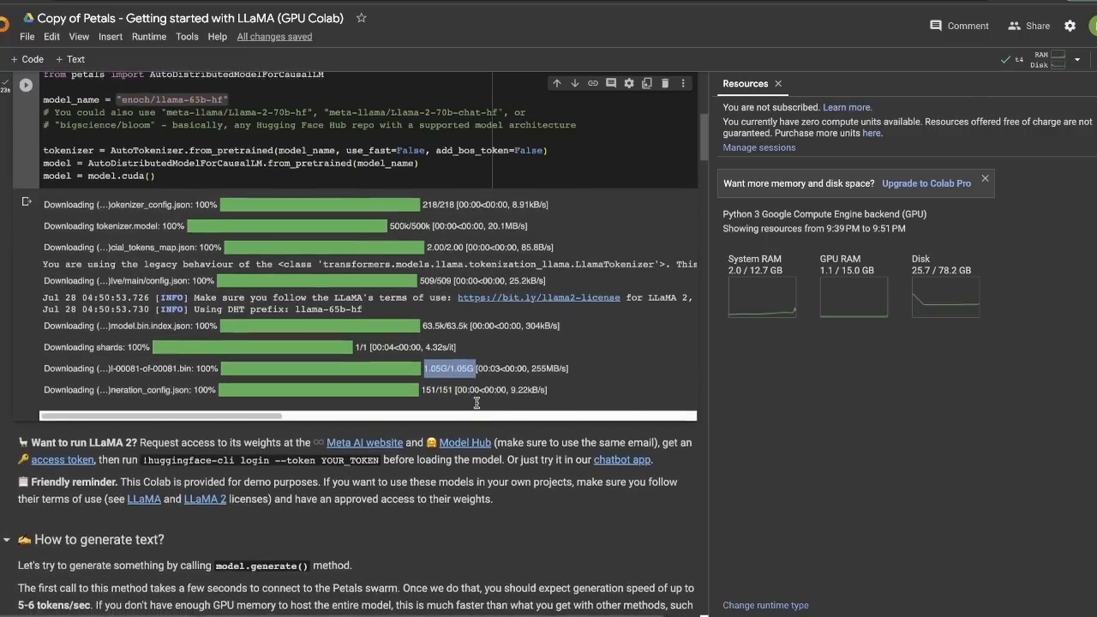
pyautogui.scroll(3)
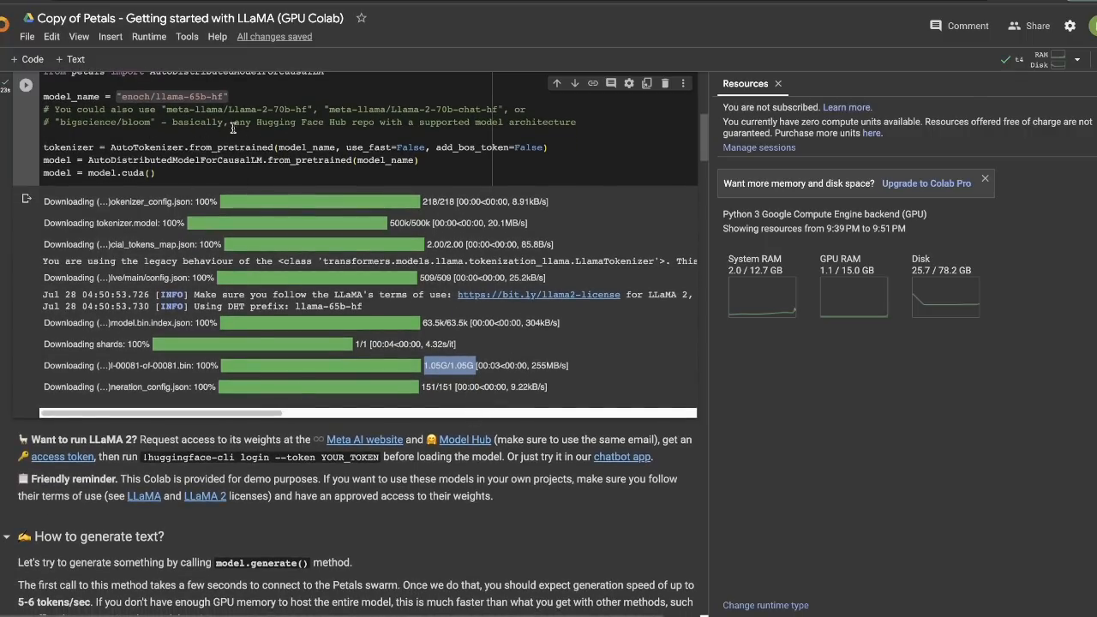
pyautogui.scroll(-3)
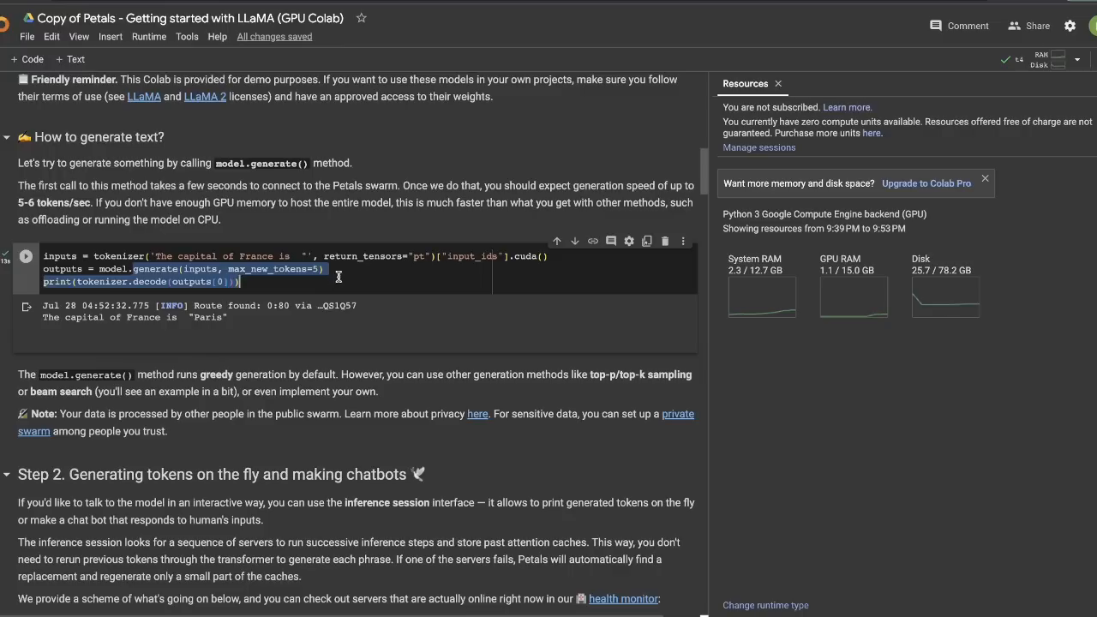
# Highlight the model and max_new_tokens=5 in the generate call, then run the cell
pyautogui.click(102, 268)
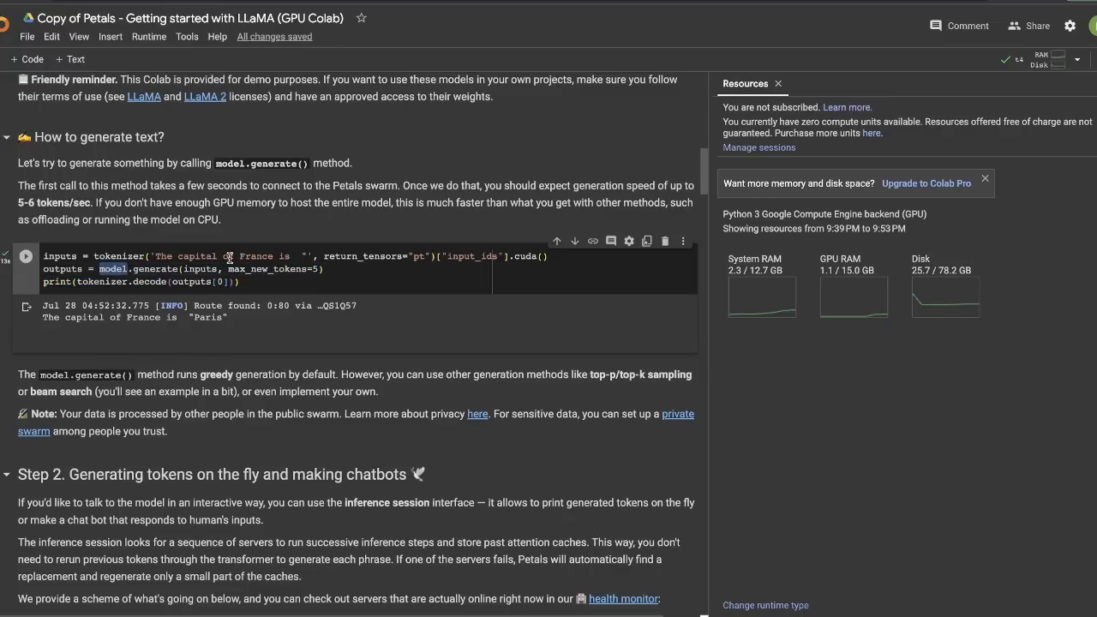
pyautogui.doubleClick(60, 257)
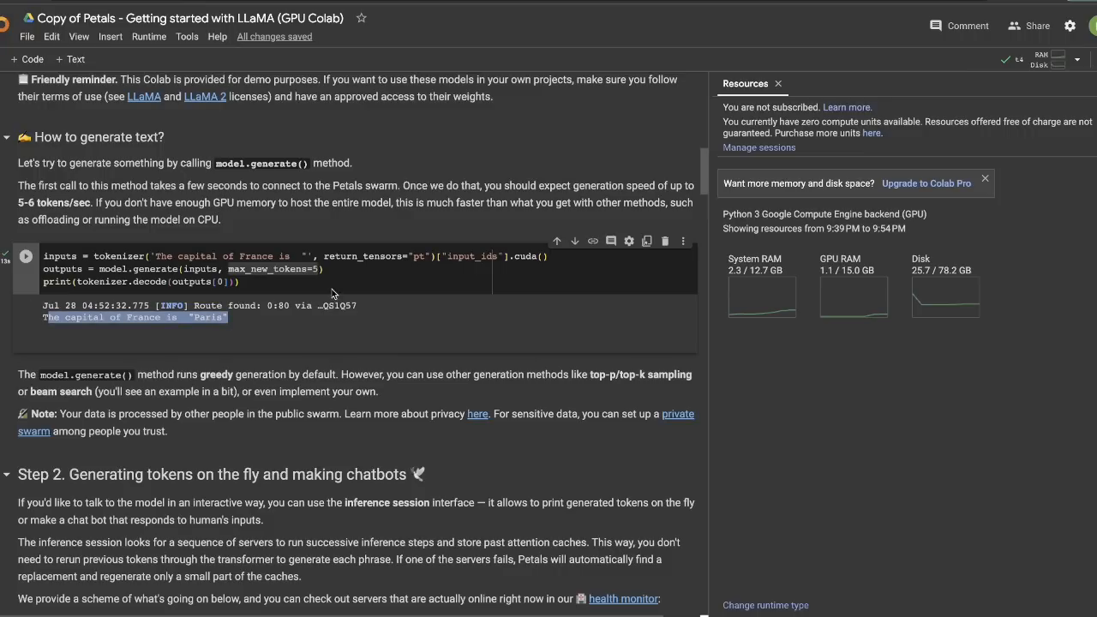
pyautogui.click(25, 256)
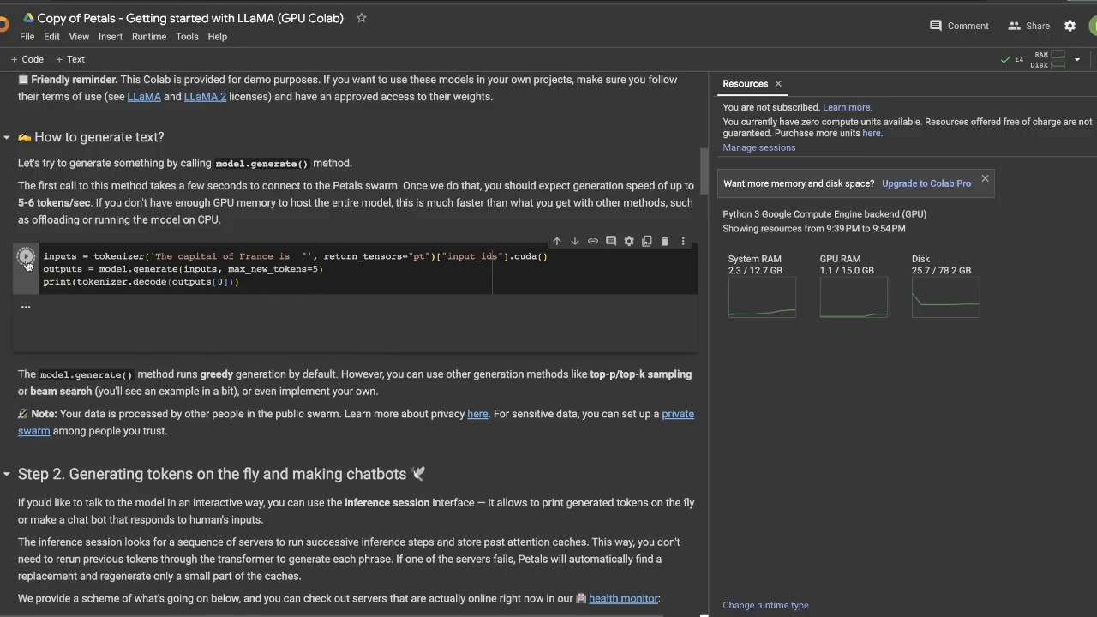
# Rerun the 'The capital of France is' generation cell and scroll down to its Paris output
pyautogui.click(25, 256)
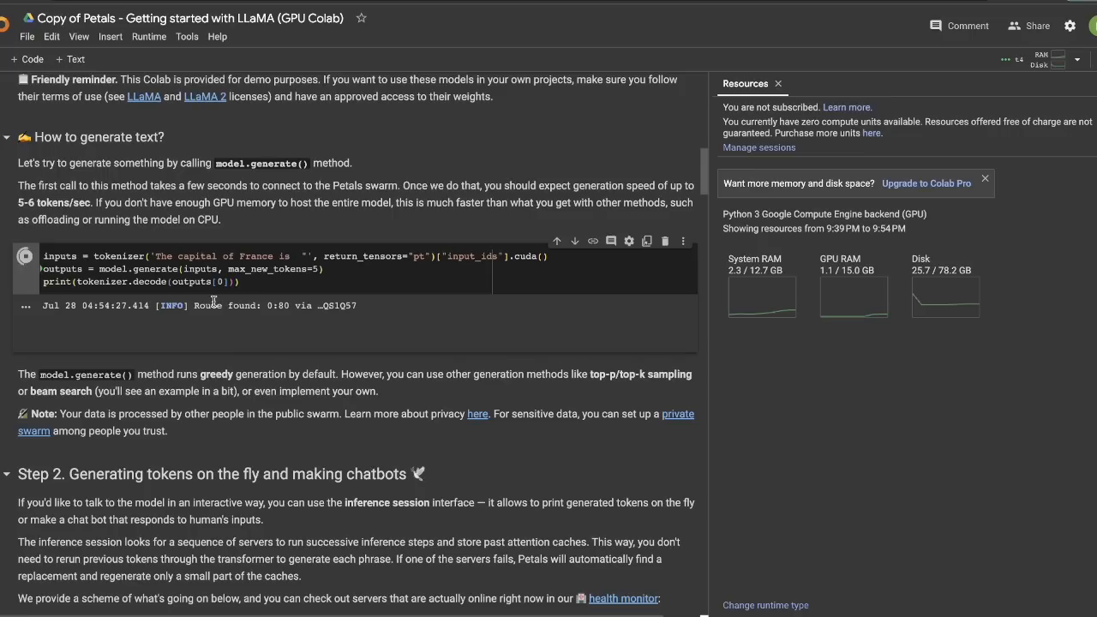
pyautogui.moveTo(268, 289)
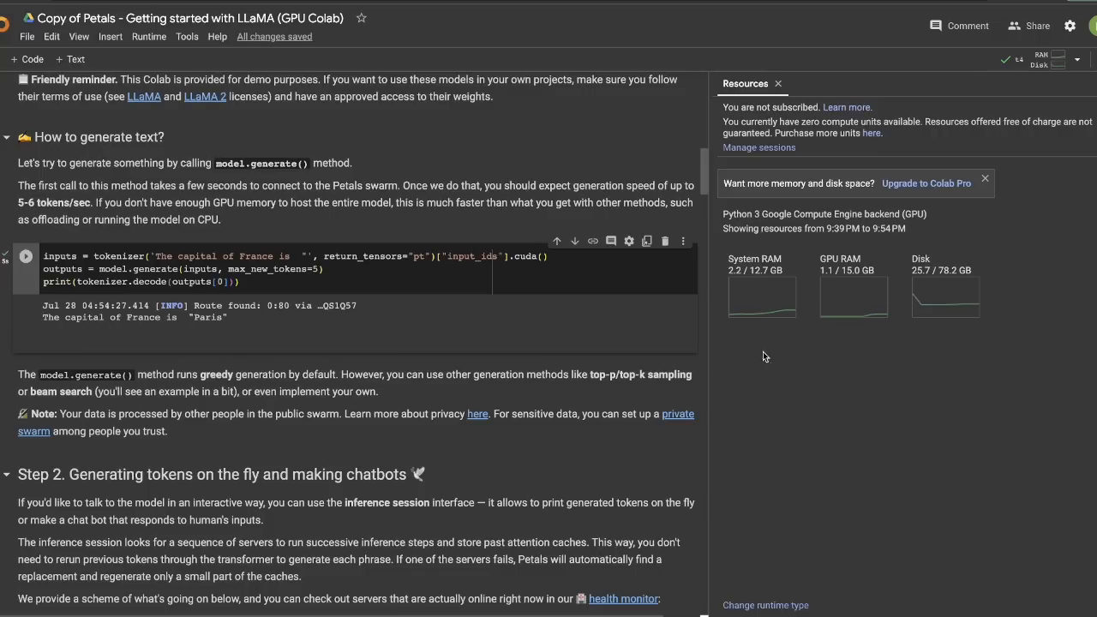
pyautogui.moveTo(755, 264)
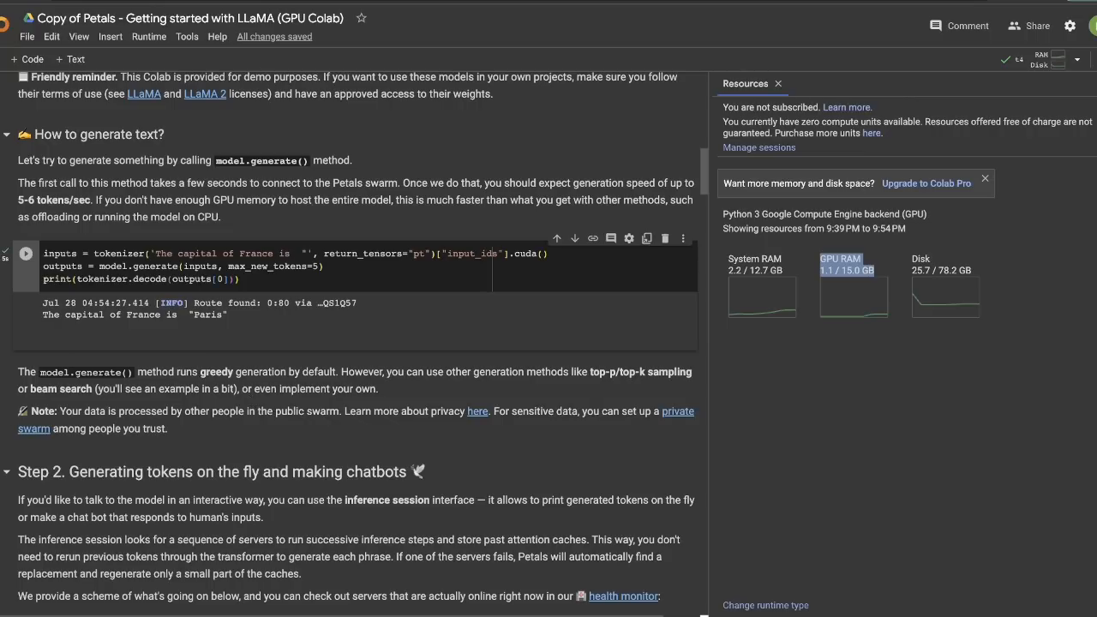
pyautogui.scroll(-3)
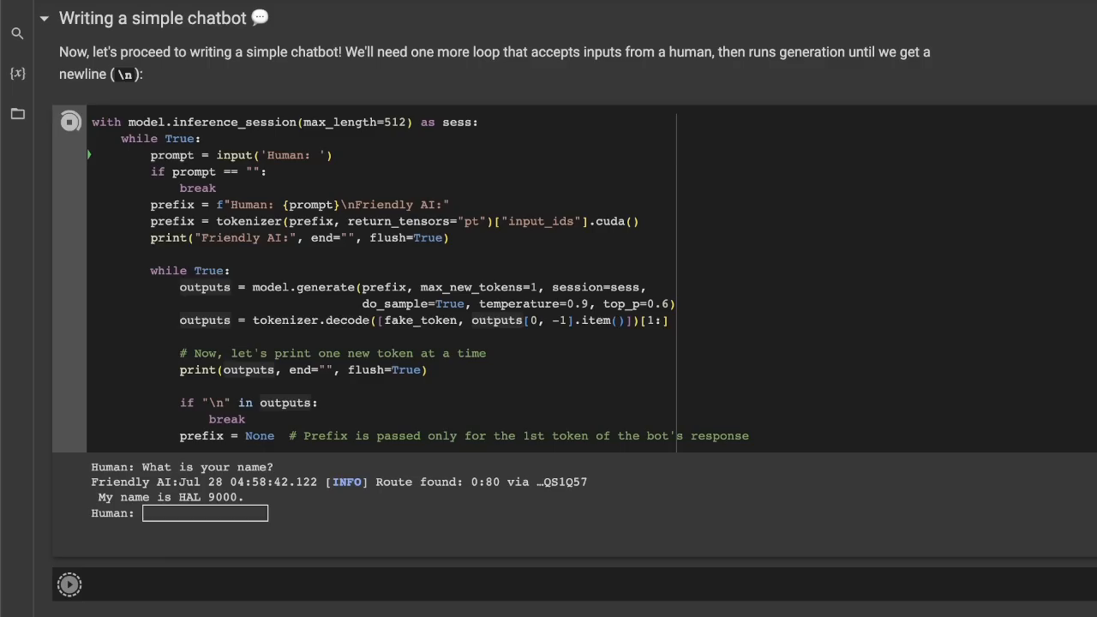
# Ask the chatbot 'What is your name?' and highlight its HAL 9000 reply
pyautogui.click(206, 512)
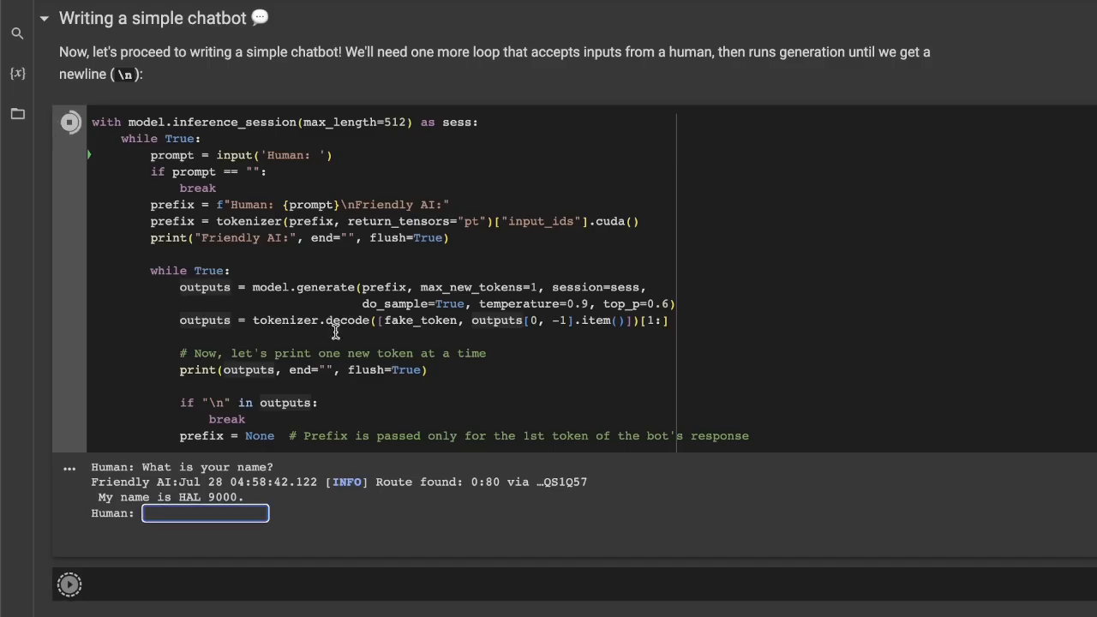
pyautogui.moveTo(151, 204); pyautogui.dragTo(748, 436)
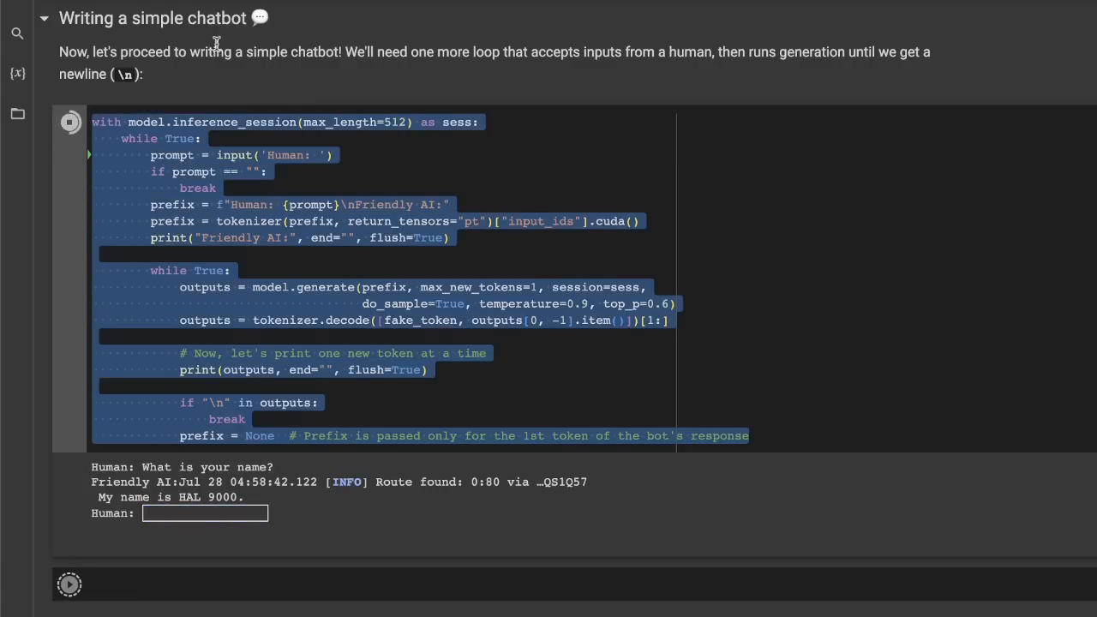
pyautogui.moveTo(358, 26)
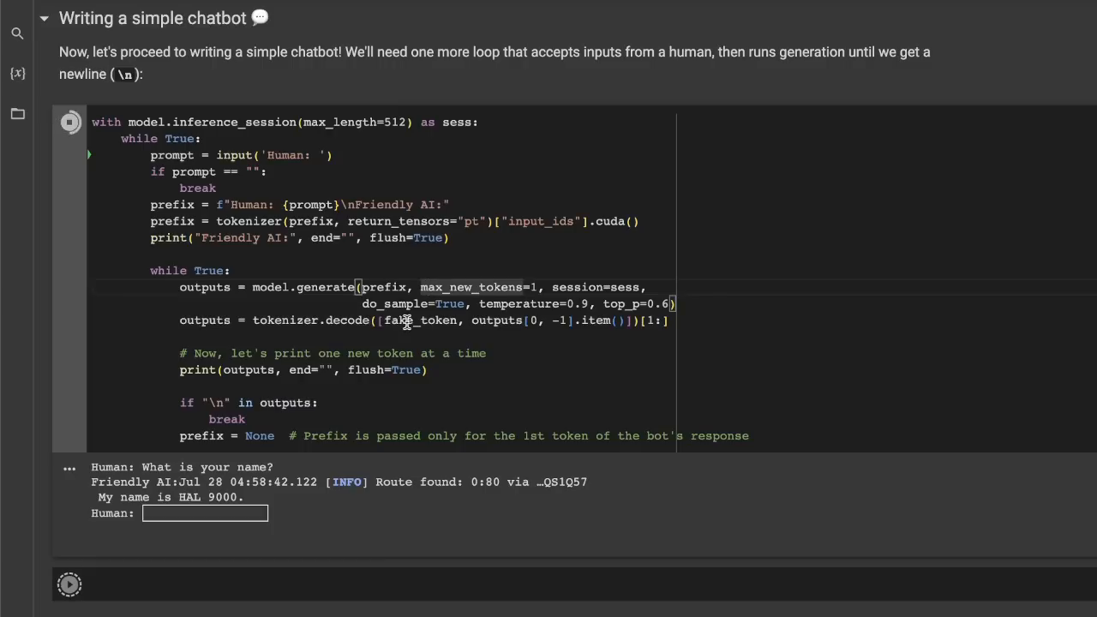
pyautogui.click(205, 513)
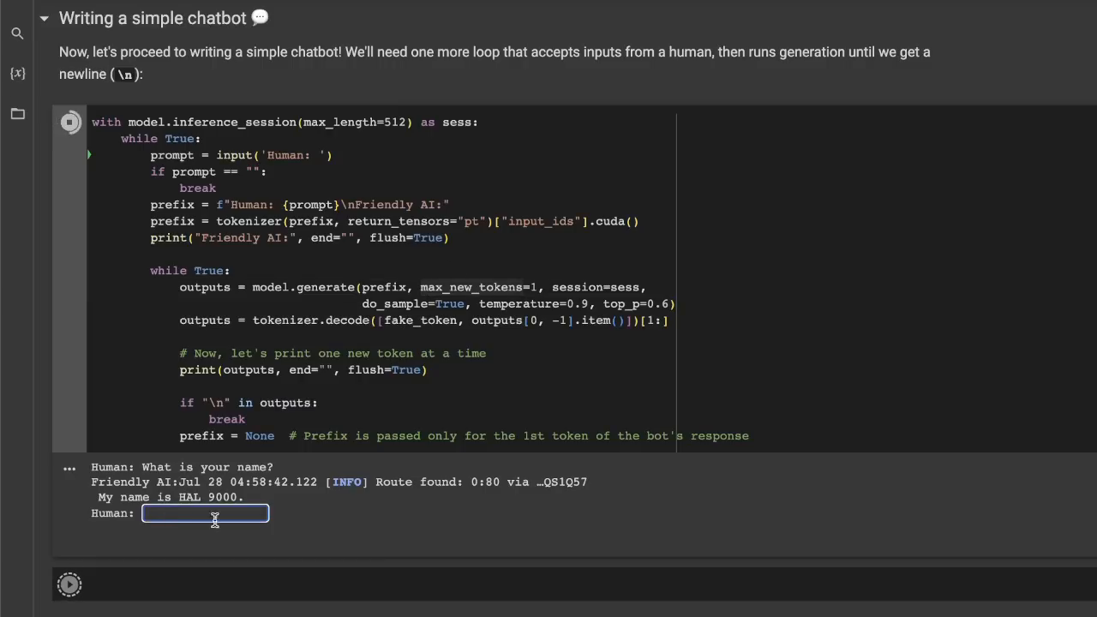
pyautogui.moveTo(133, 498)
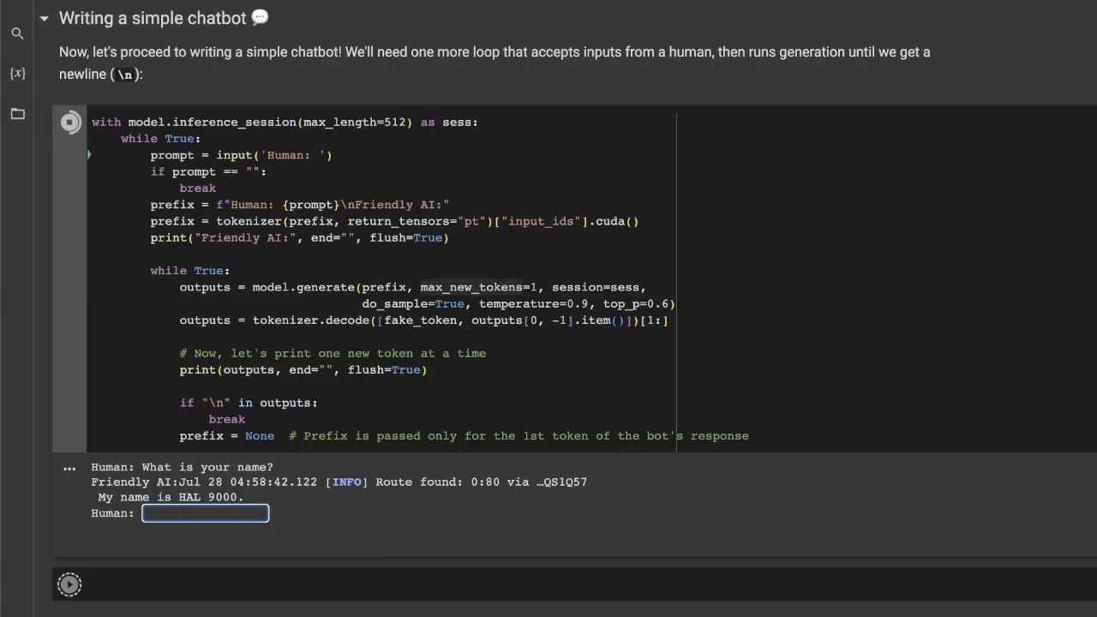
pyautogui.write('What is yo')
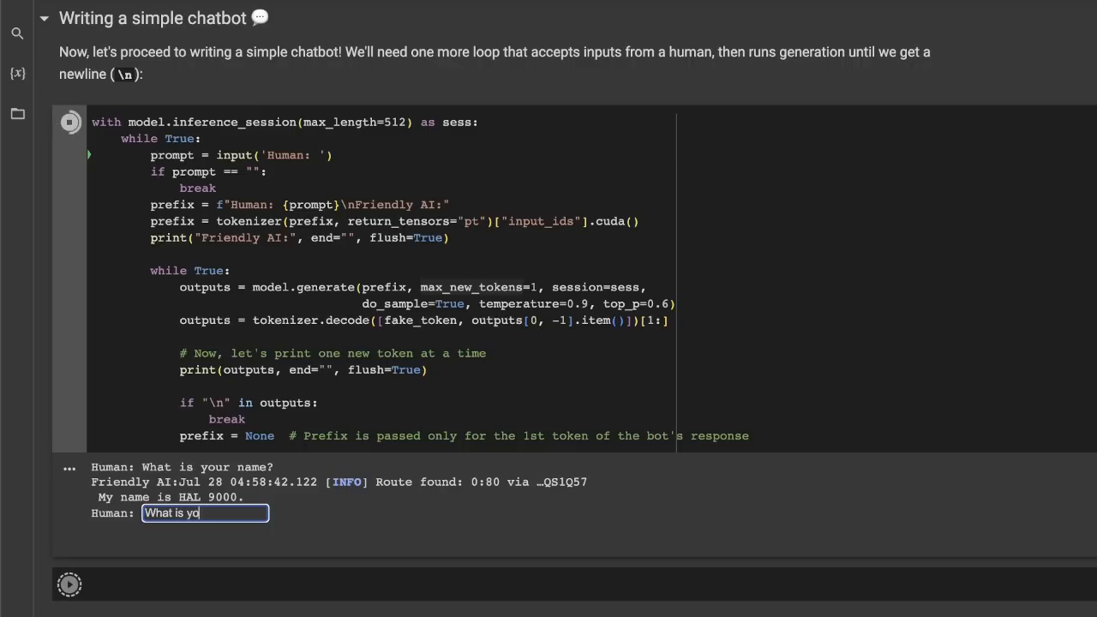
pyautogui.write('ur nae')
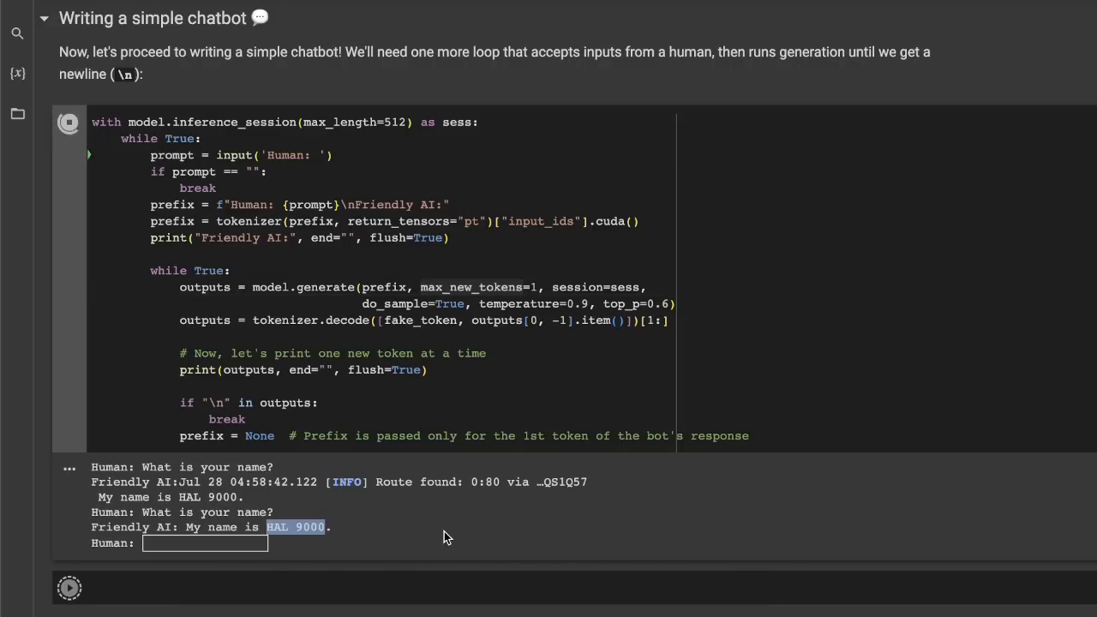
pyautogui.moveTo(265, 528); pyautogui.dragTo(154, 527)
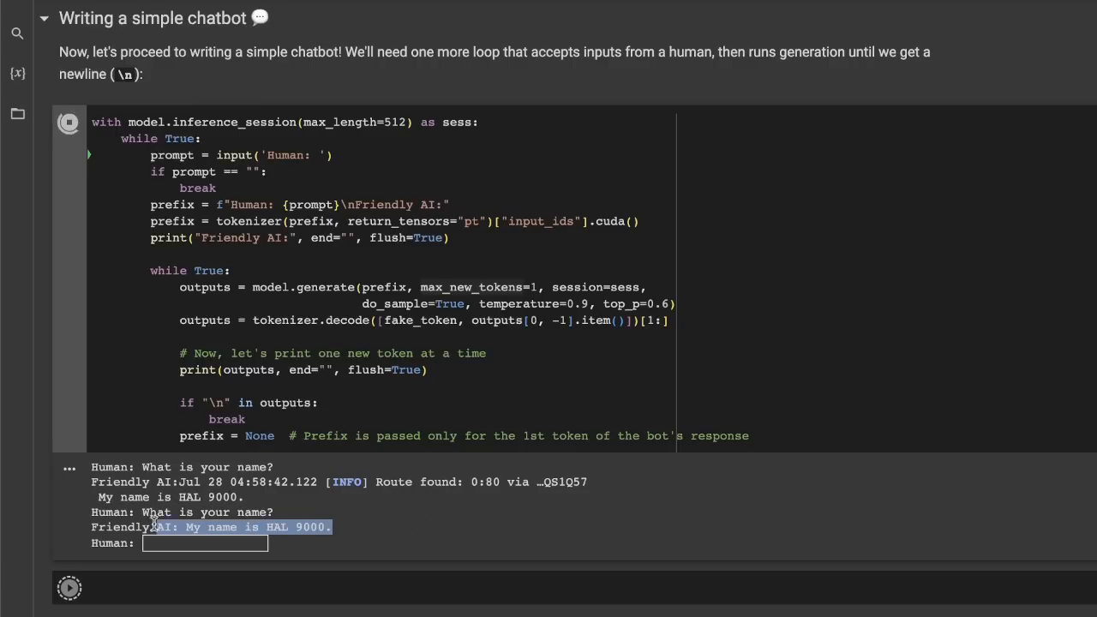
# Send 'How created you?' and get the reply 'I was created by humans.'
pyautogui.write('How created you?')
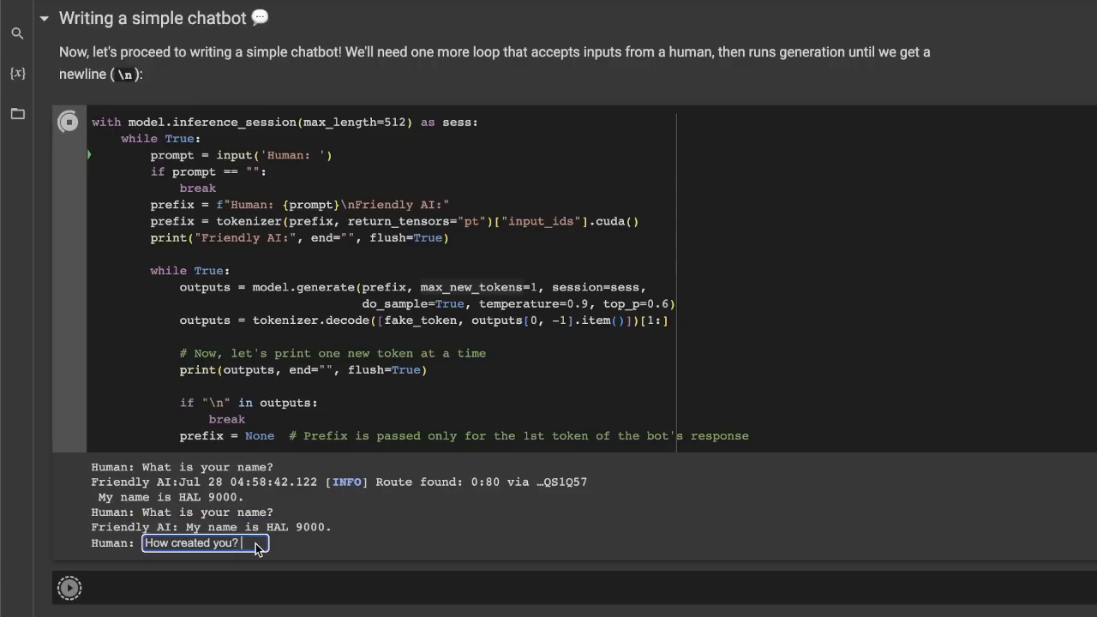
pyautogui.press('Return')
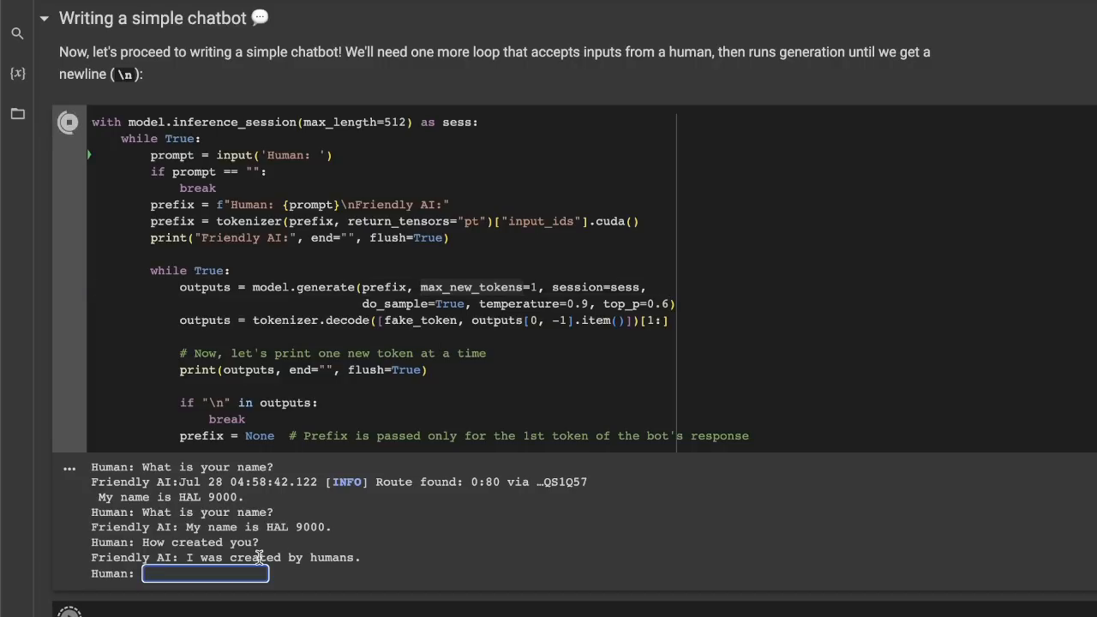
pyautogui.scroll(3)
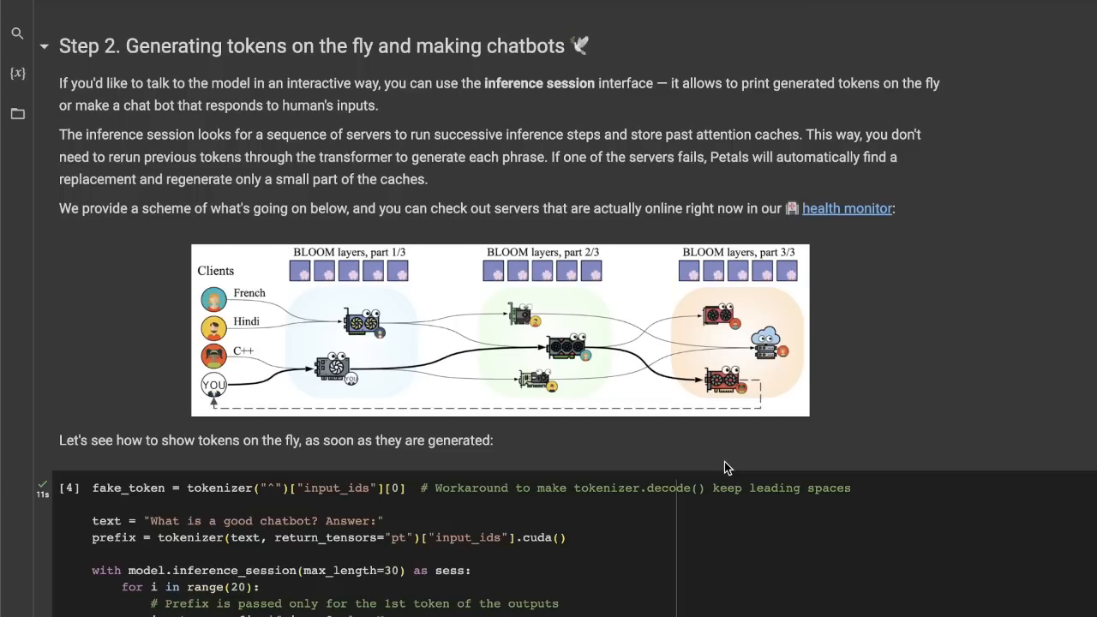
pyautogui.moveTo(551, 480)
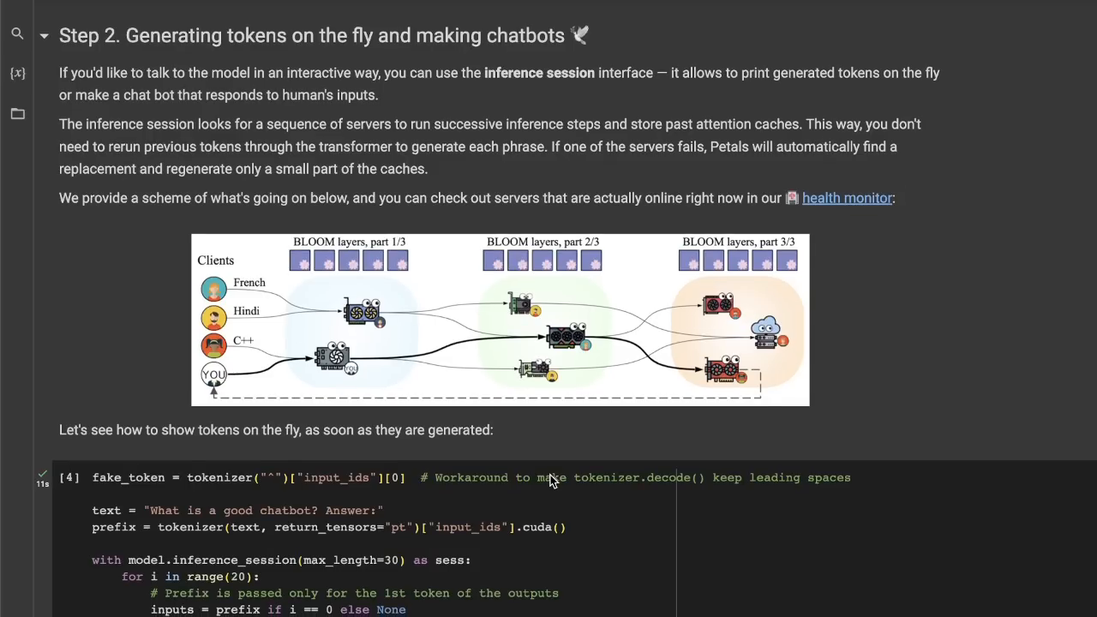
pyautogui.scroll(-3)
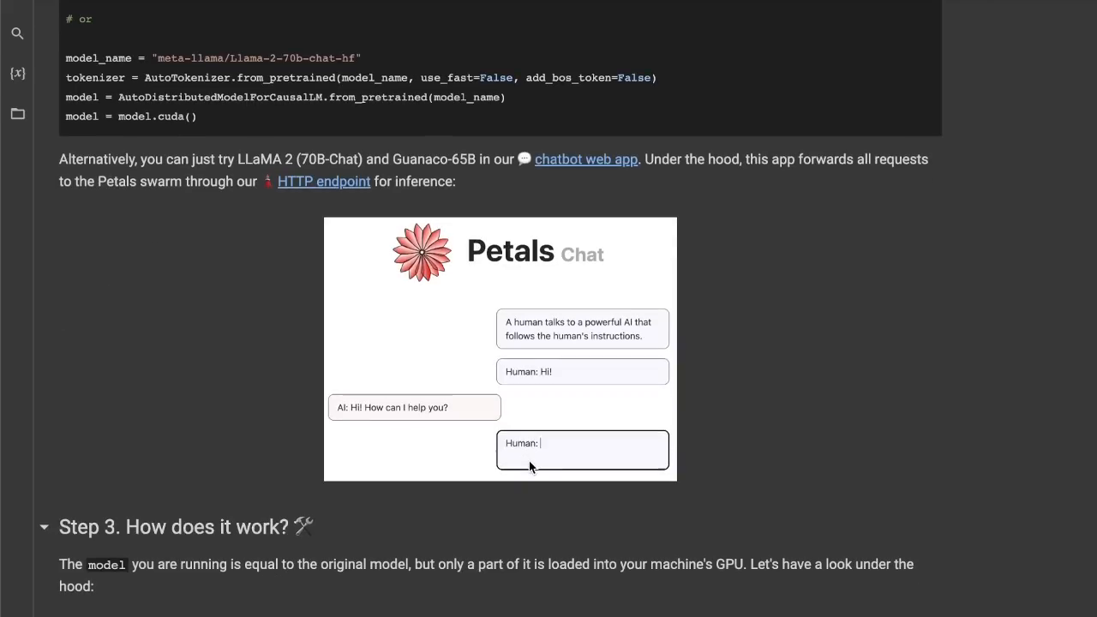
pyautogui.scroll(-3)
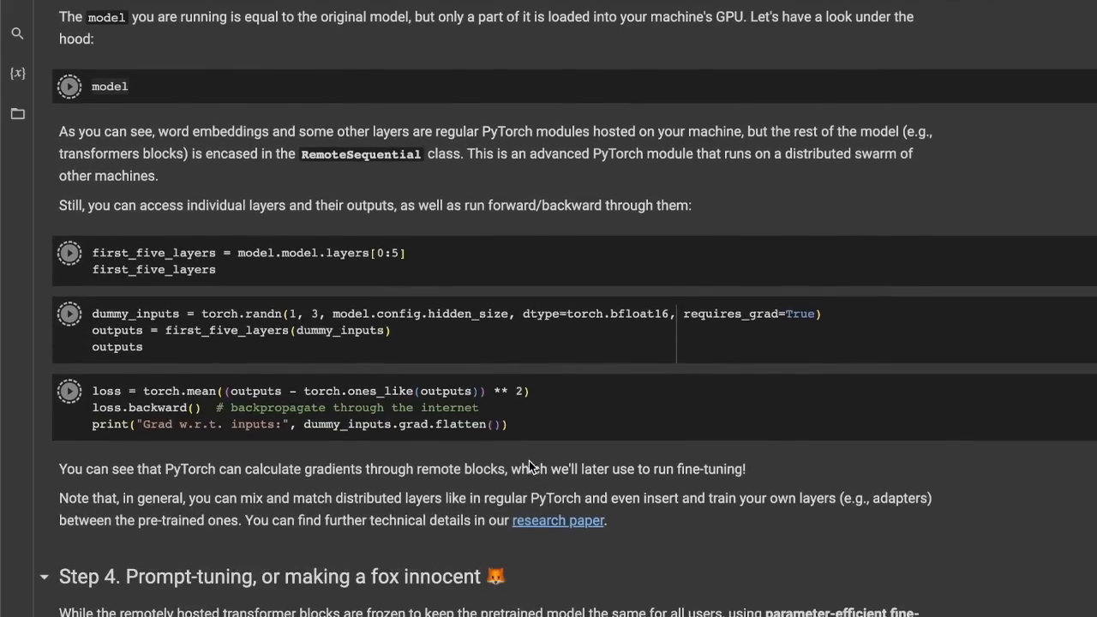
pyautogui.scroll(-3)
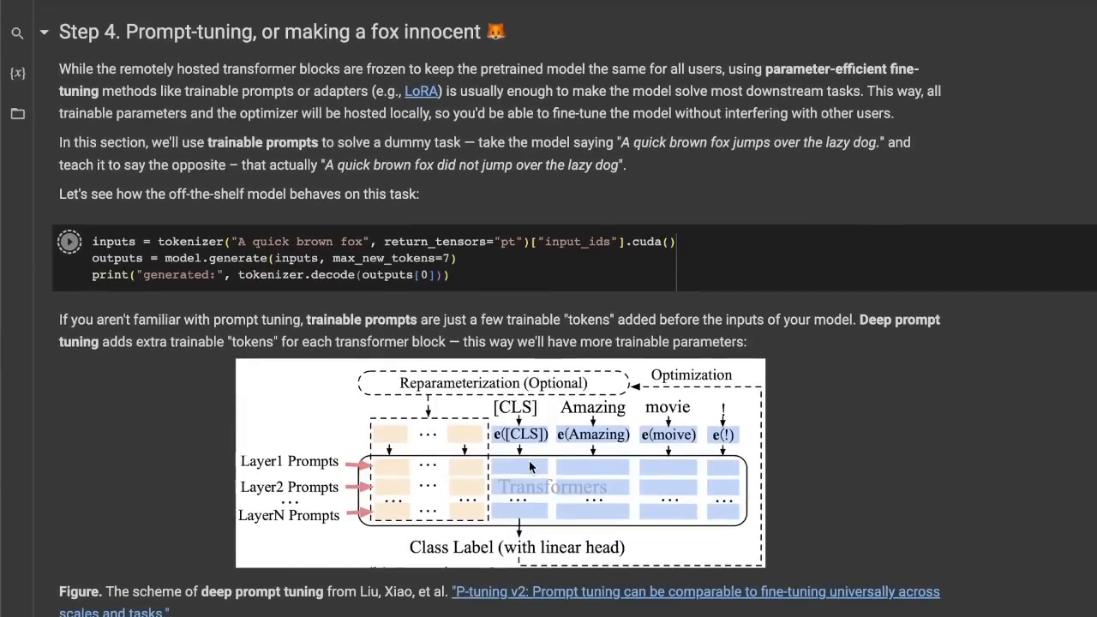
pyautogui.scroll(-3)
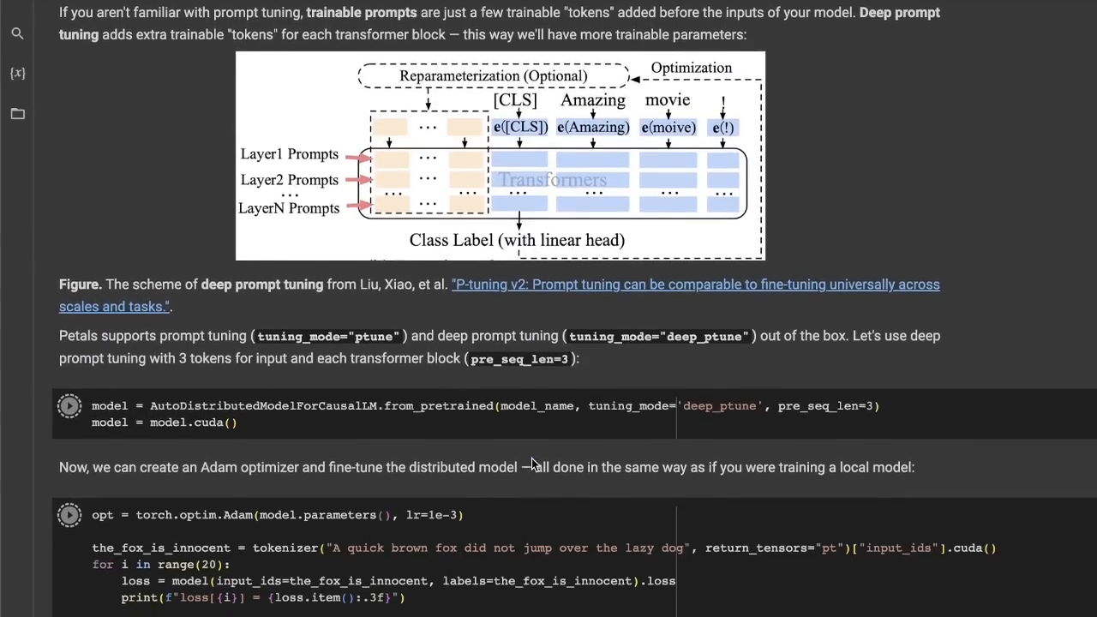
pyautogui.scroll(-3)
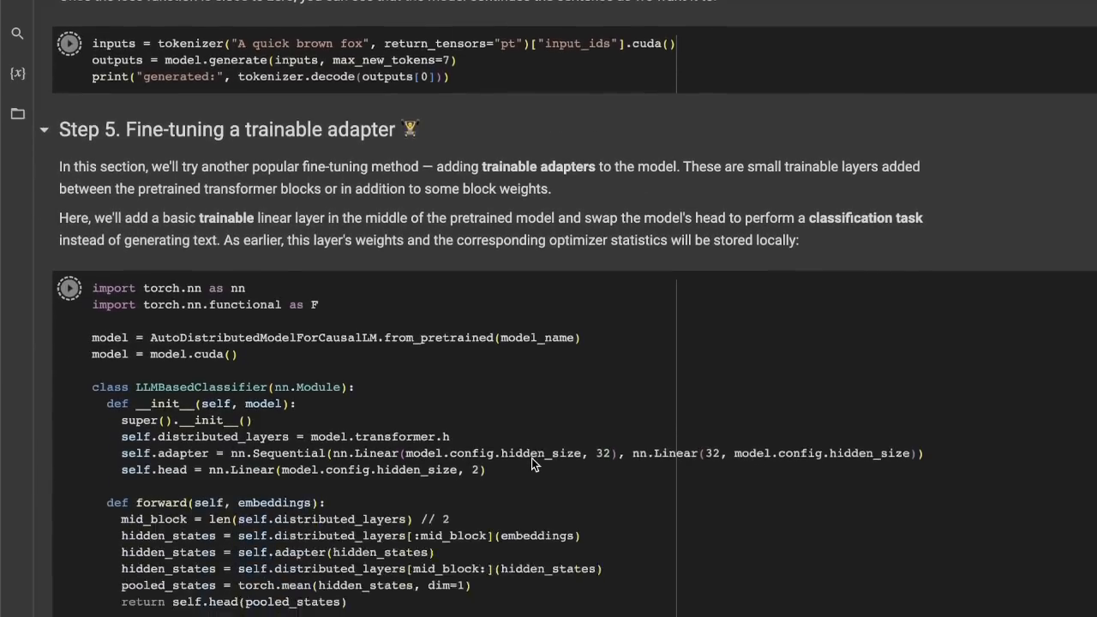
pyautogui.scroll(-3)
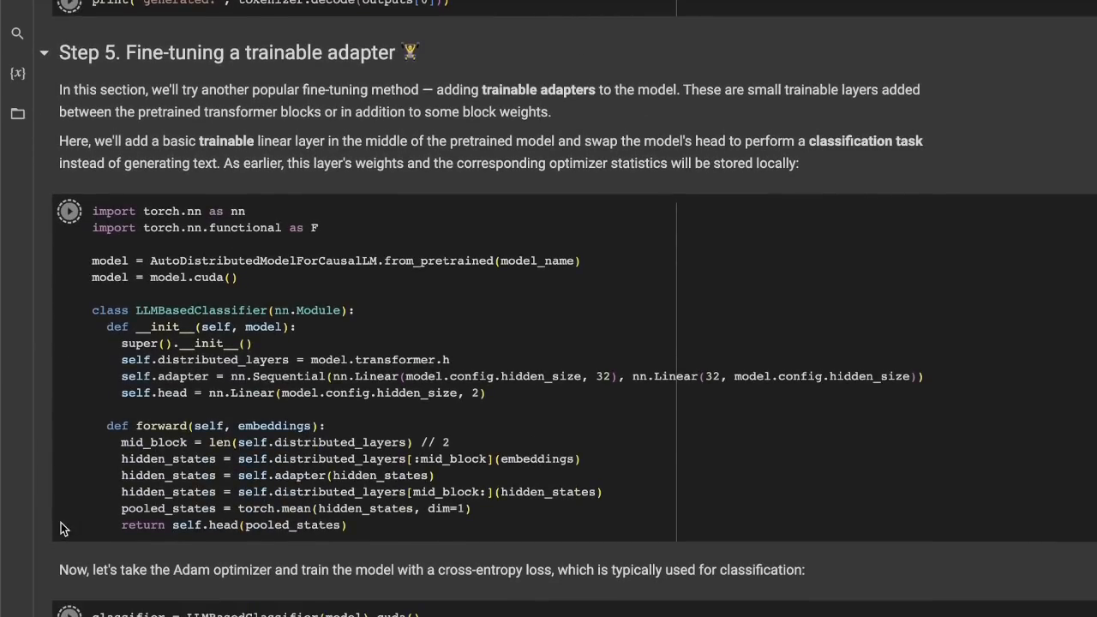
pyautogui.scroll(3)
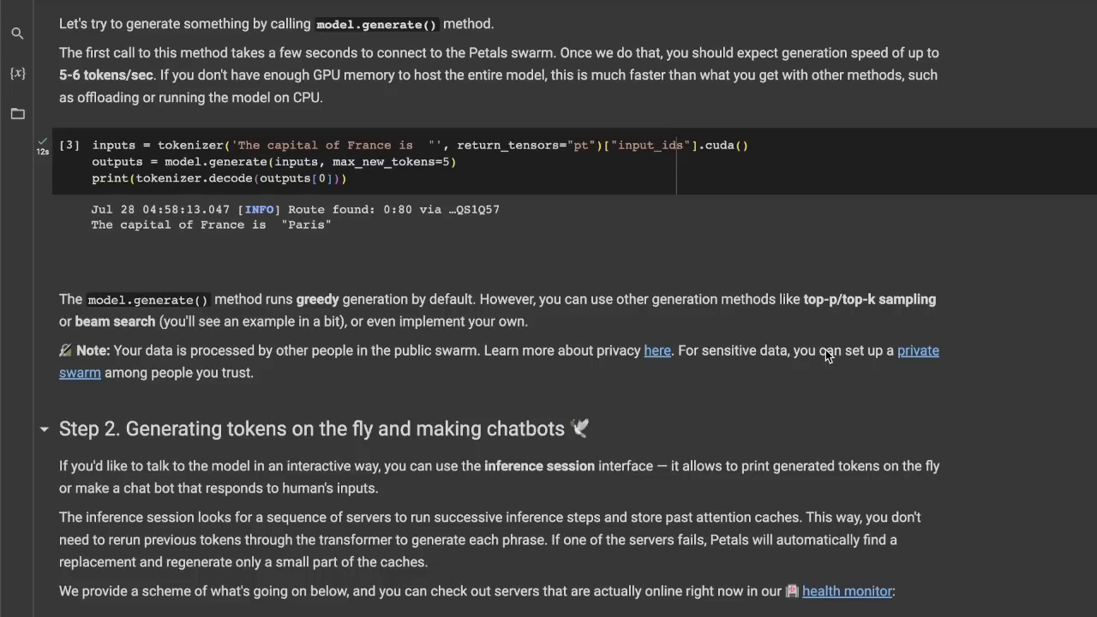
pyautogui.moveTo(924, 357)
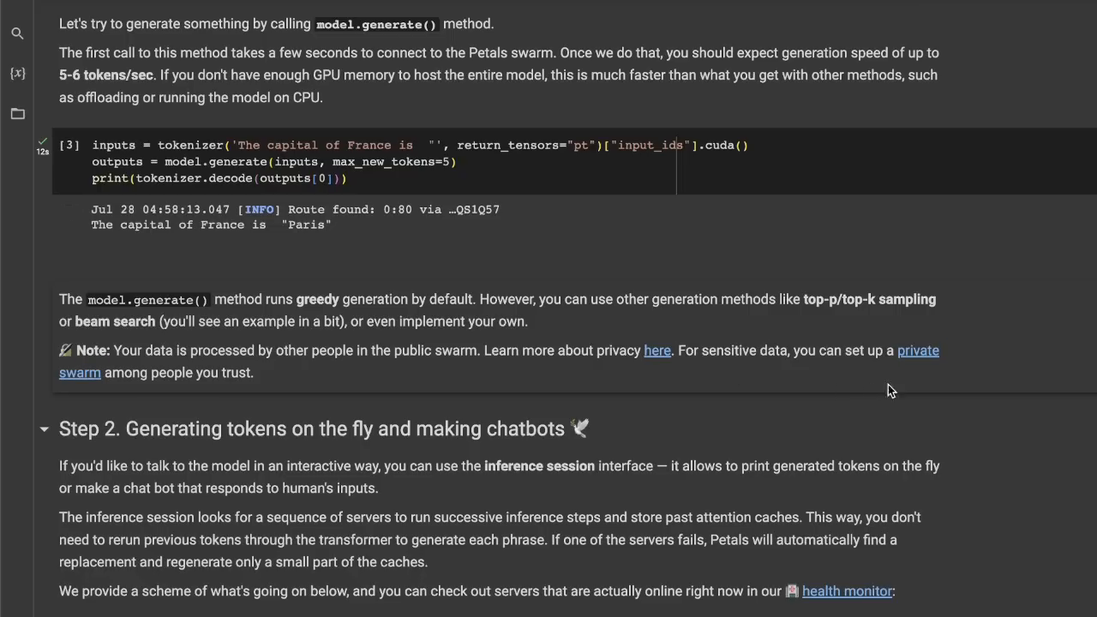
pyautogui.moveTo(924, 375)
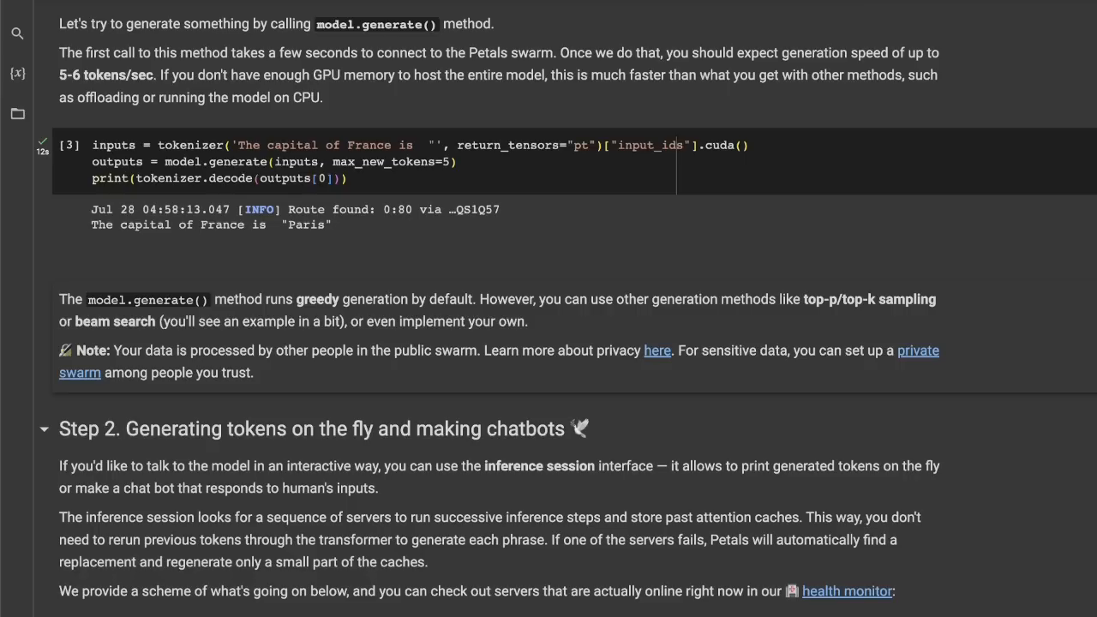
pyautogui.scroll(3)
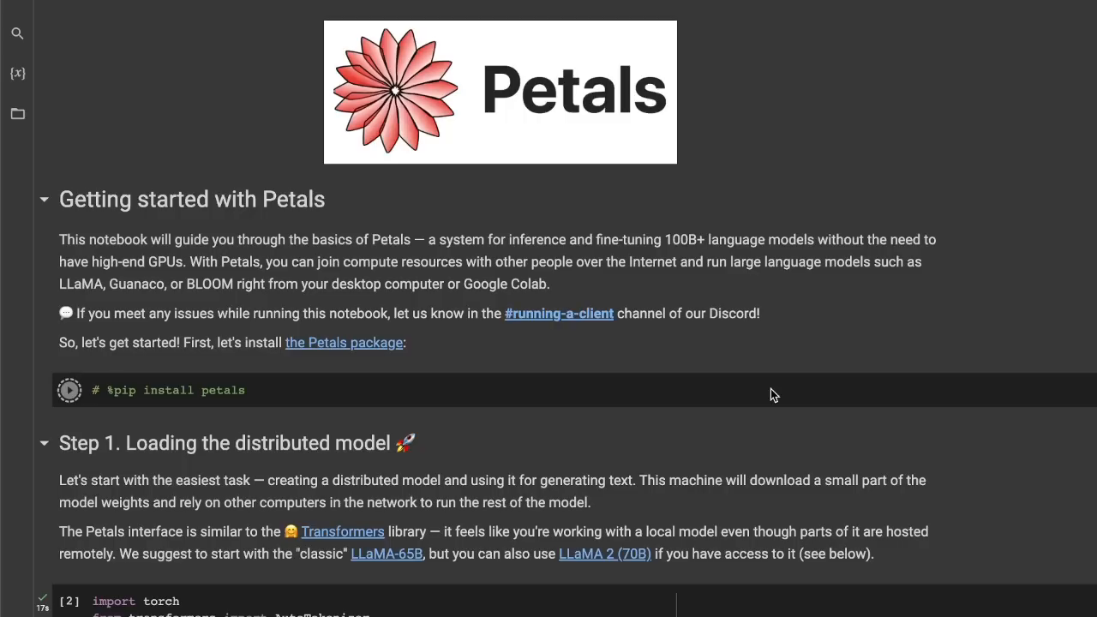